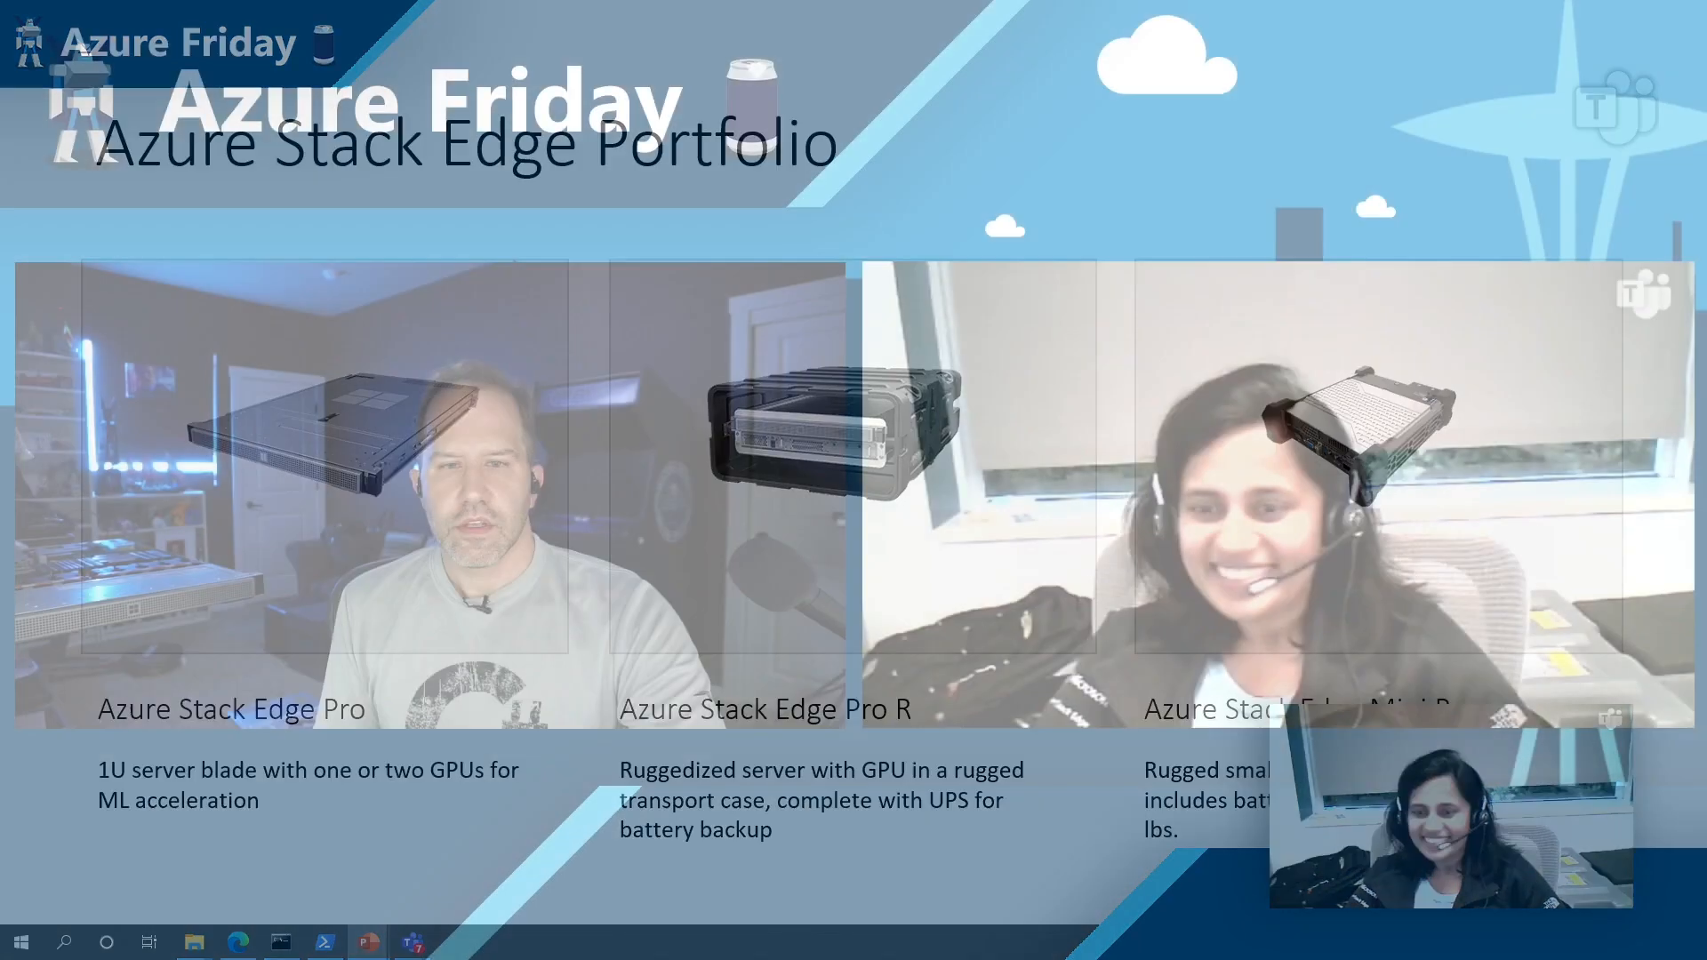
# Step: Review contoso-ase-01's Edge compute overview, then show its shares list with cloudshare1 and localshare1
pyautogui.click(237, 941)
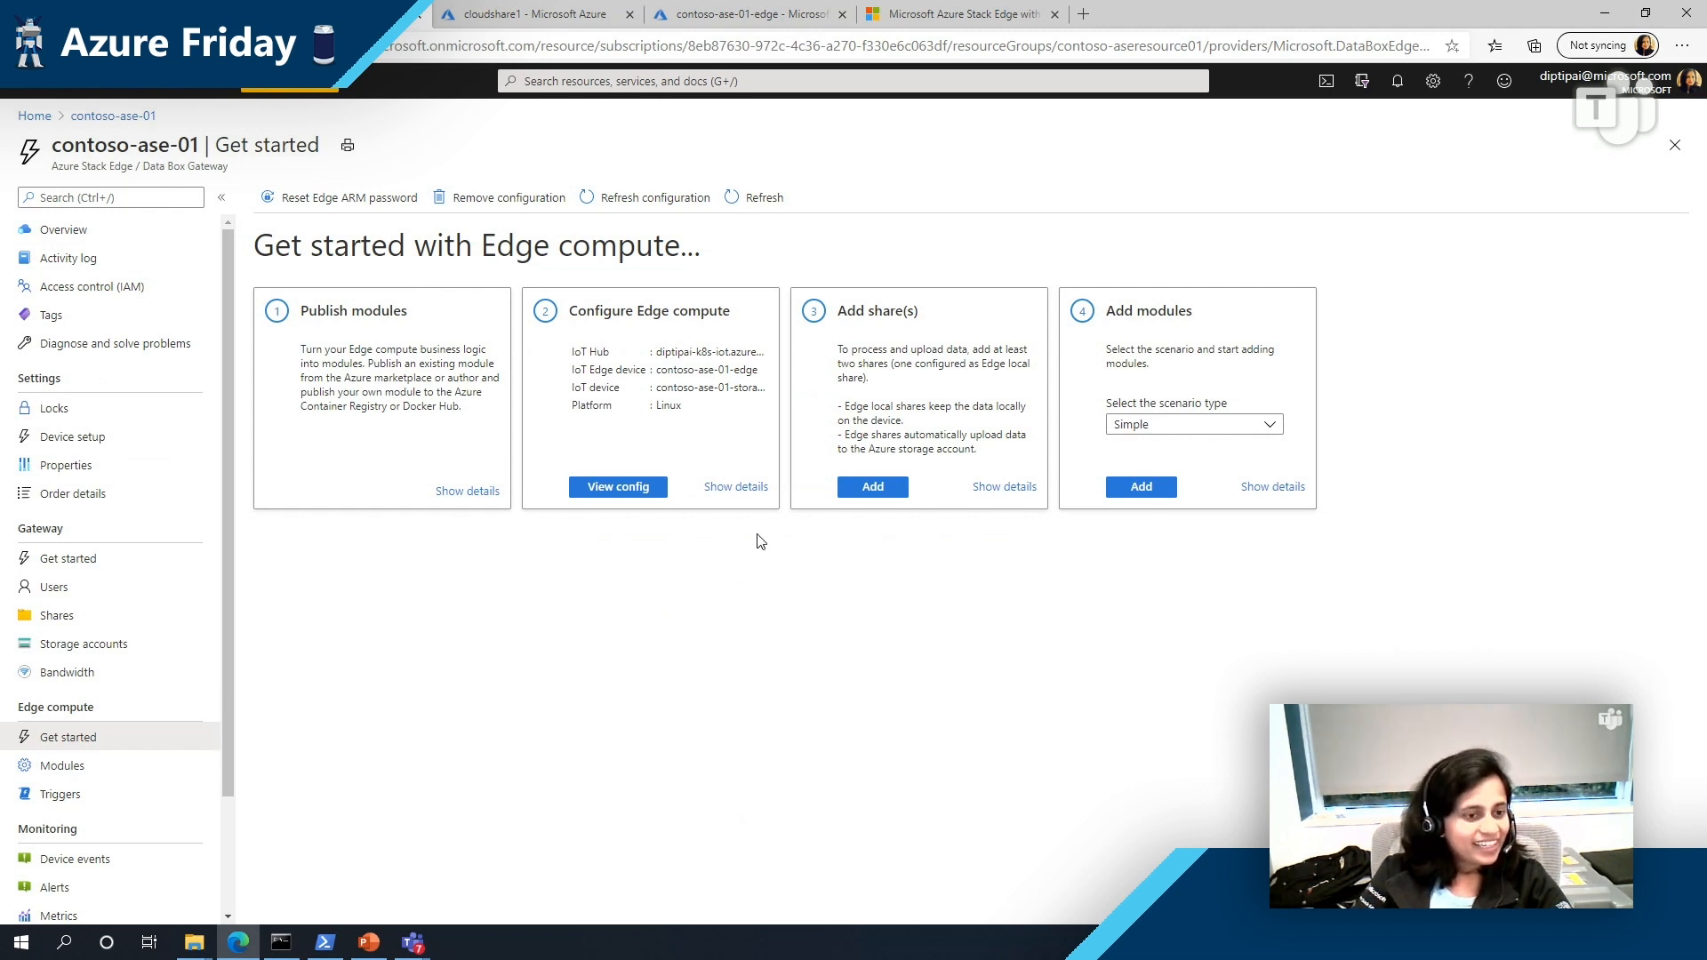
pyautogui.moveTo(707, 584)
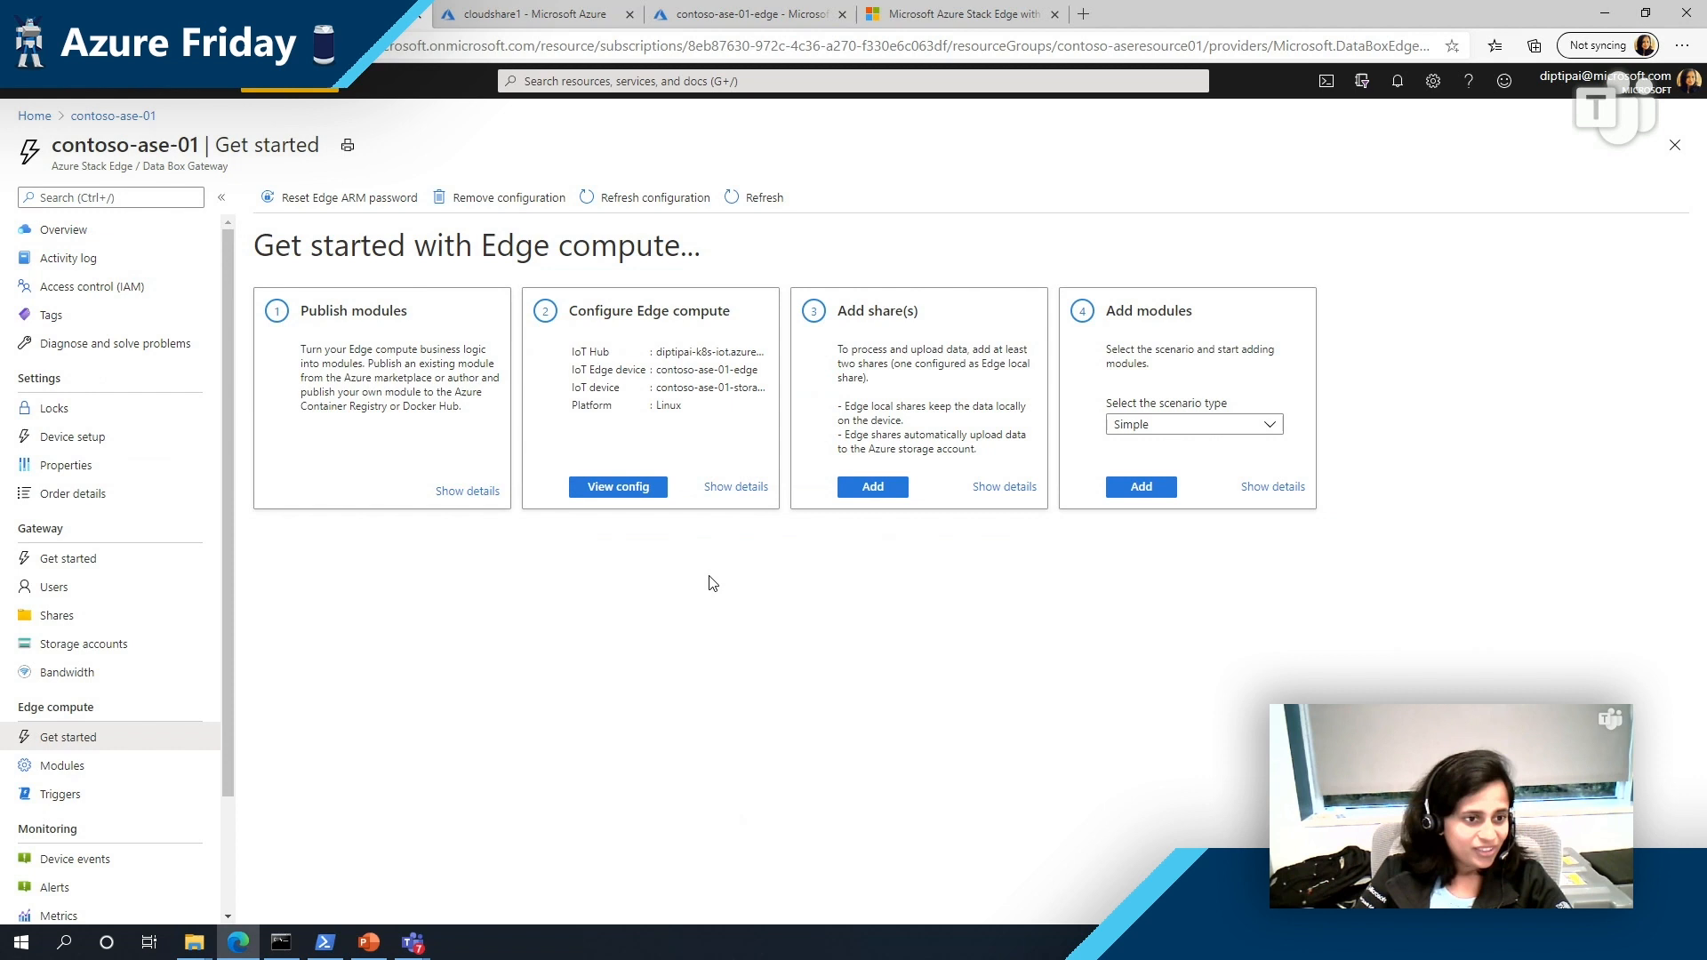
pyautogui.moveTo(624, 538)
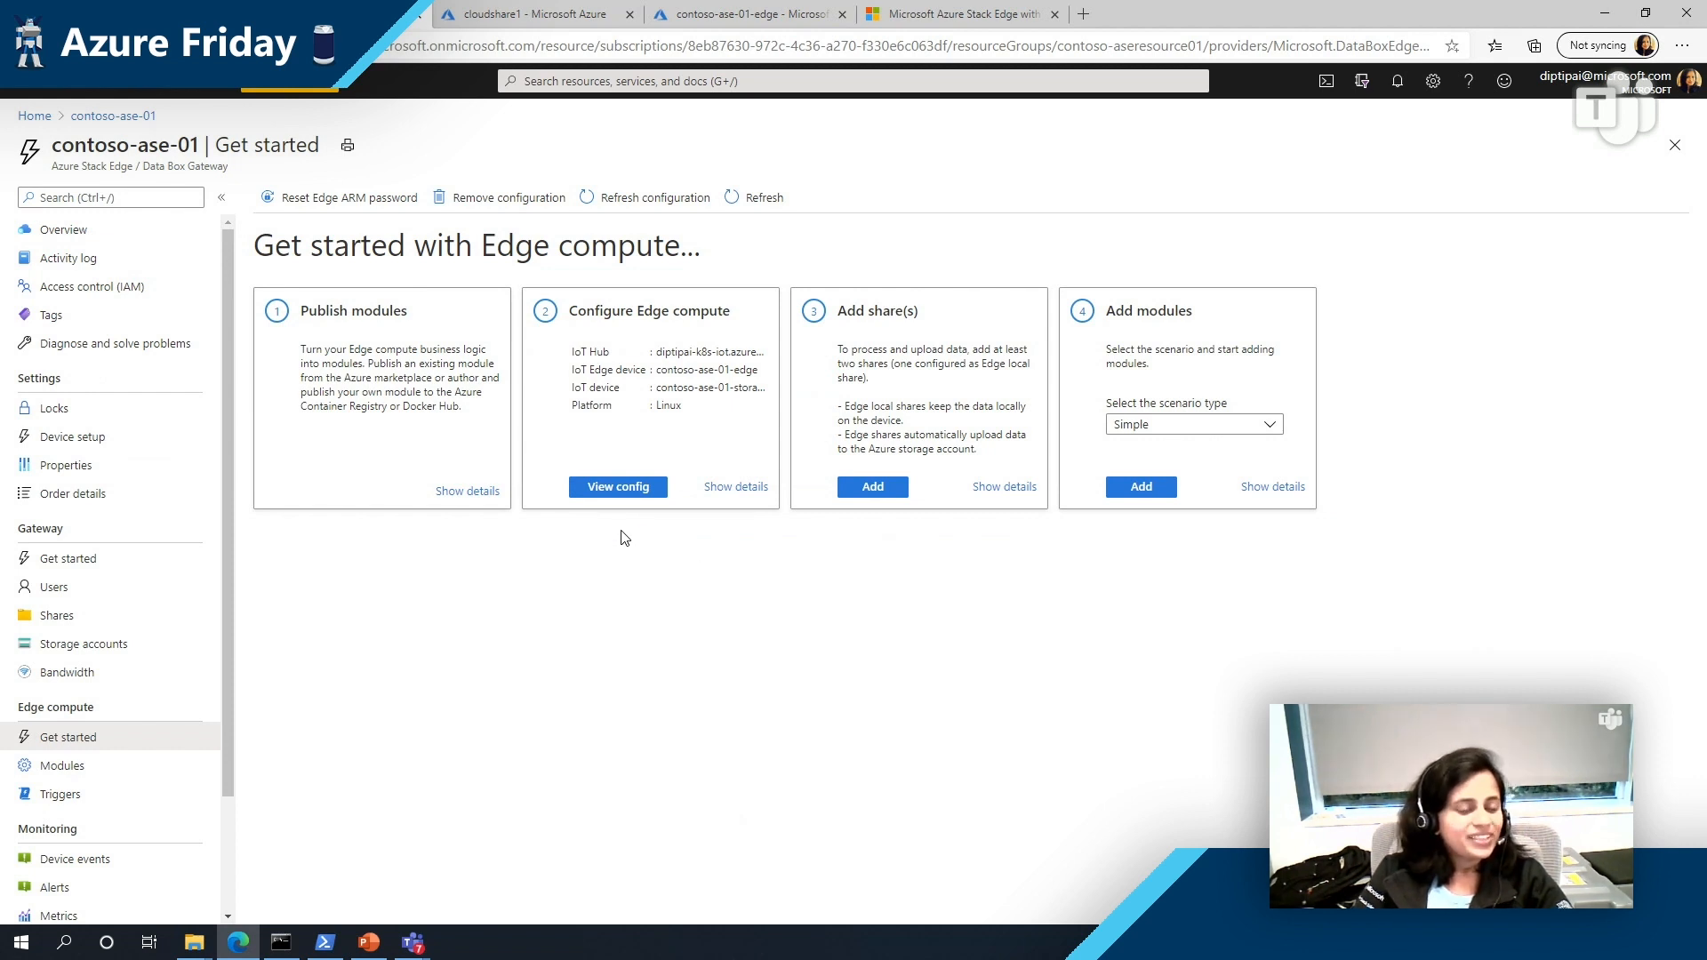
pyautogui.moveTo(675, 547)
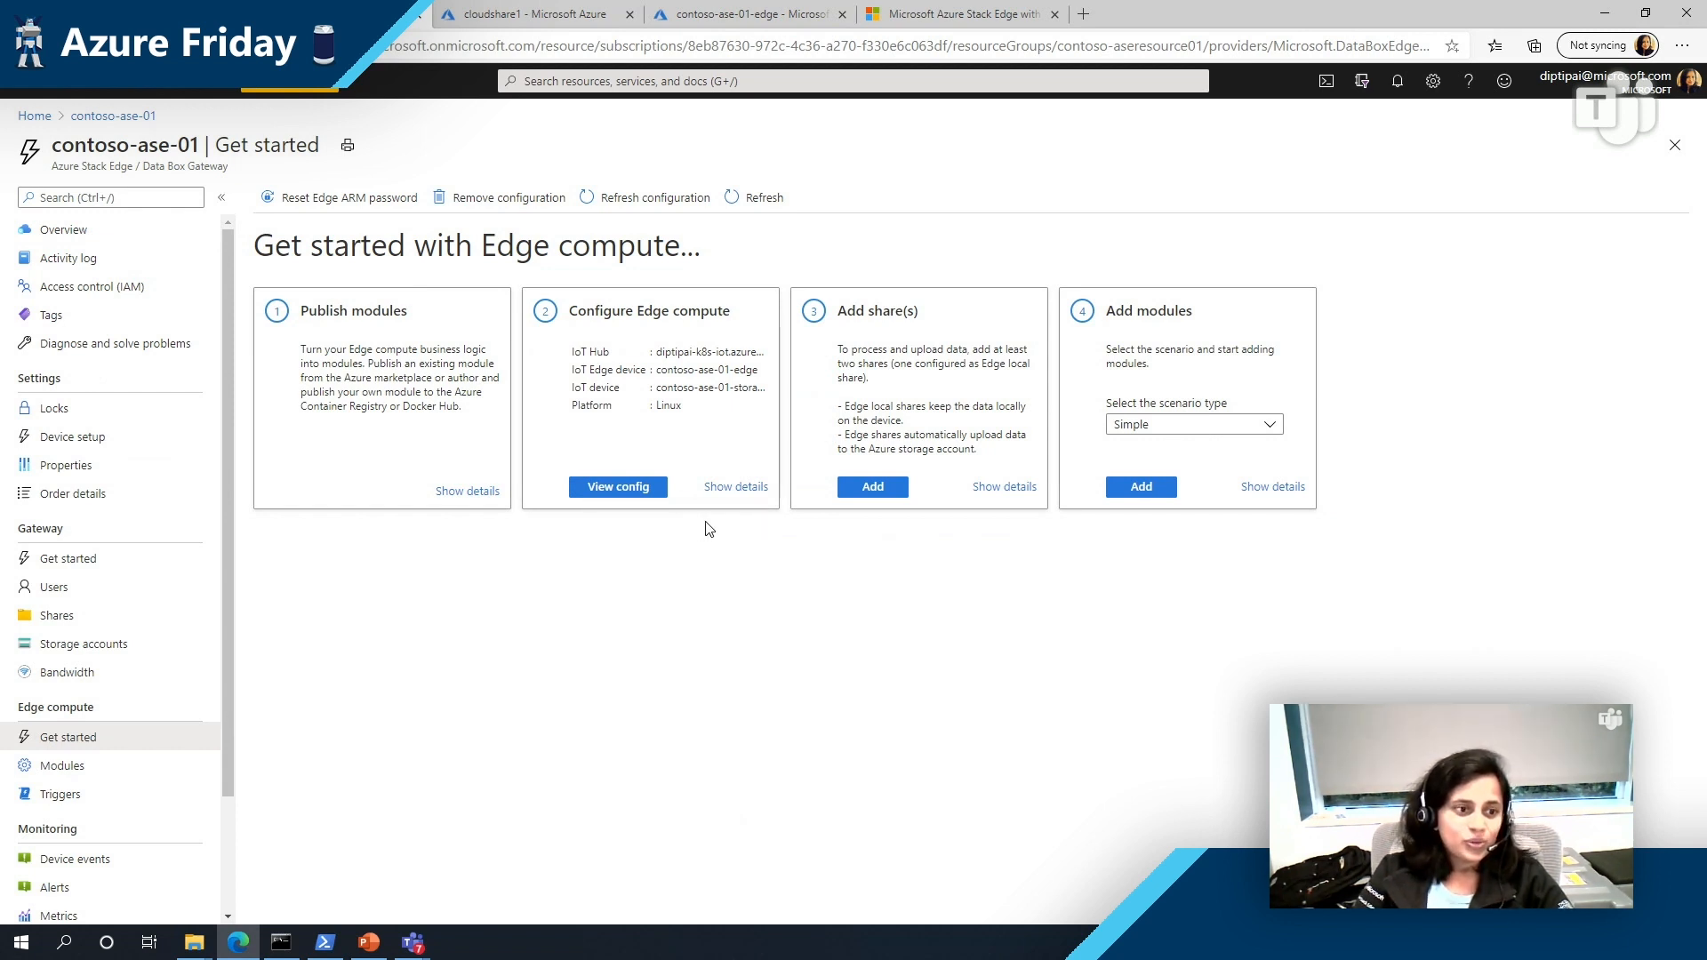
pyautogui.moveTo(736, 493)
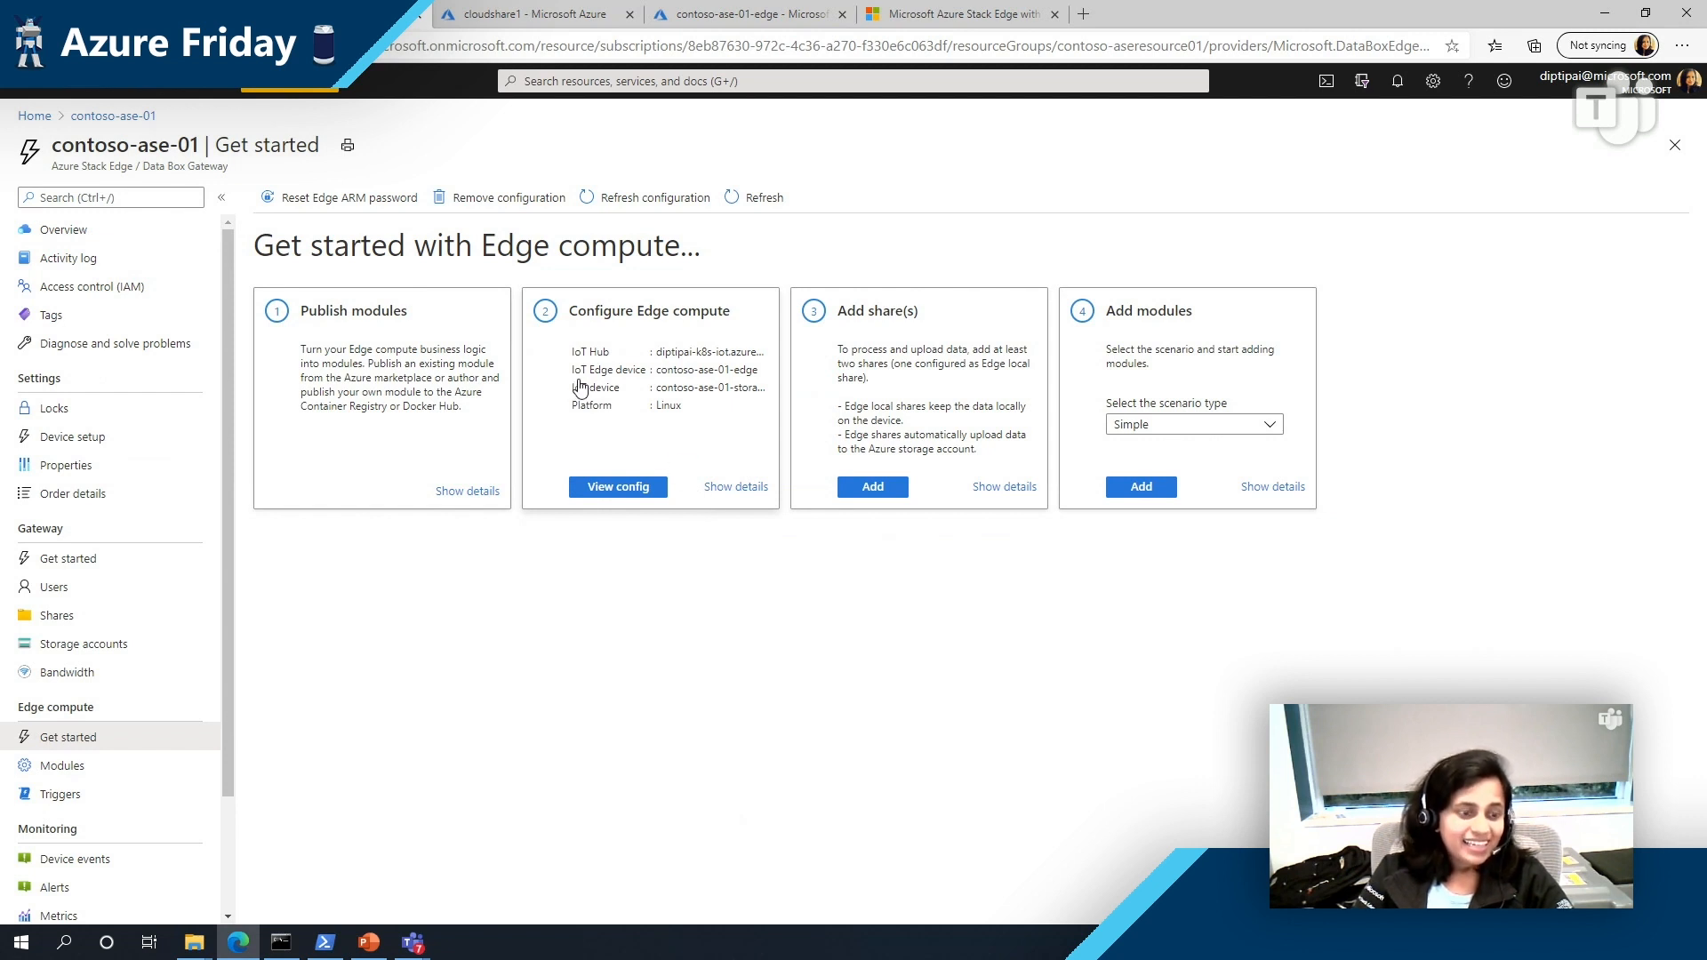
pyautogui.moveTo(633, 389)
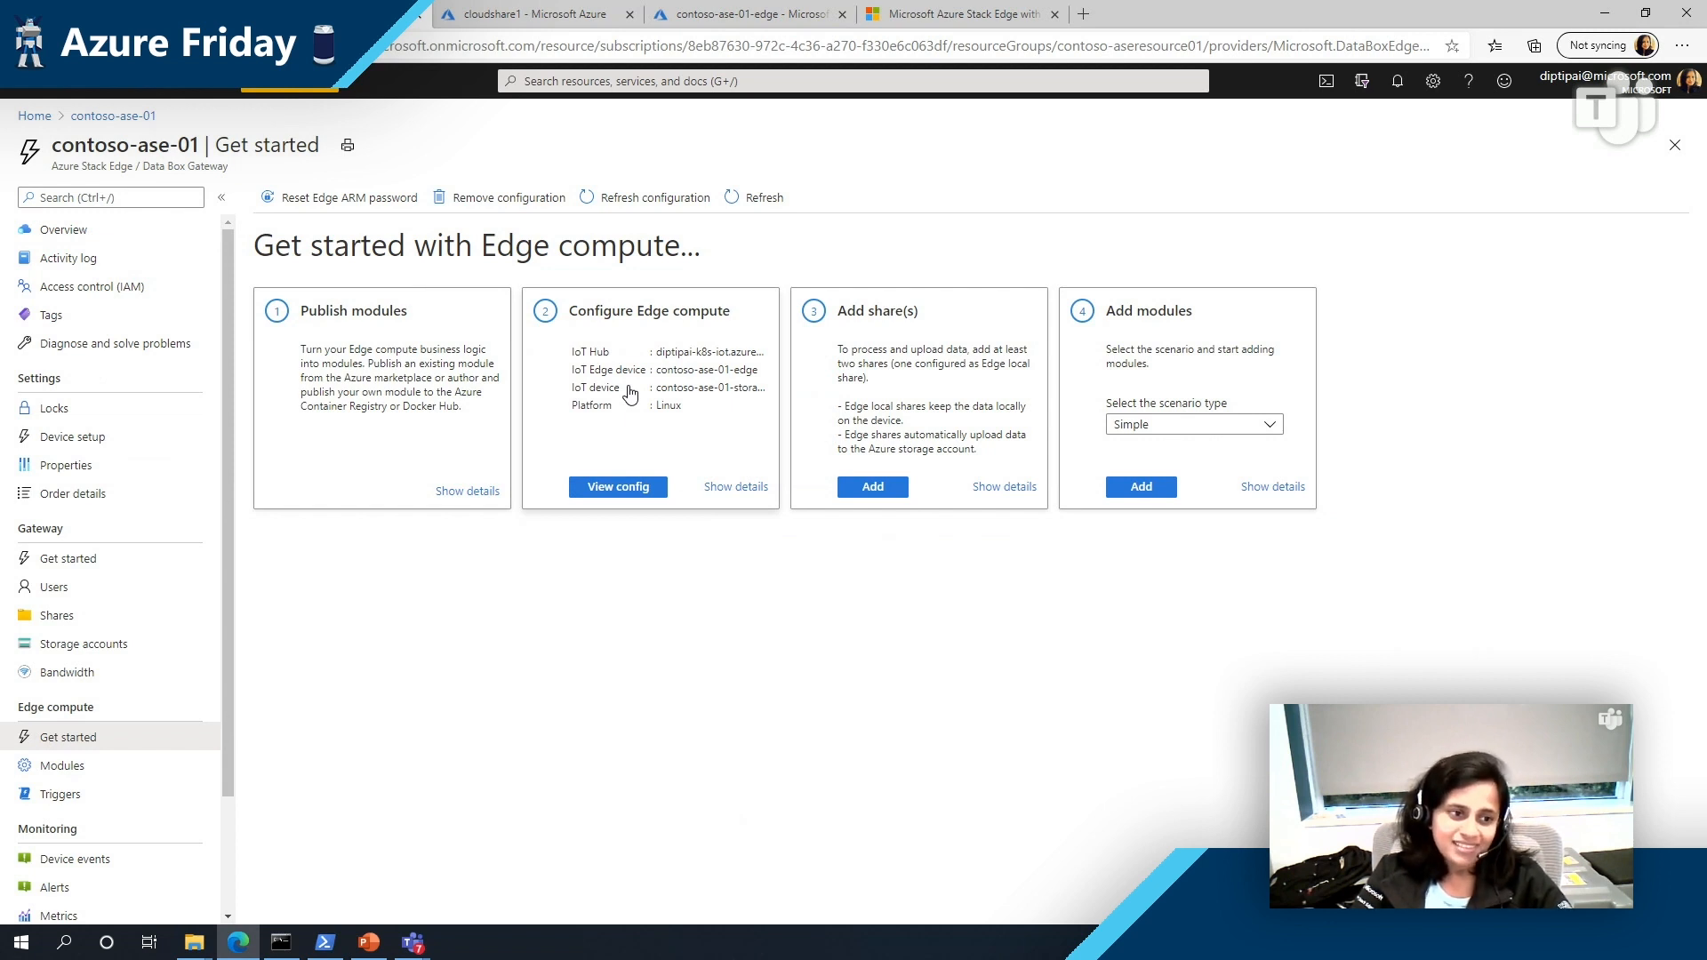
pyautogui.moveTo(623, 410)
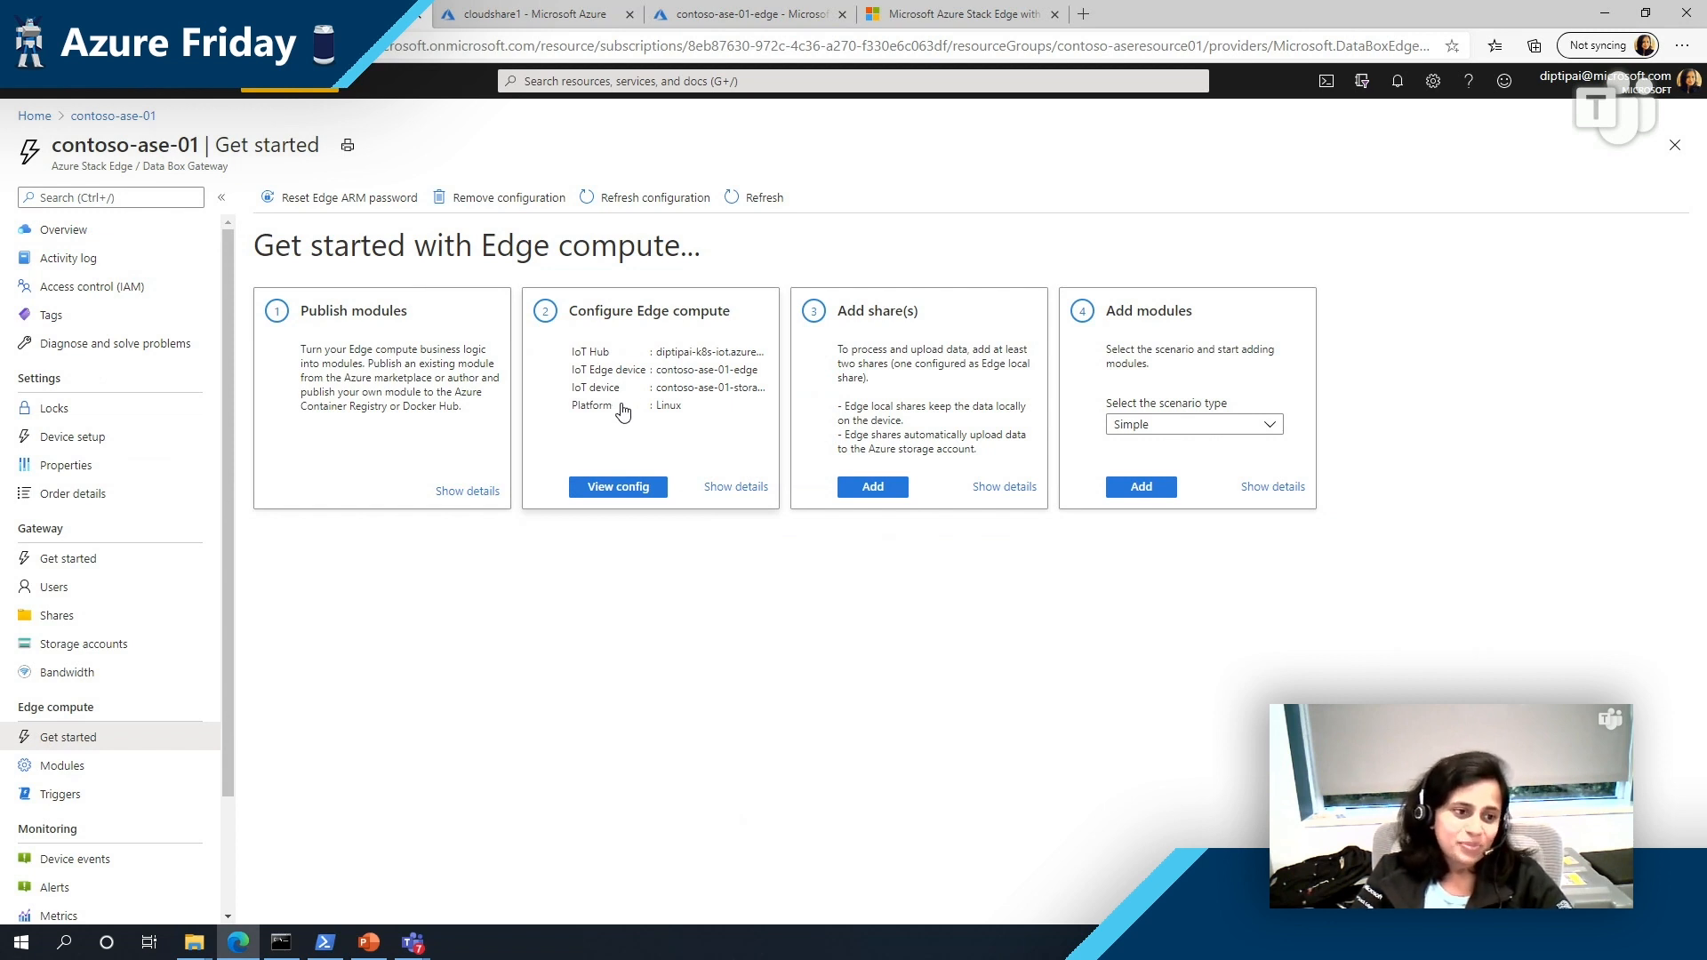
pyautogui.moveTo(695, 445)
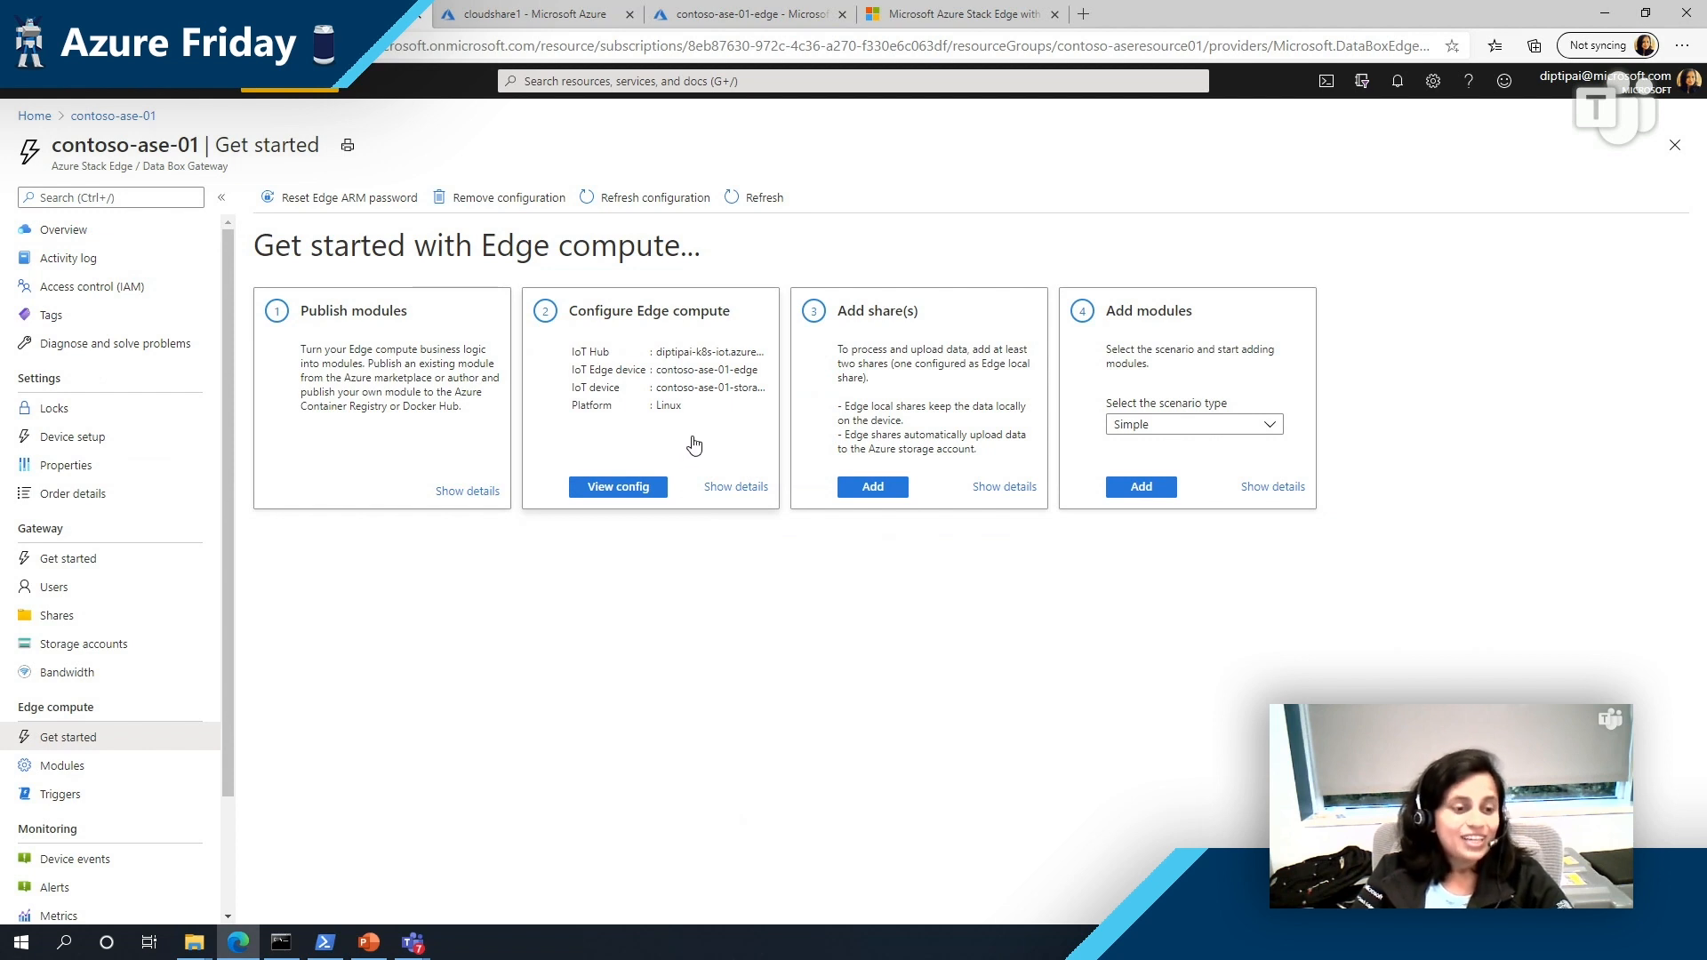
pyautogui.moveTo(706, 443)
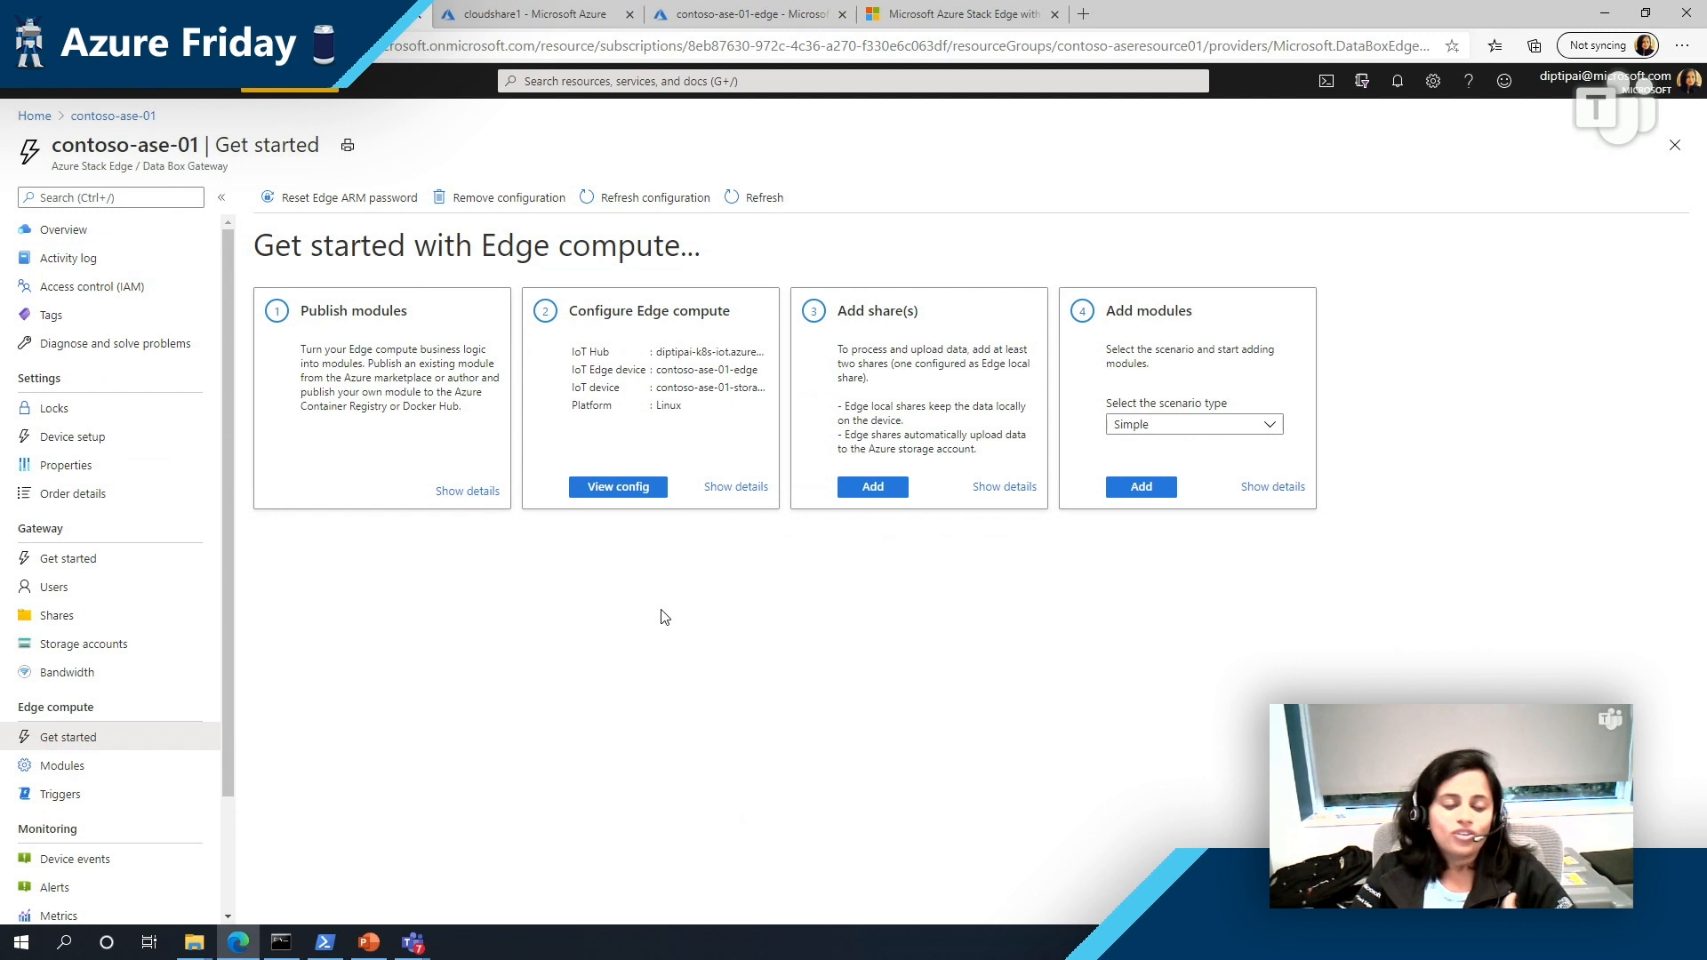
pyautogui.moveTo(637, 608)
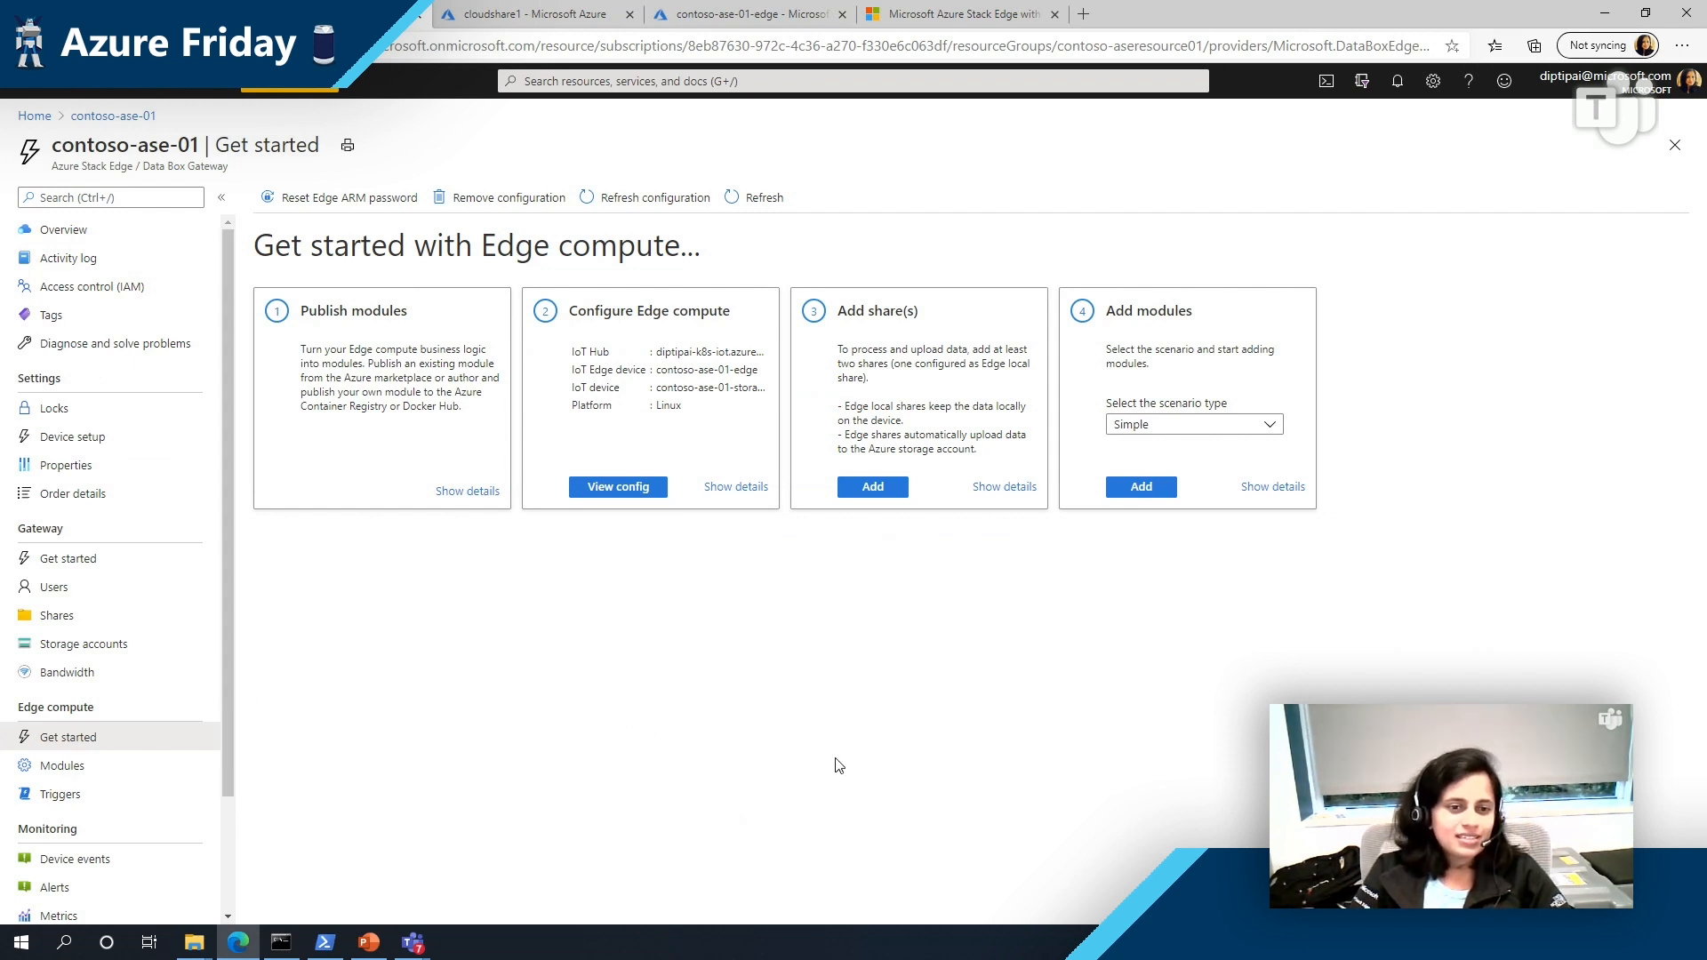
pyautogui.moveTo(831, 764)
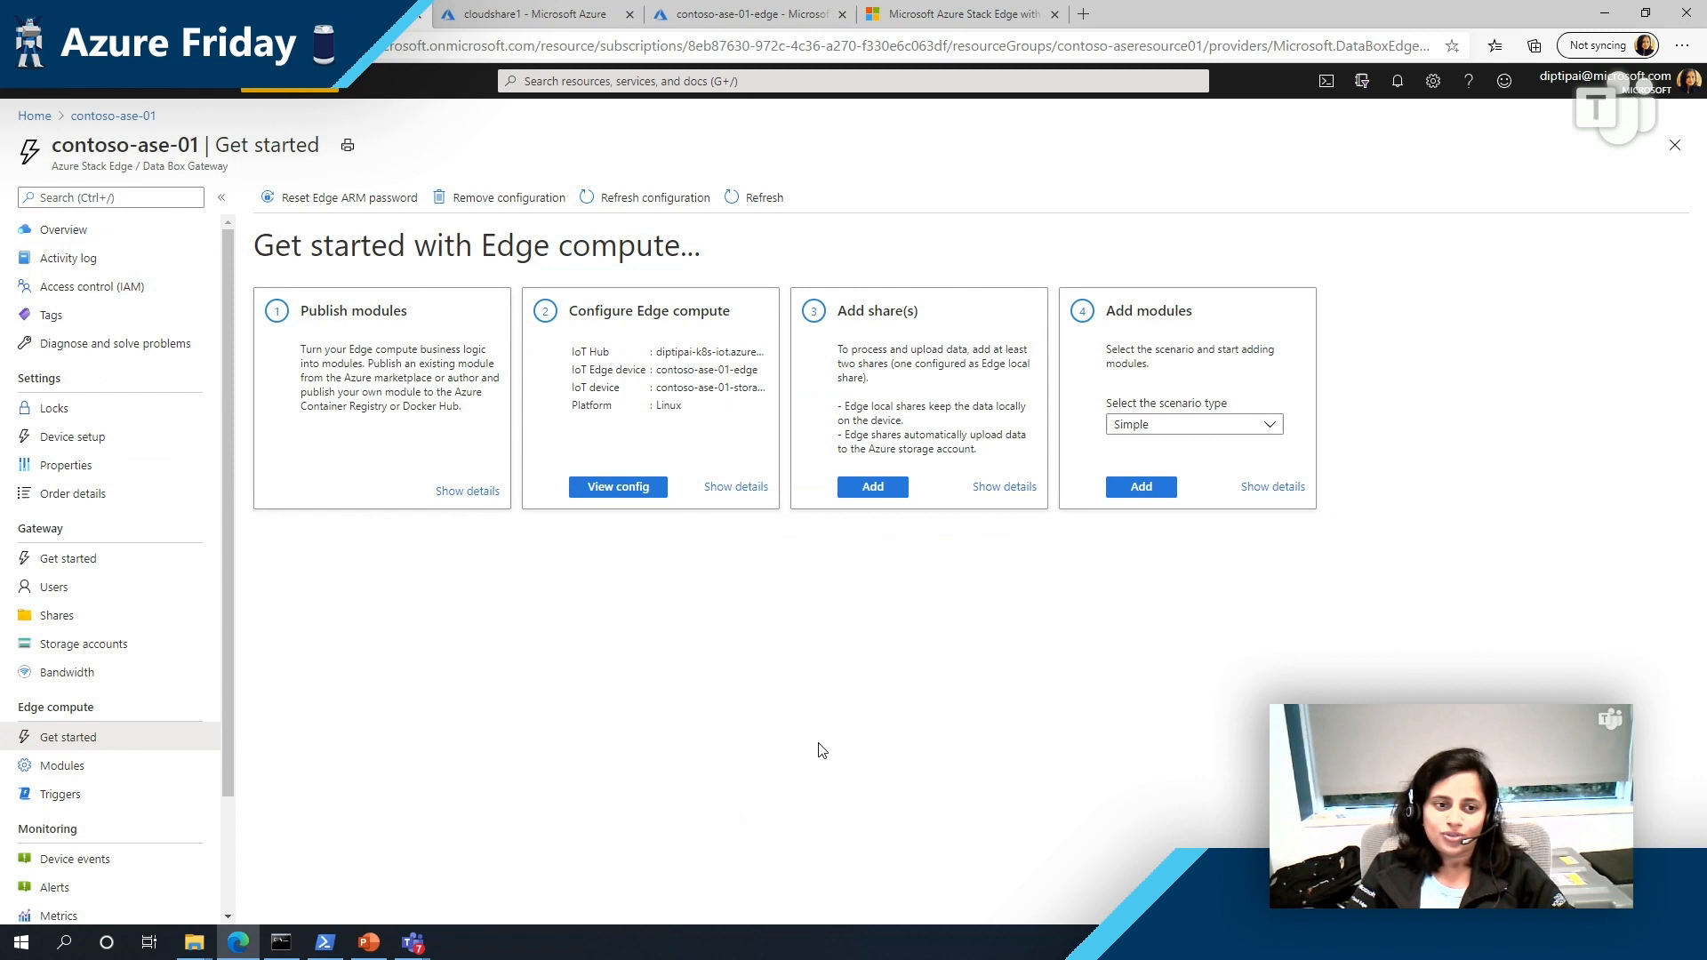
pyautogui.moveTo(810, 768)
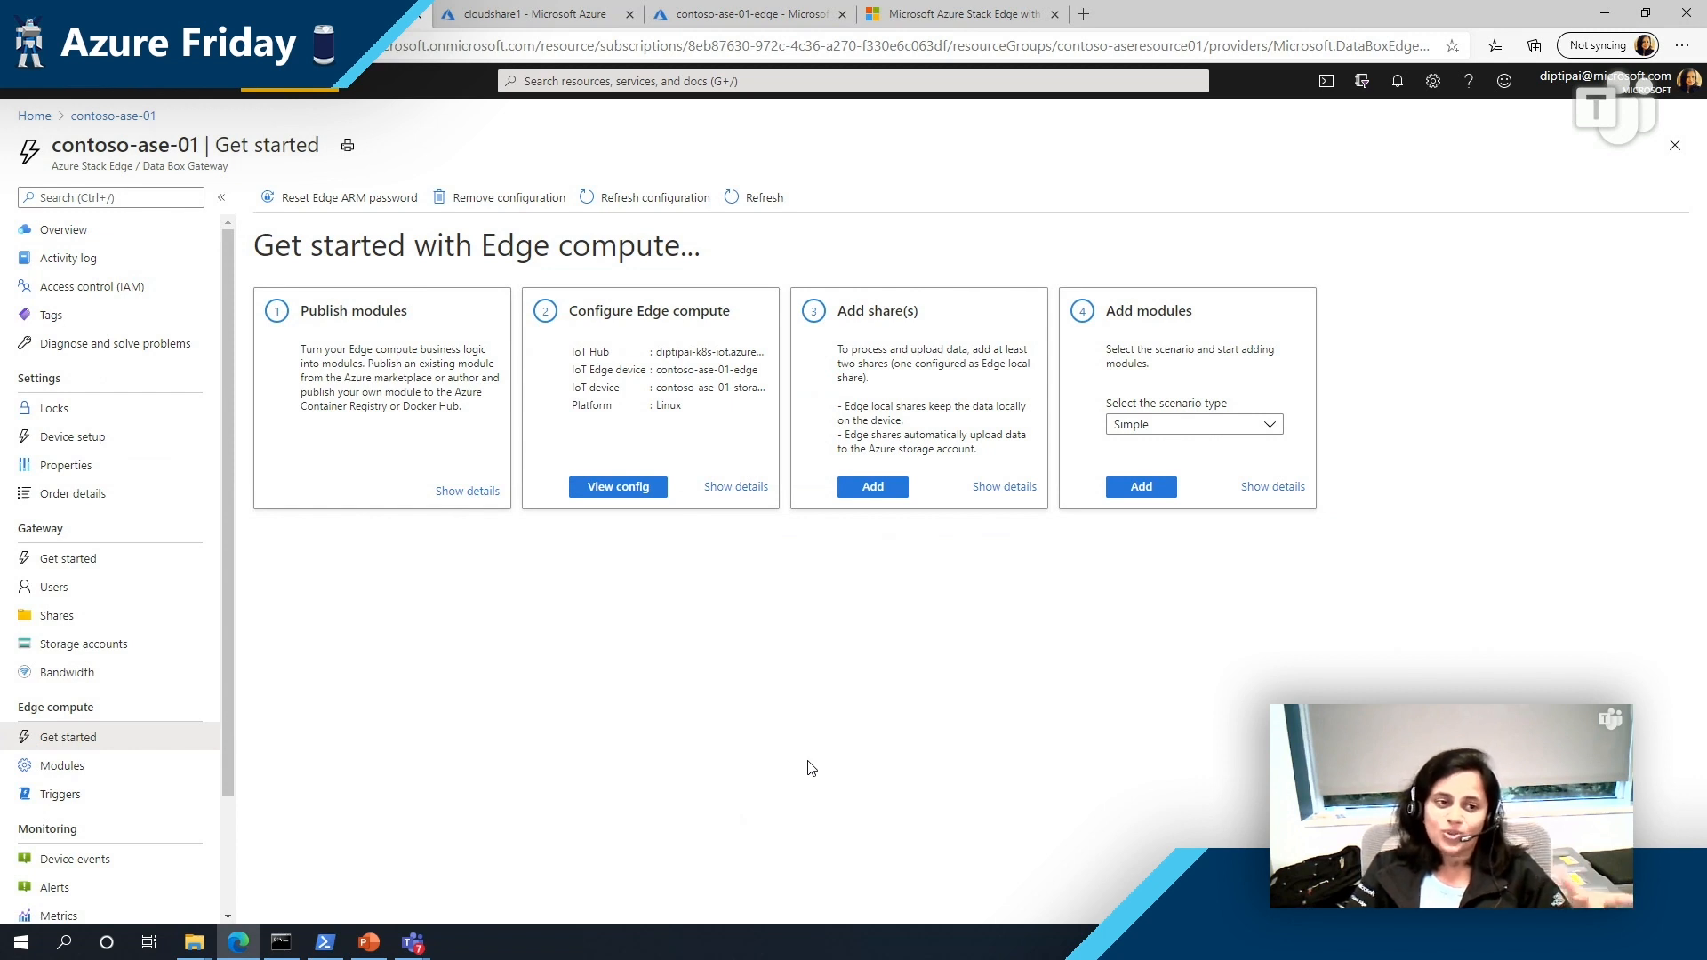
pyautogui.moveTo(960, 712)
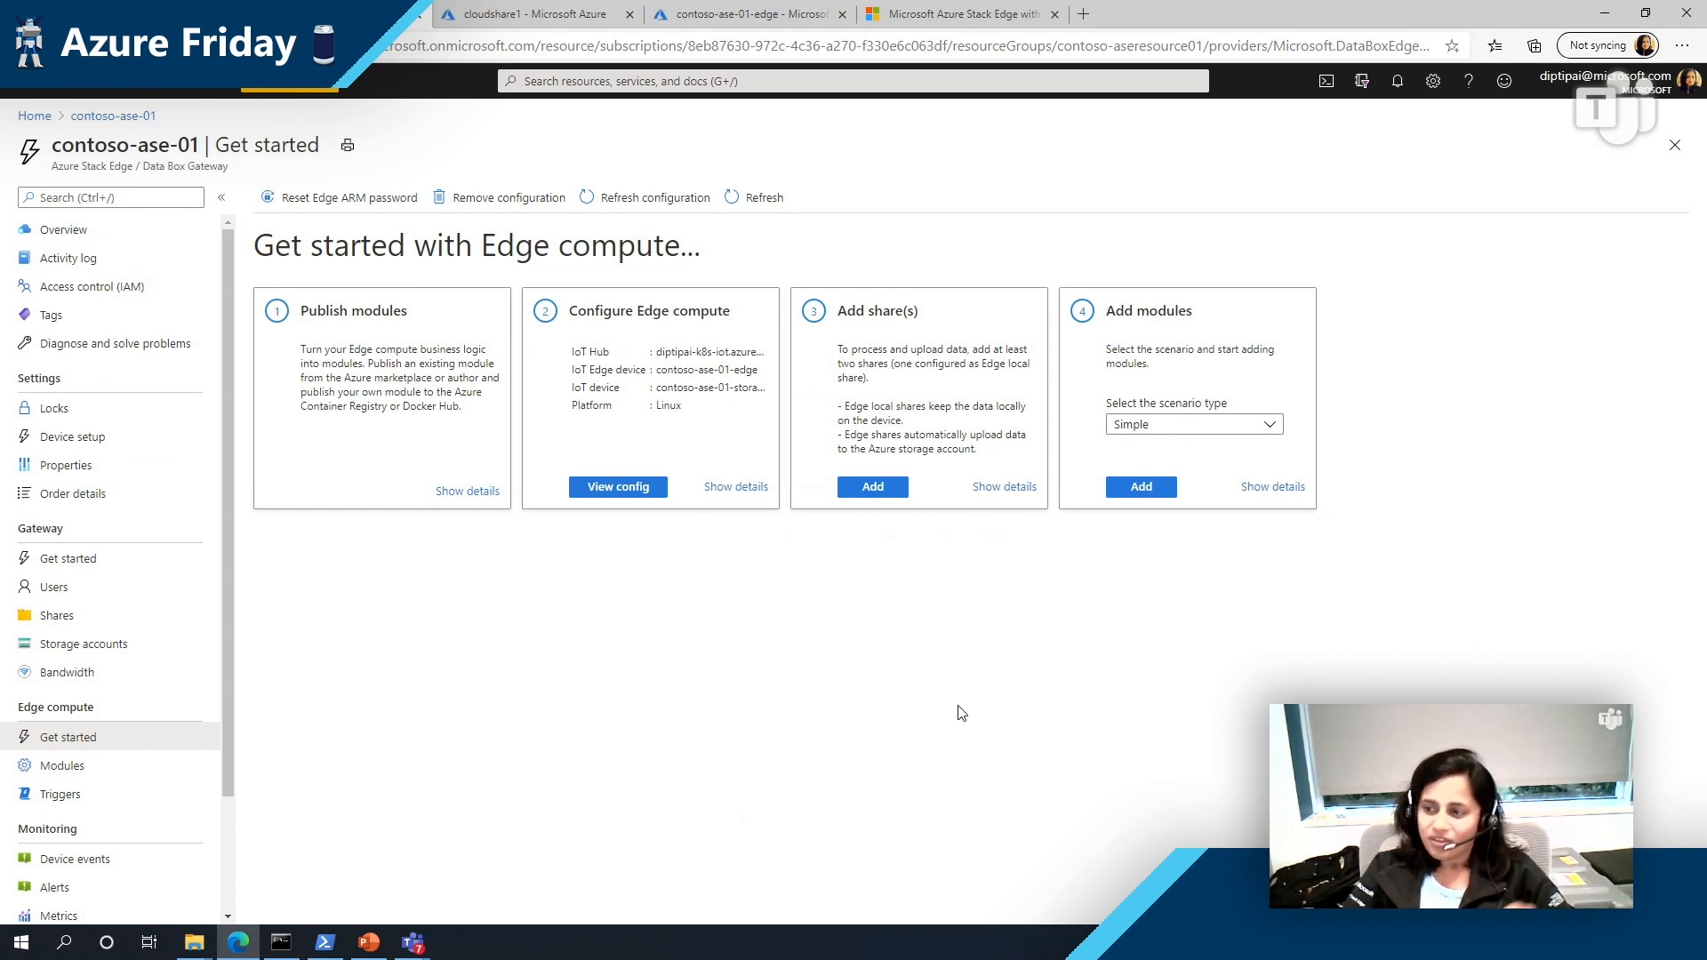
pyautogui.moveTo(933, 720)
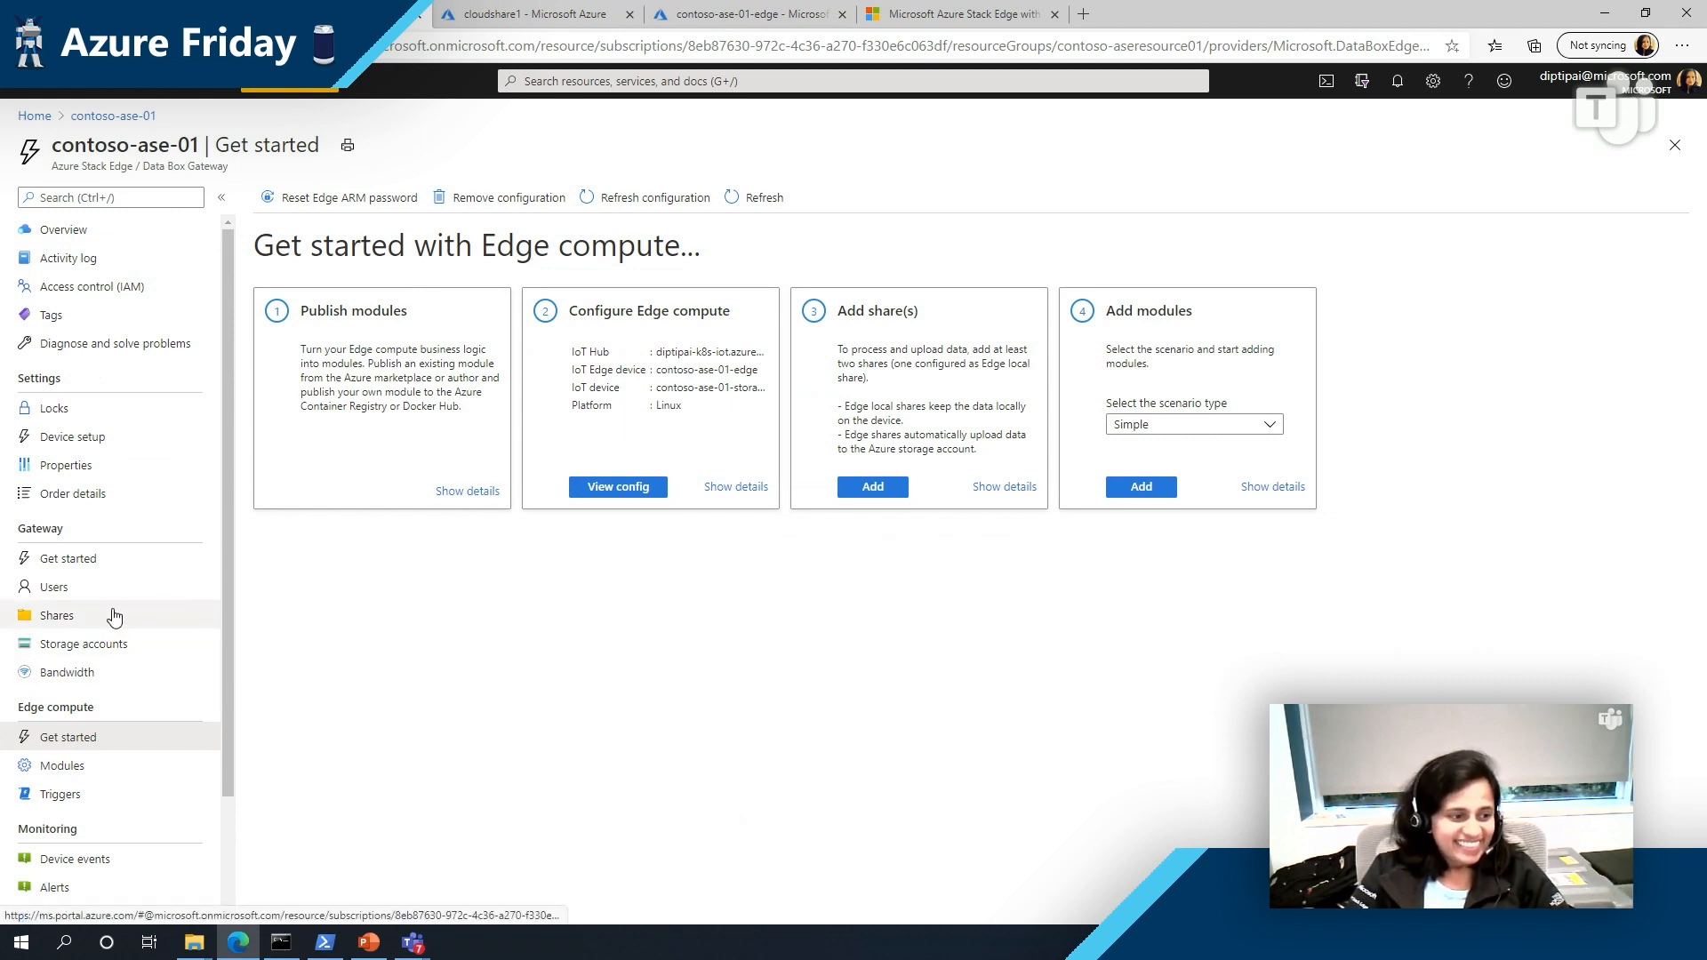
pyautogui.click(55, 616)
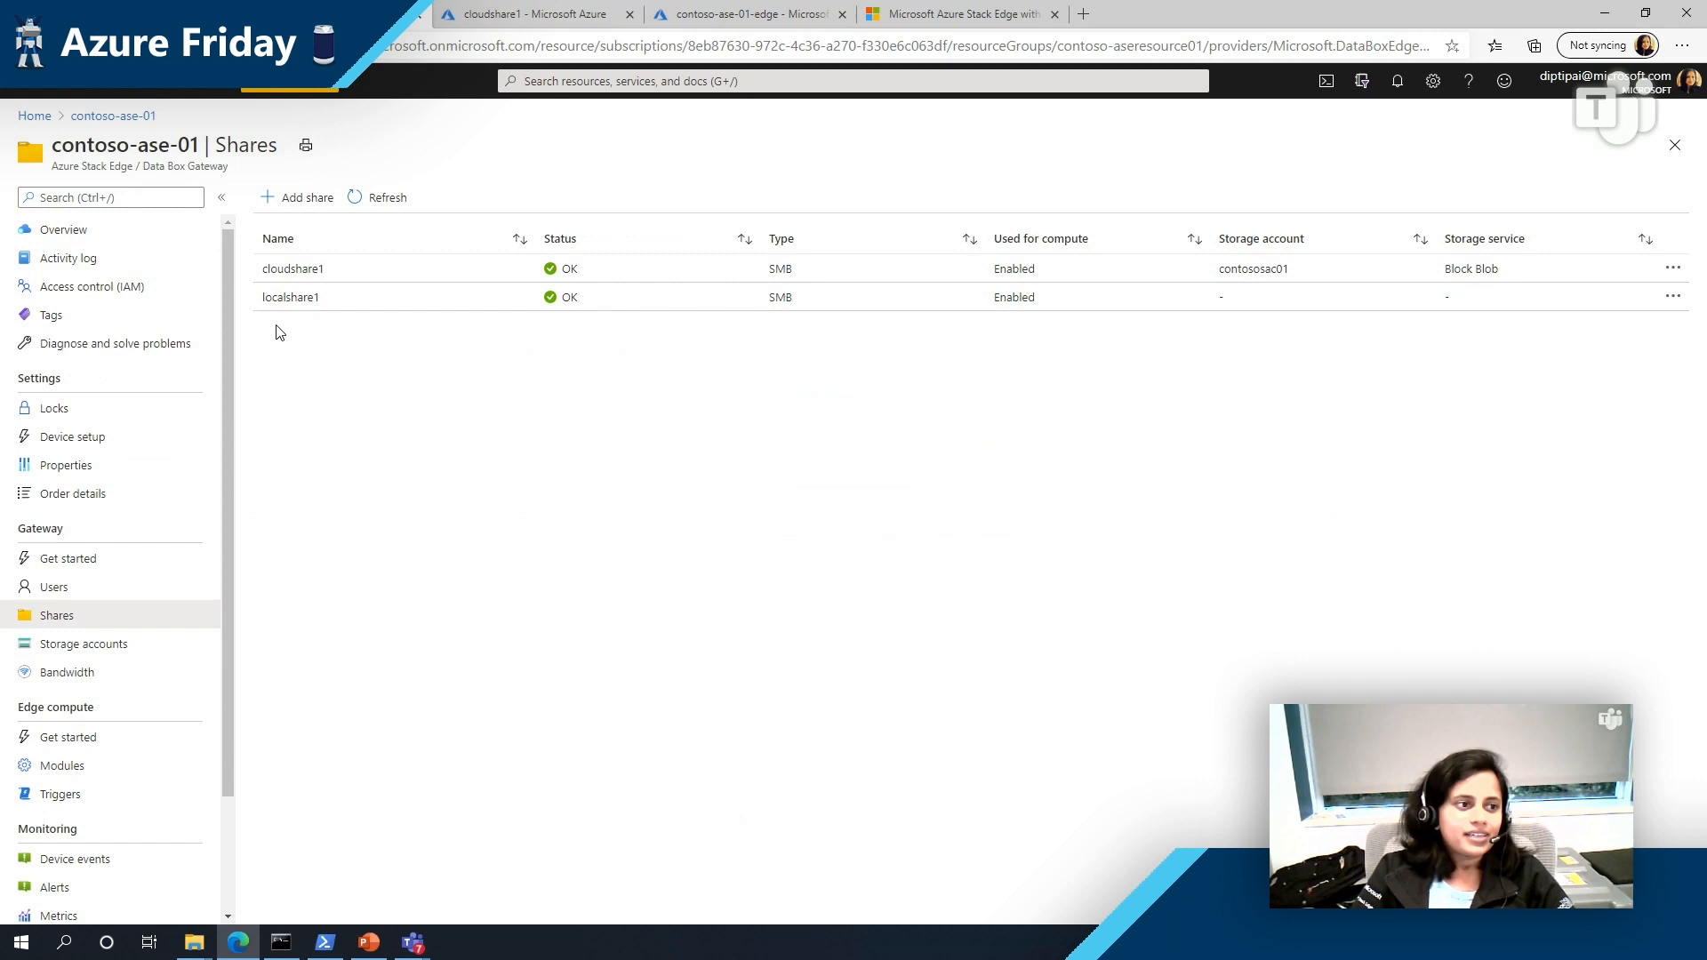
pyautogui.moveTo(270, 336)
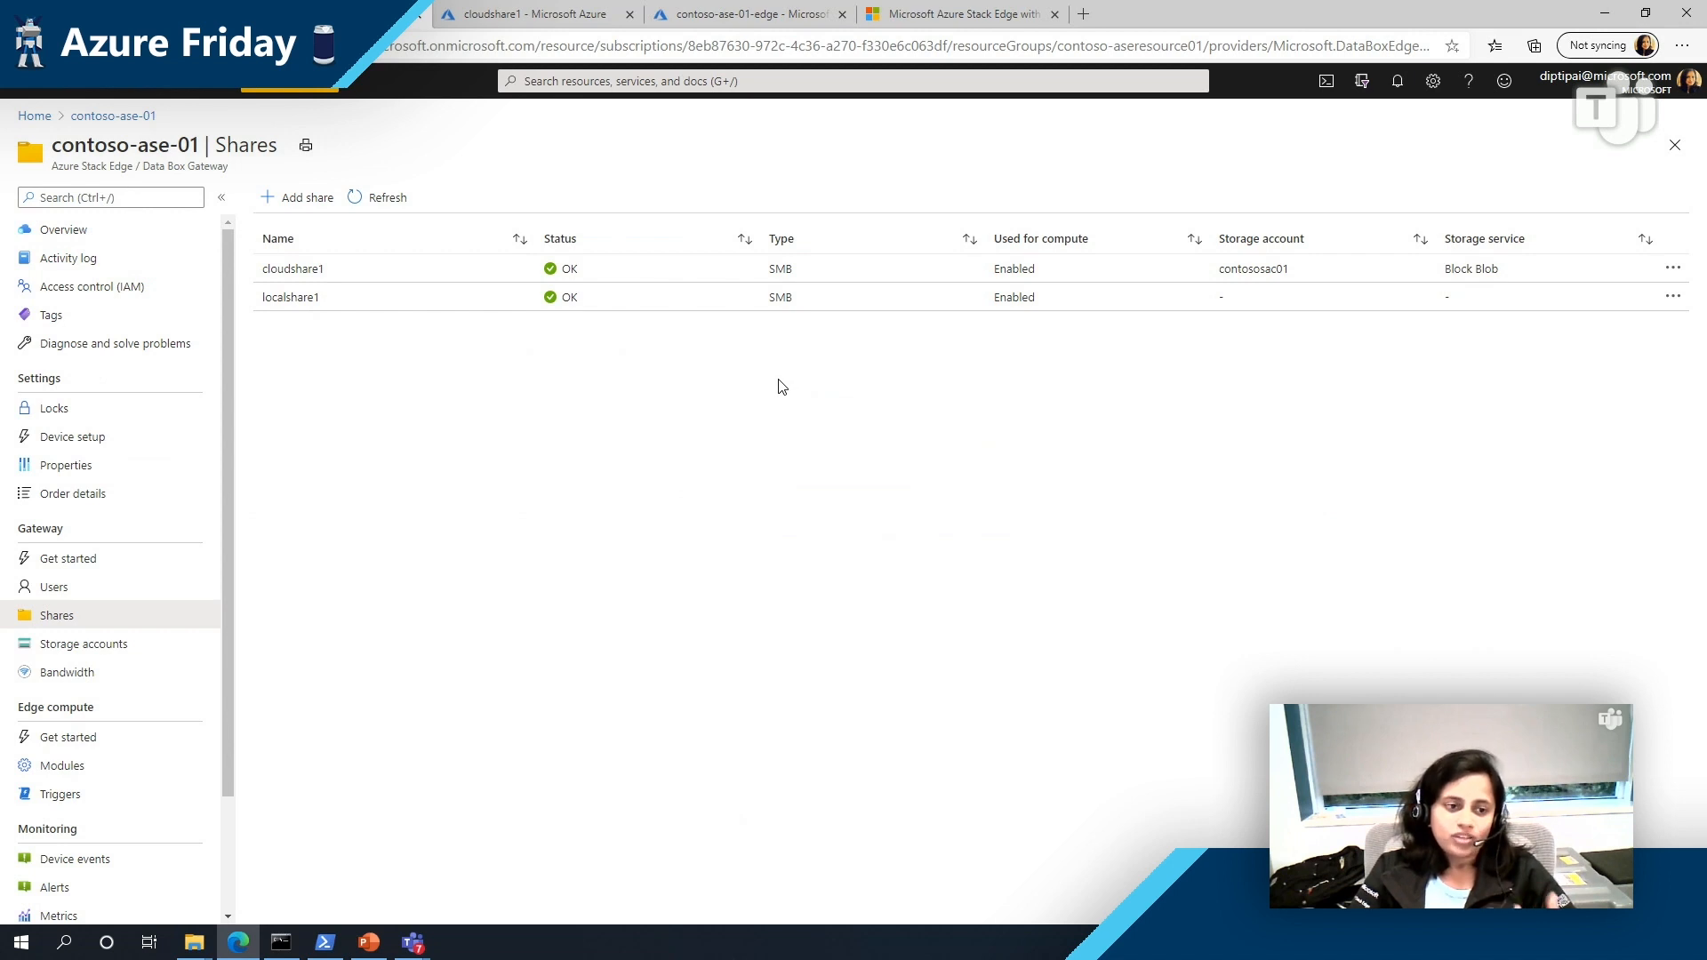
pyautogui.moveTo(783, 342)
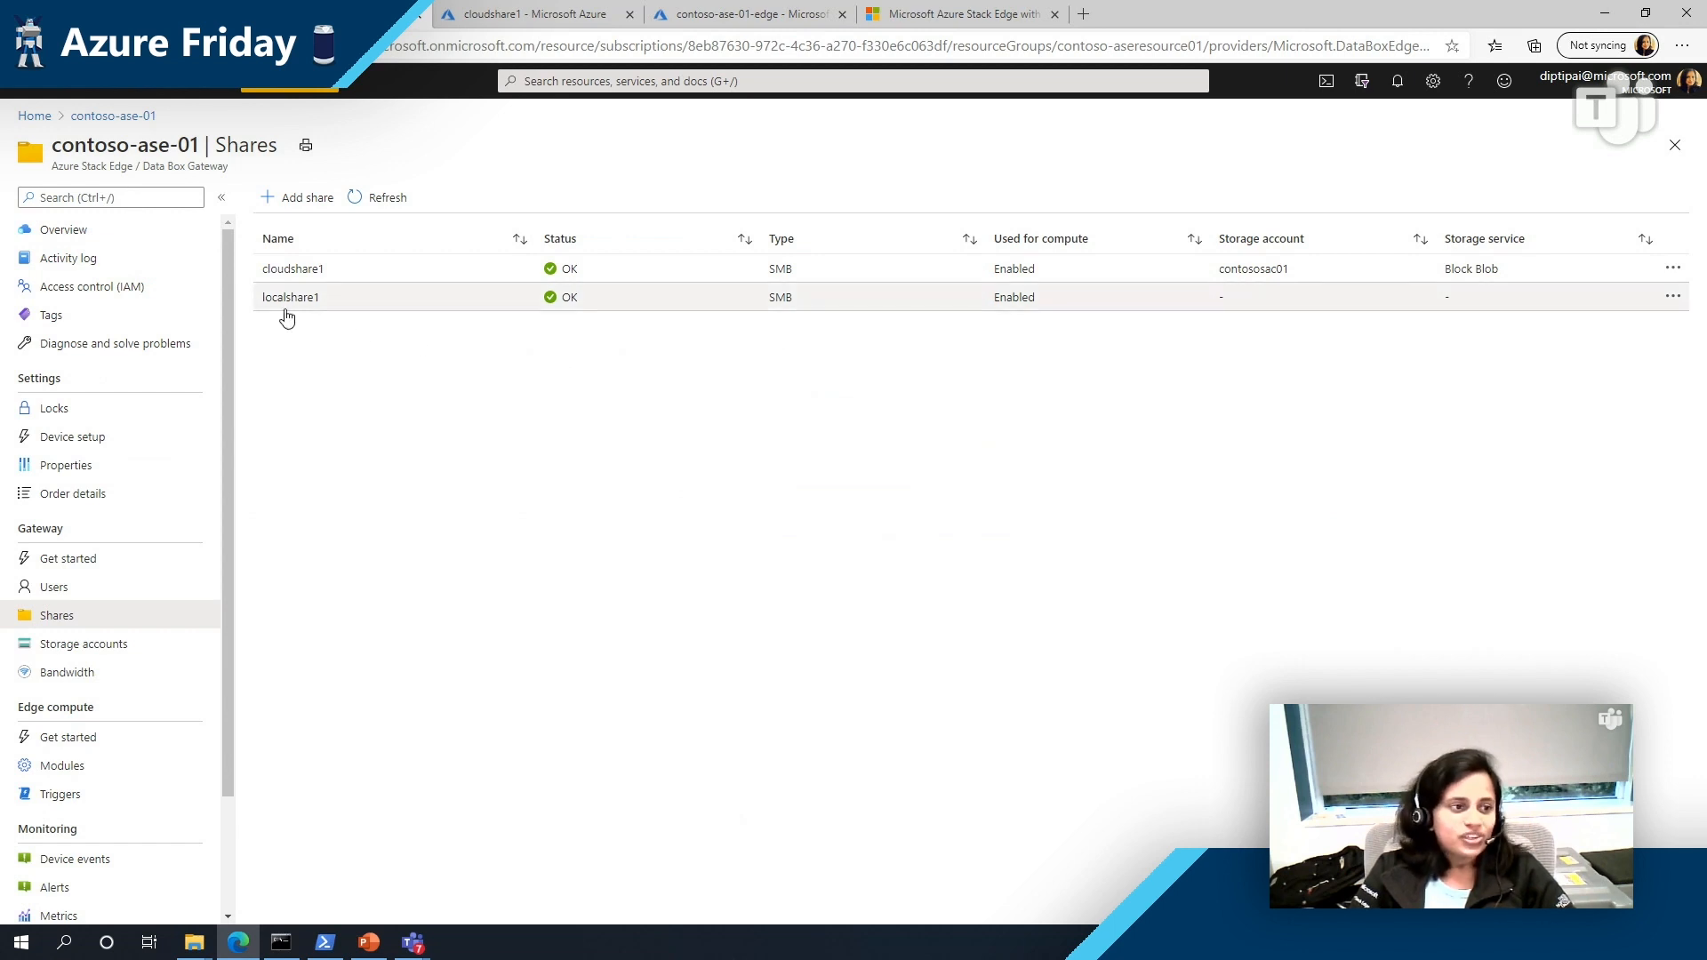
pyautogui.moveTo(762, 354)
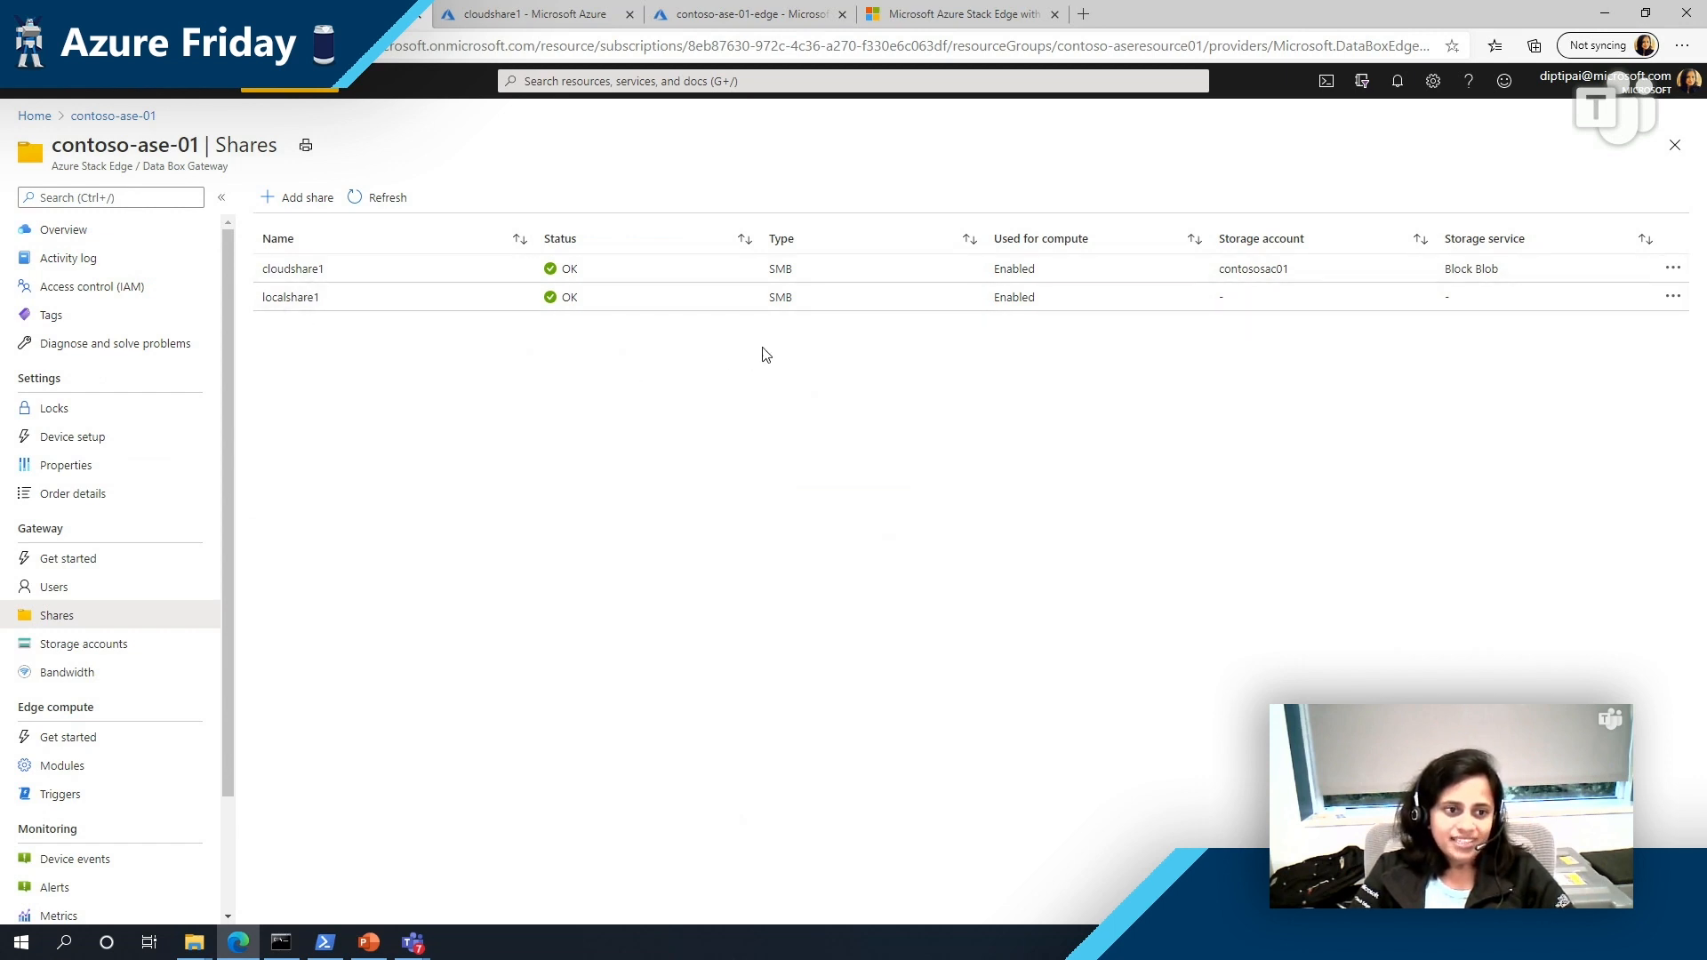
pyautogui.moveTo(811, 331)
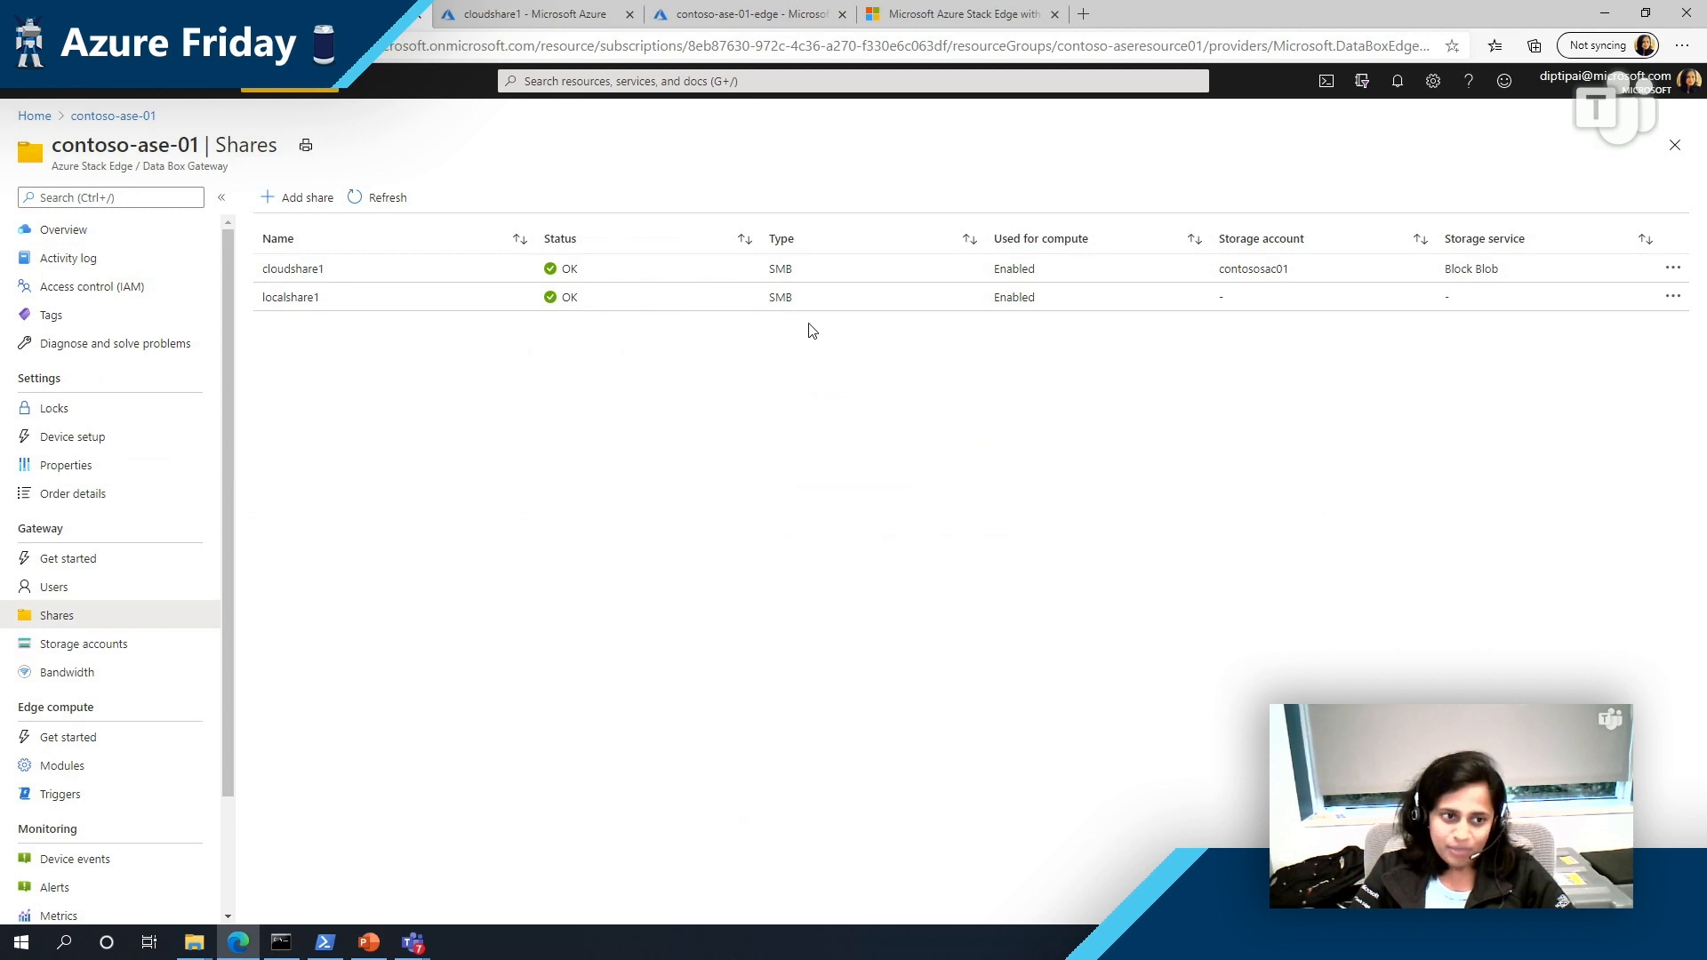
pyautogui.moveTo(989, 336)
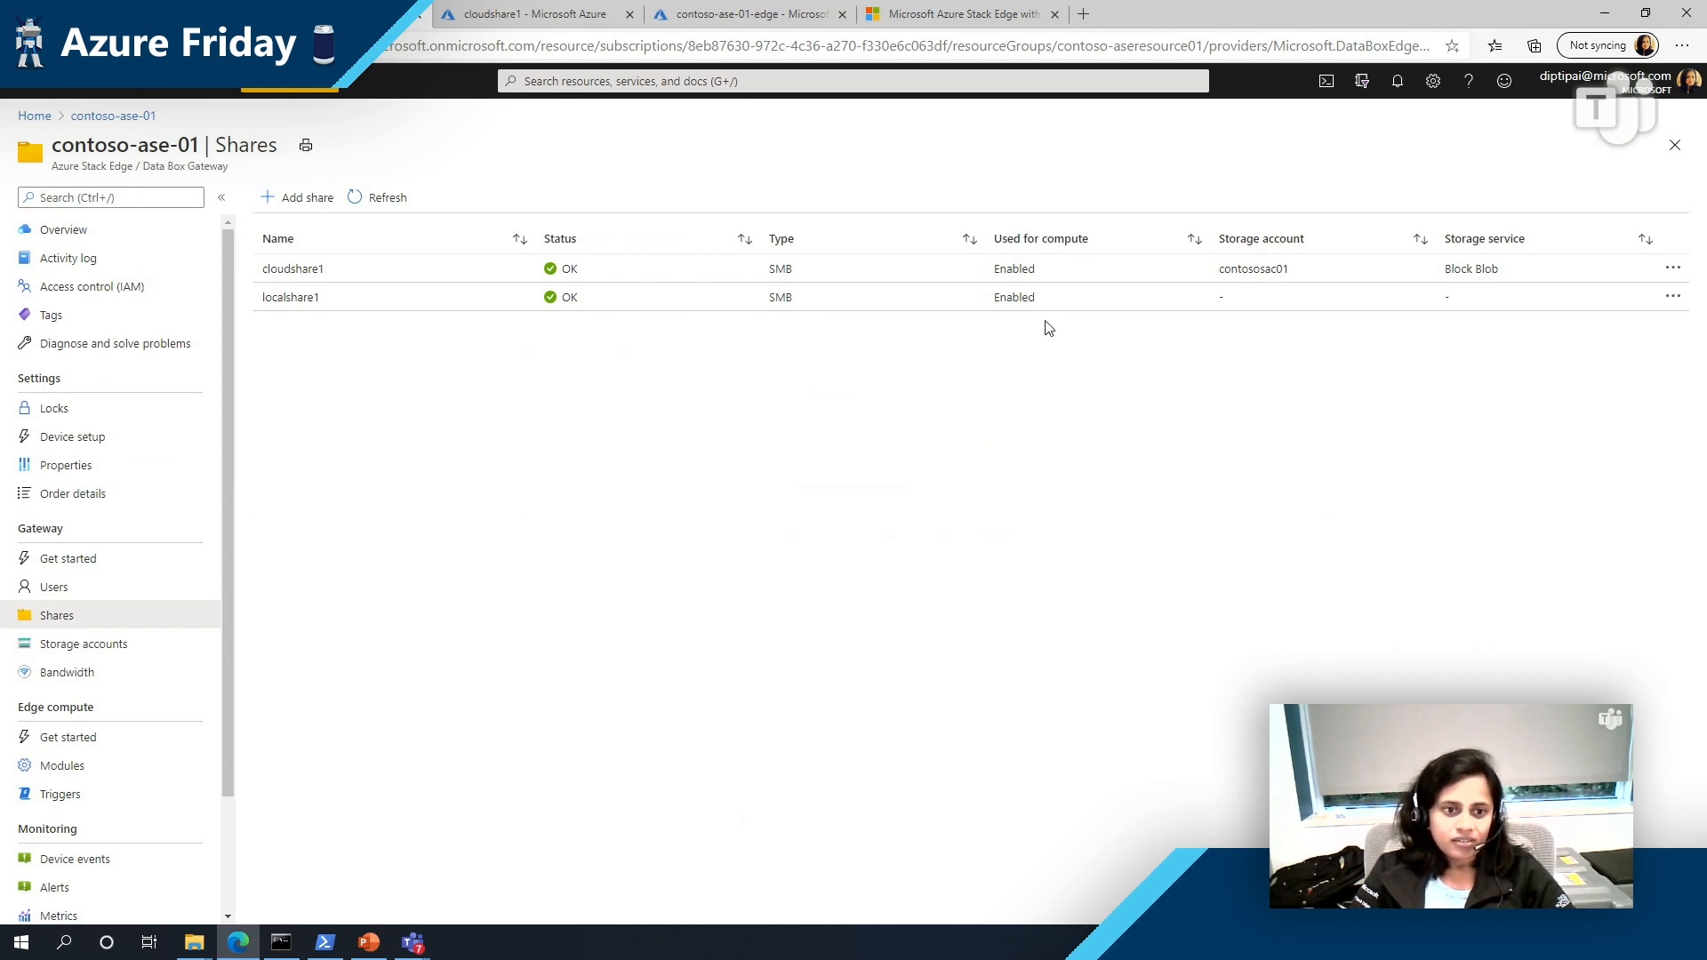
pyautogui.moveTo(1017, 336)
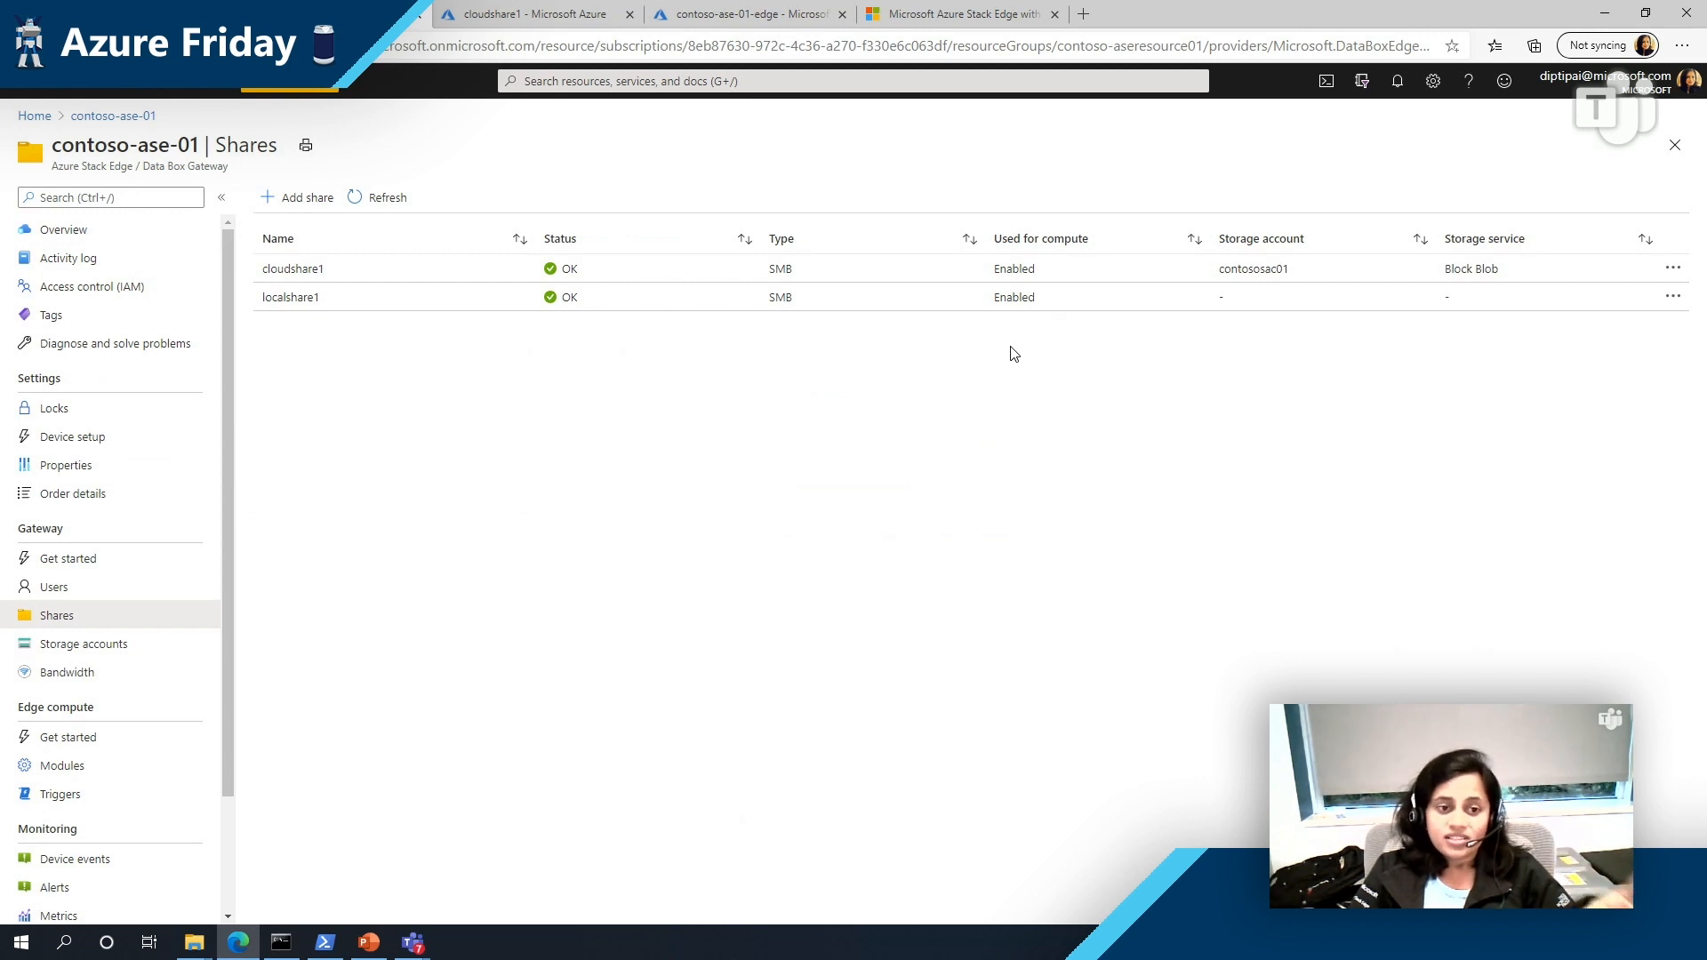
pyautogui.moveTo(267, 330)
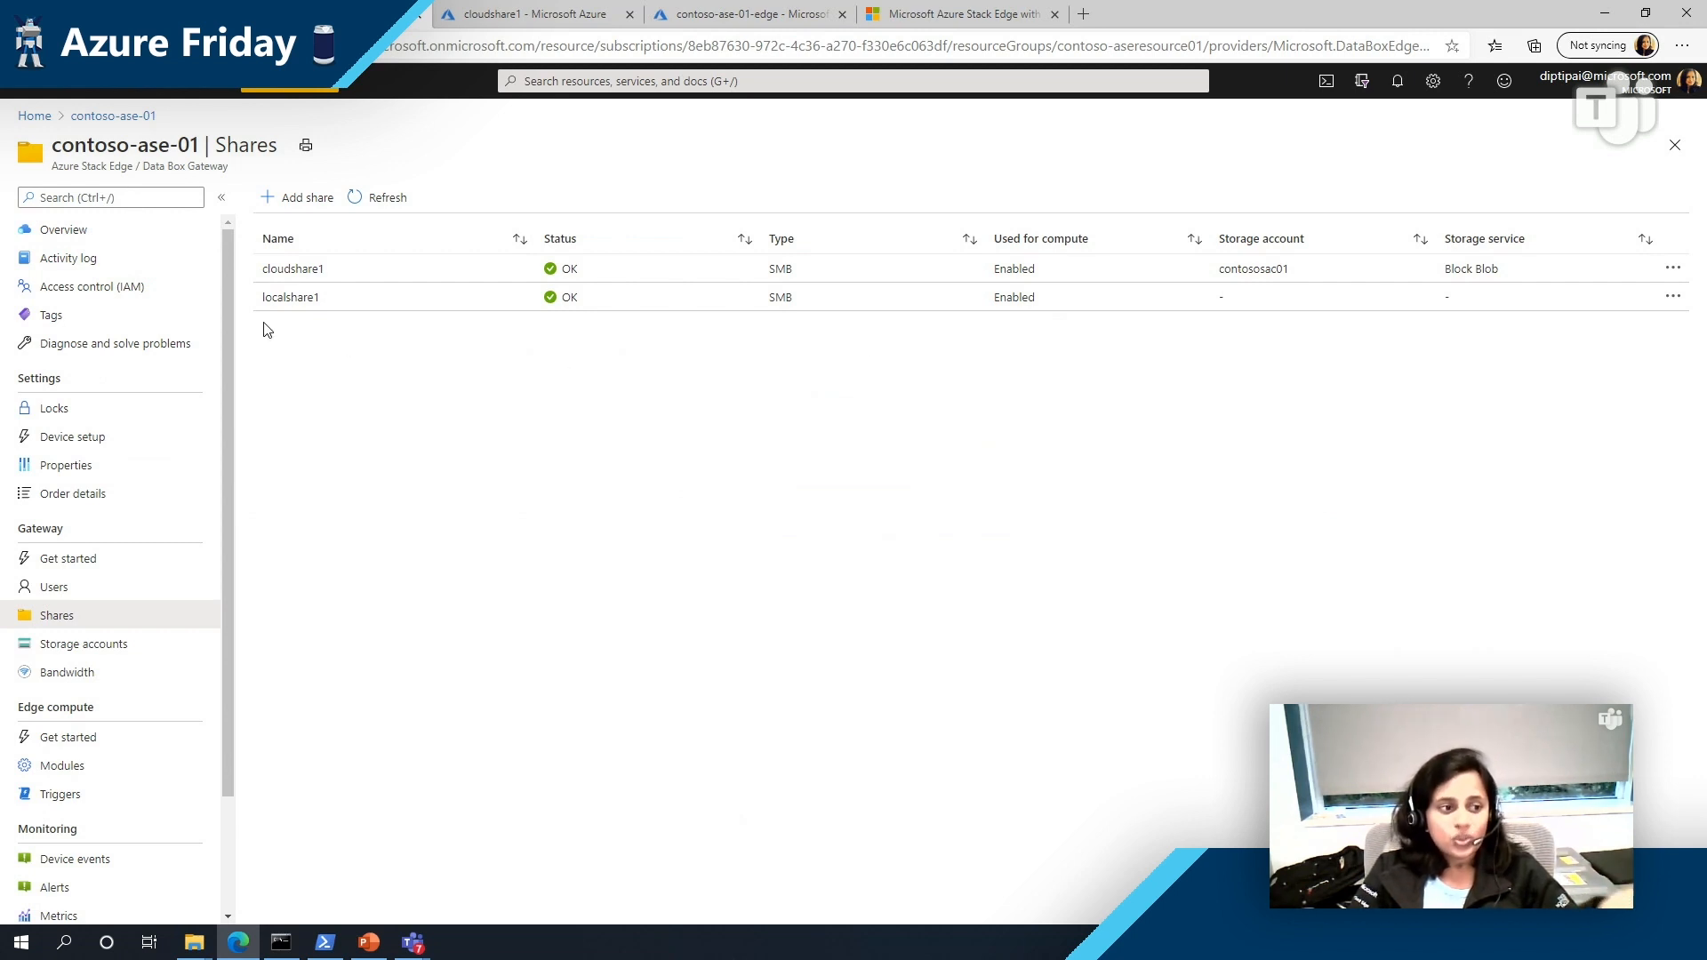
pyautogui.moveTo(1071, 327)
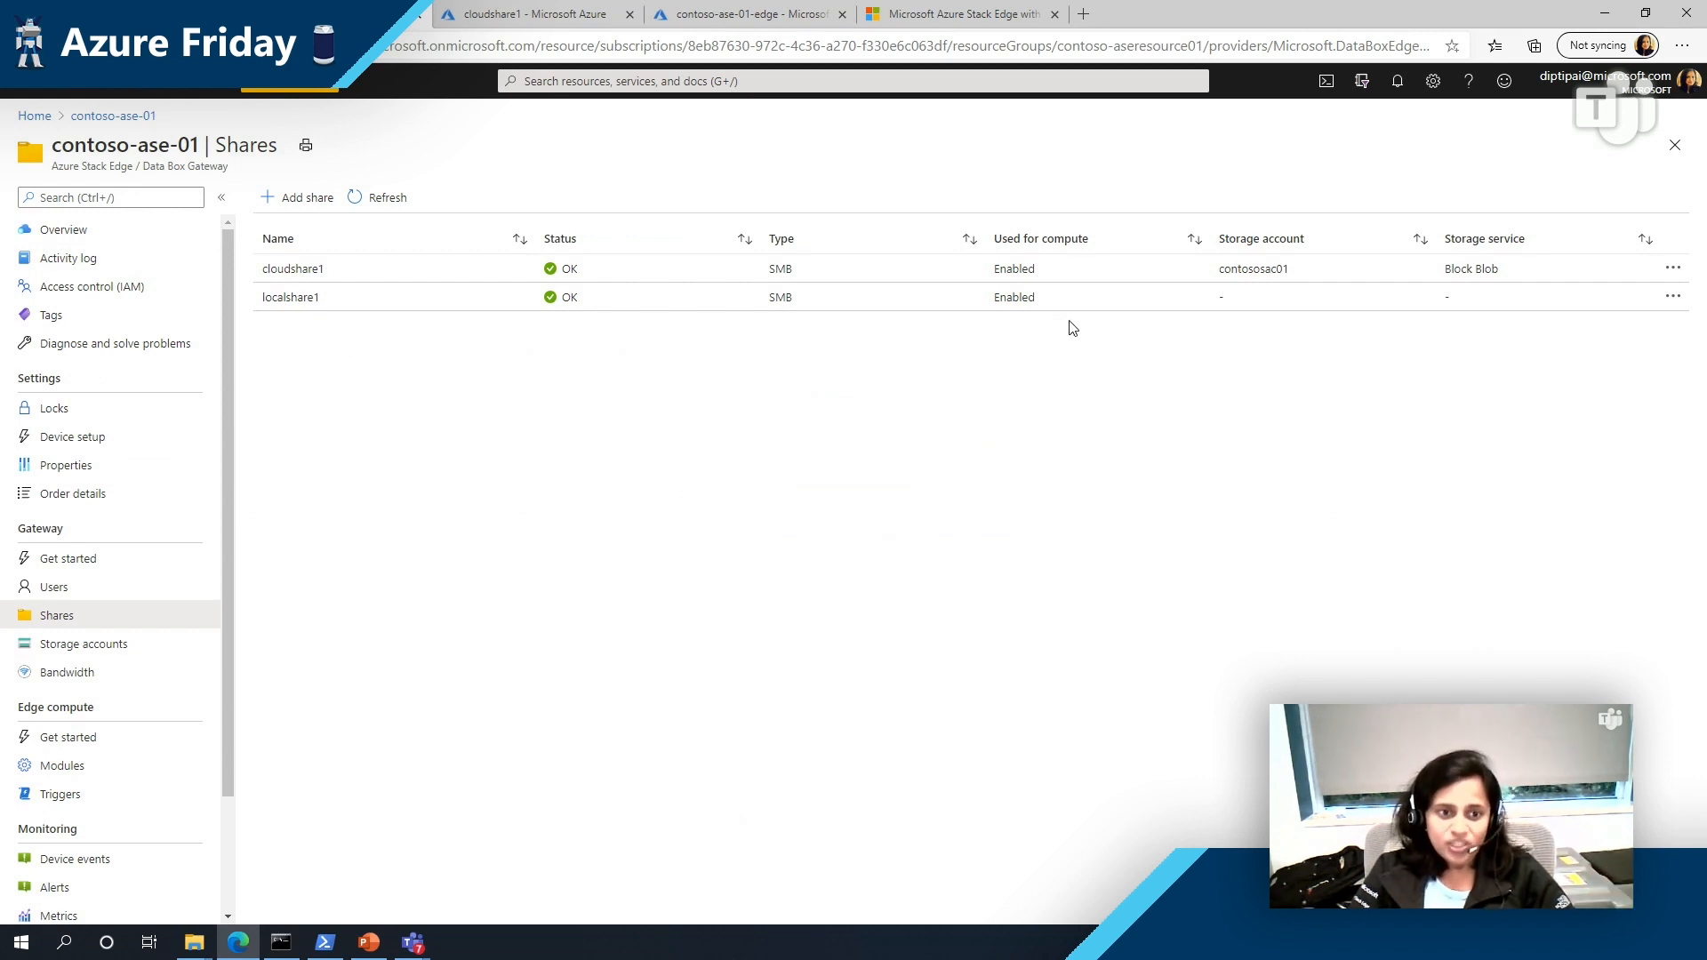
pyautogui.moveTo(972, 361)
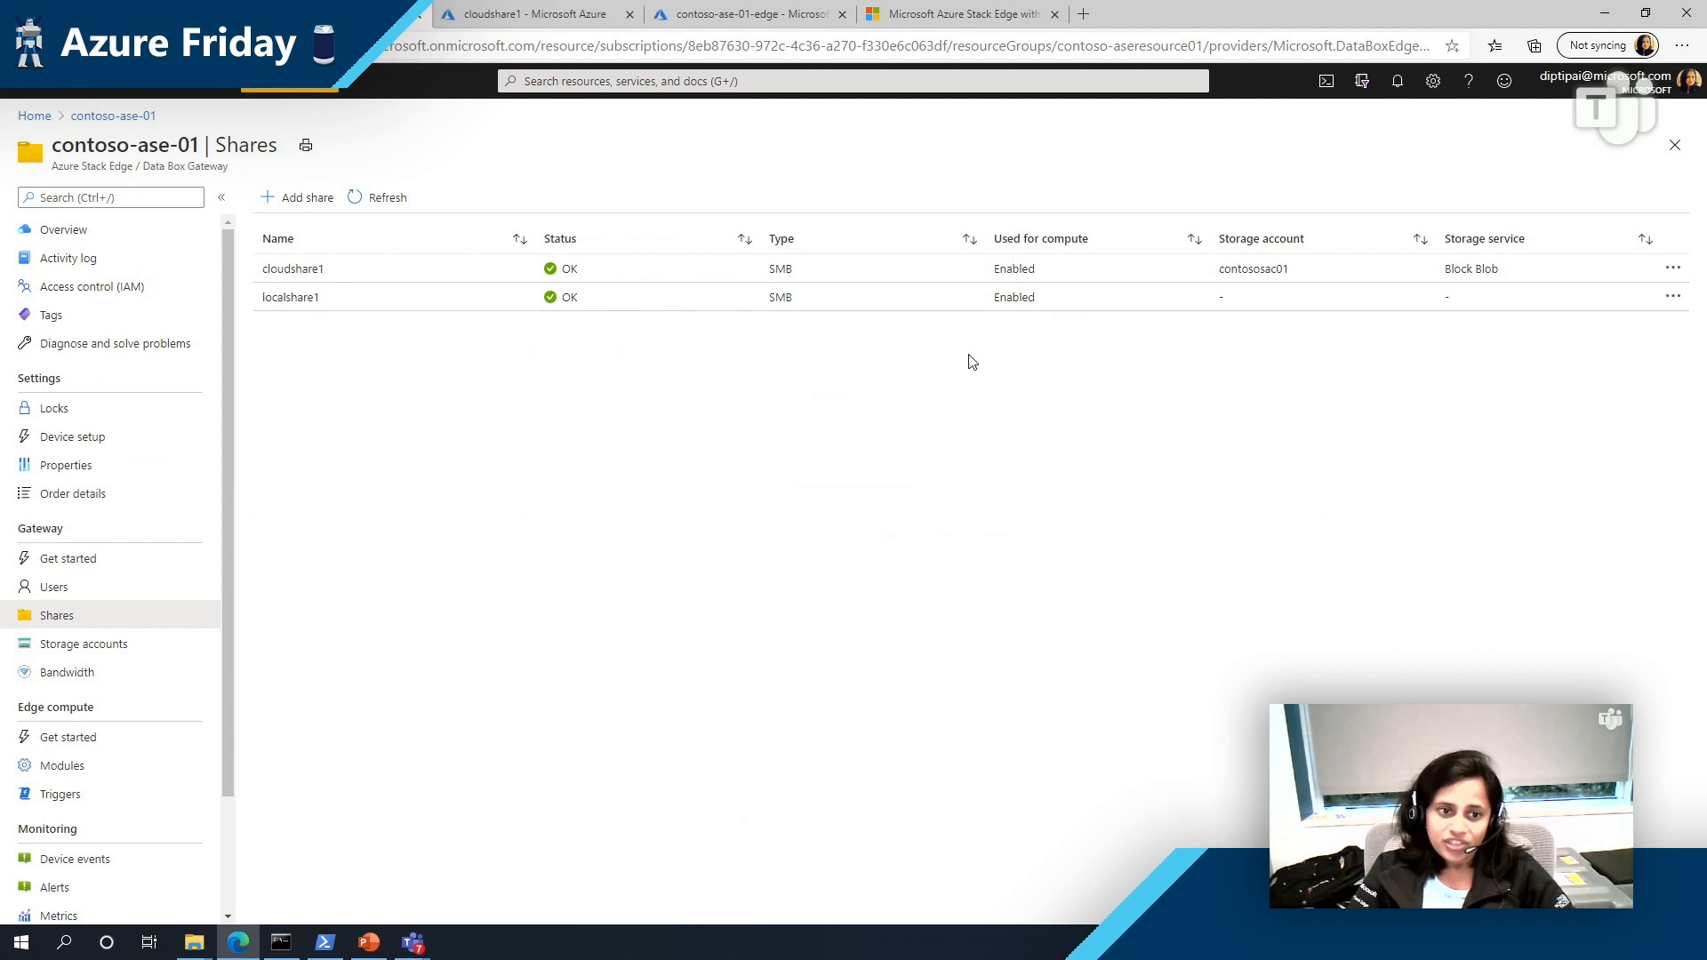
pyautogui.moveTo(1088, 384)
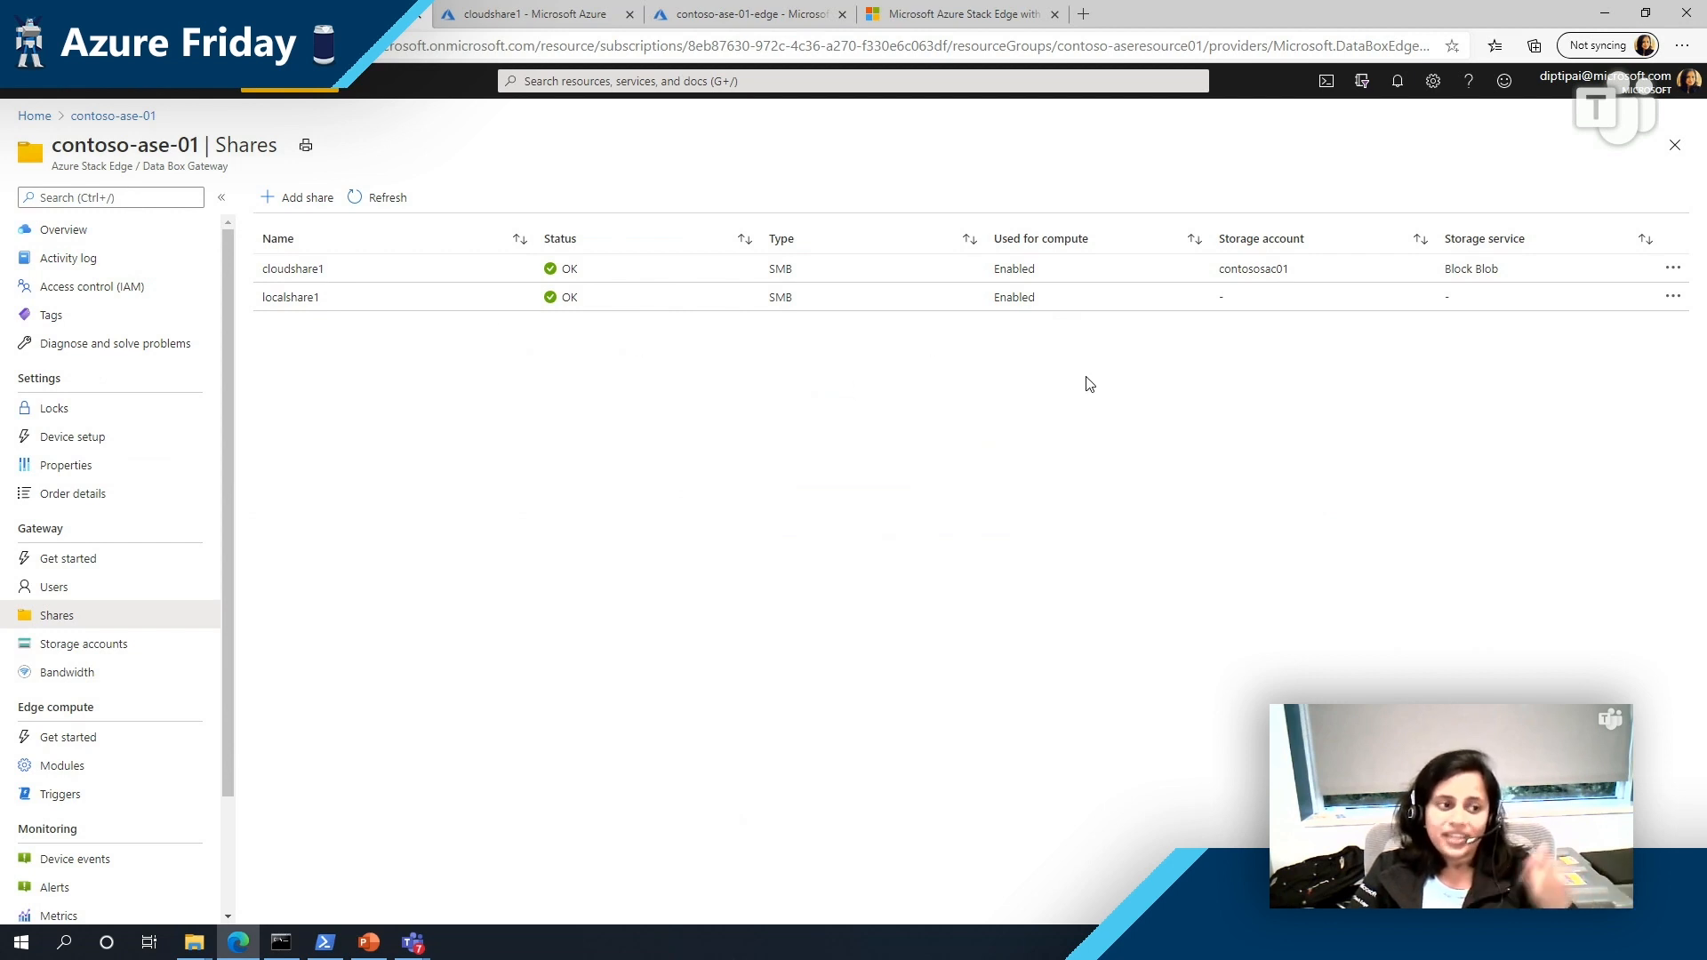
pyautogui.moveTo(1501, 323)
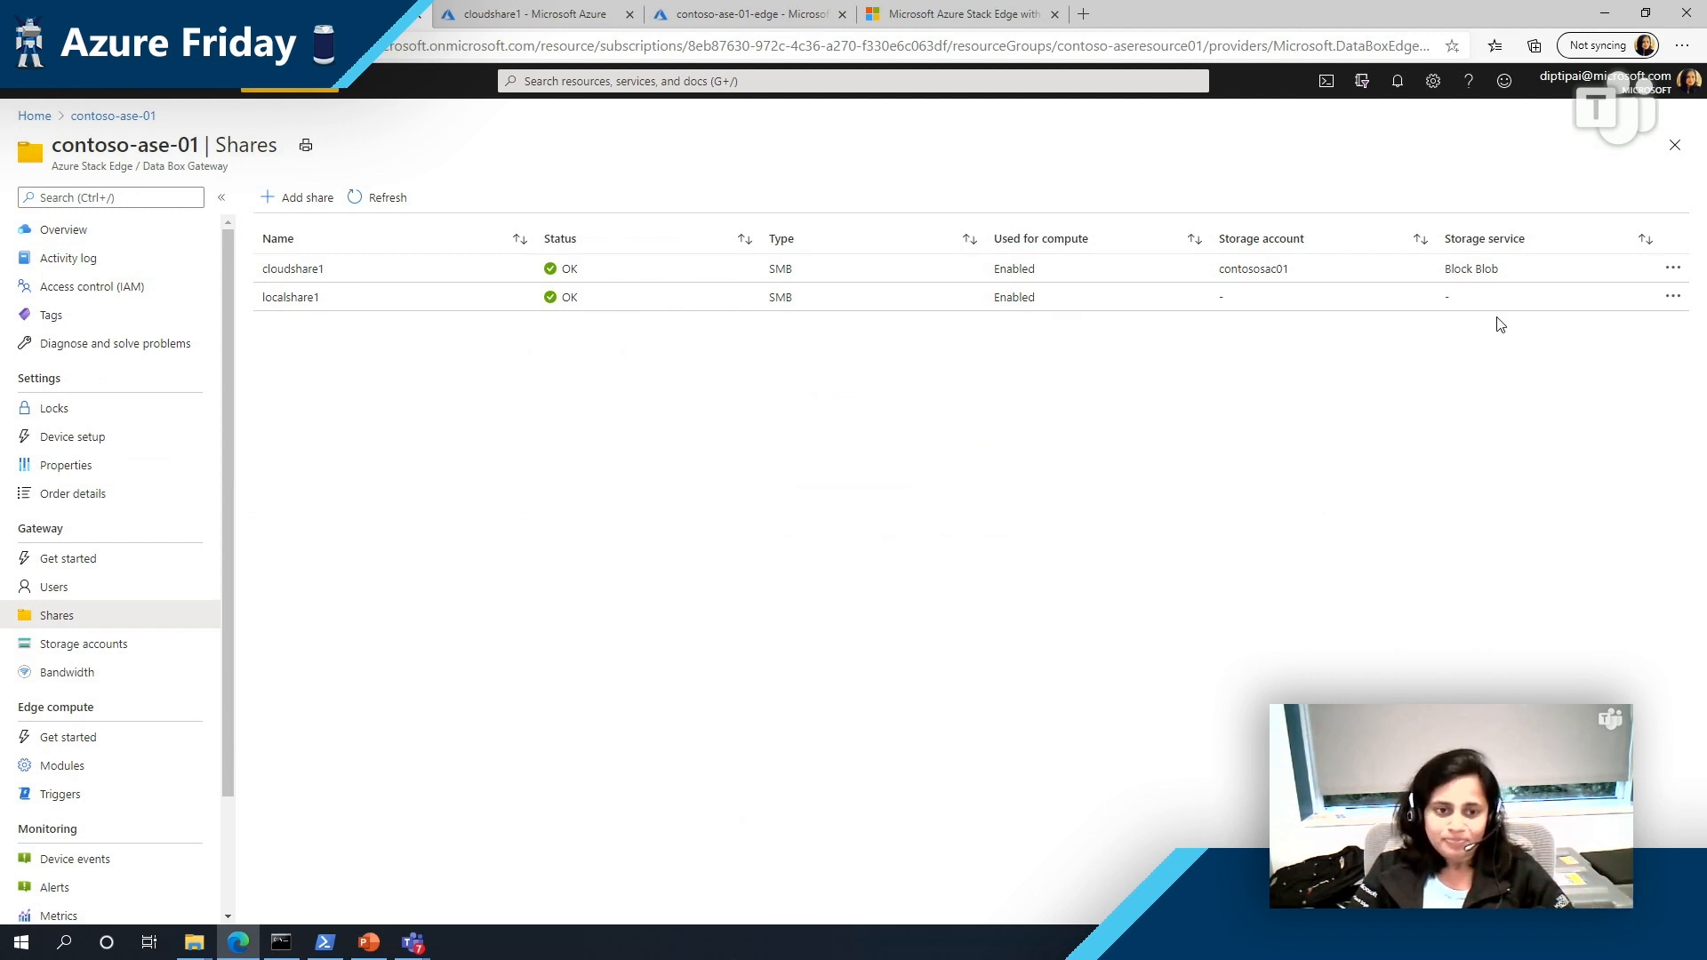
pyautogui.moveTo(1236, 338)
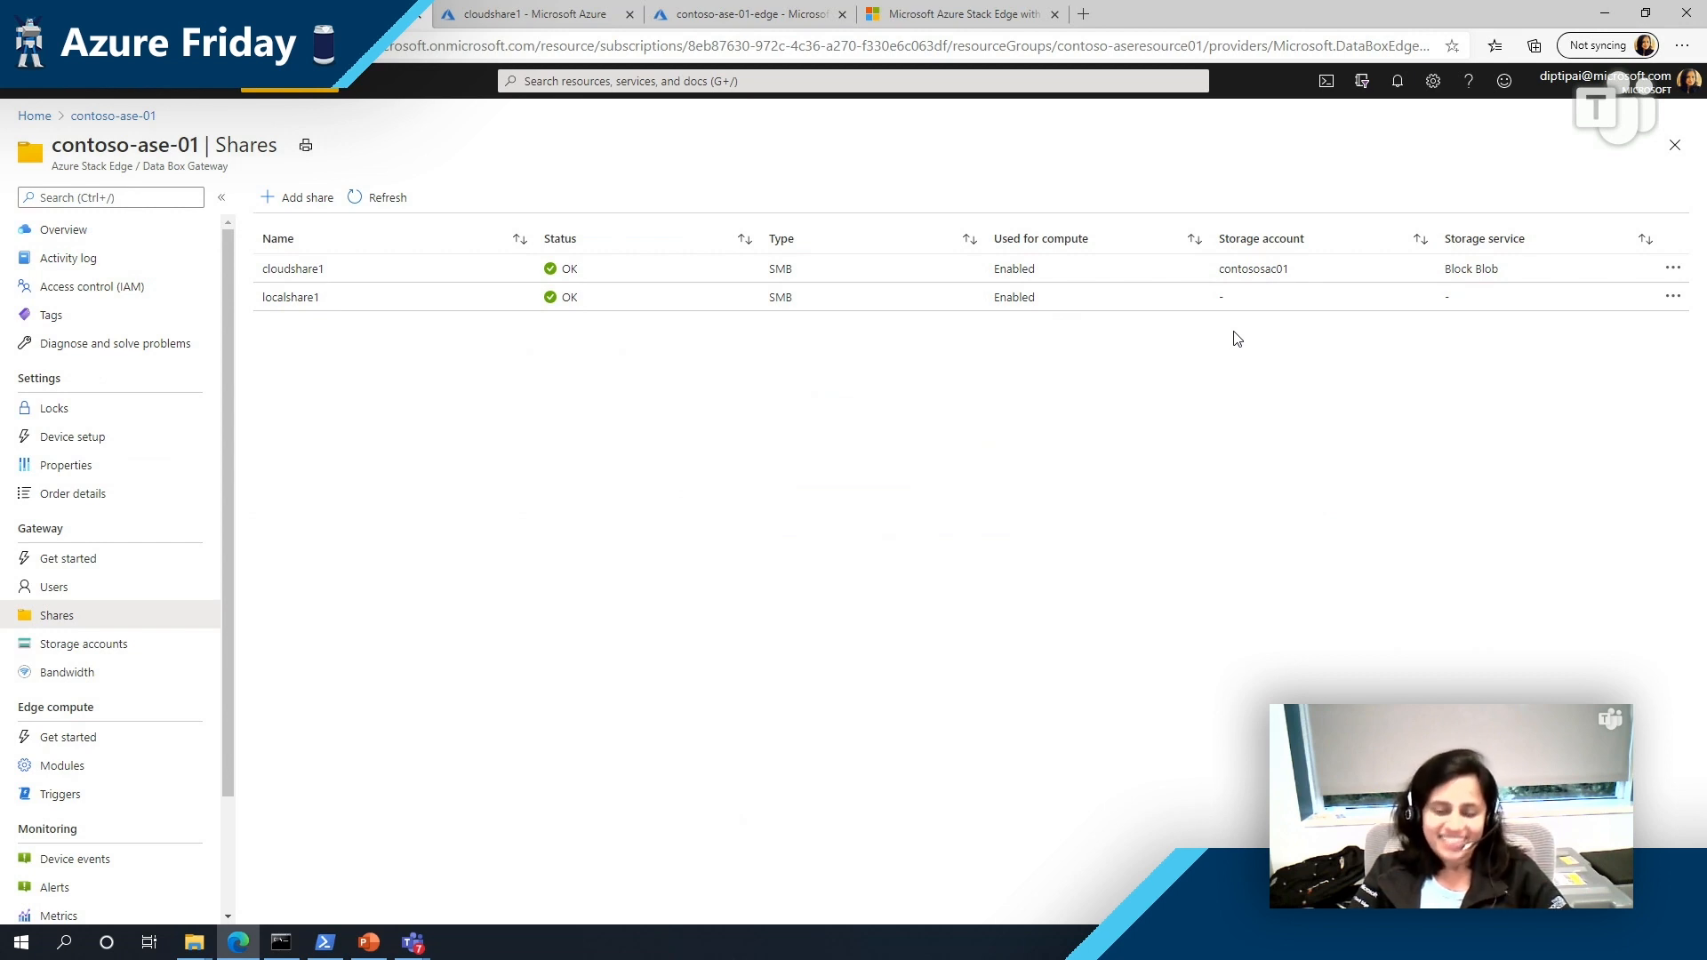
pyautogui.moveTo(1215, 342)
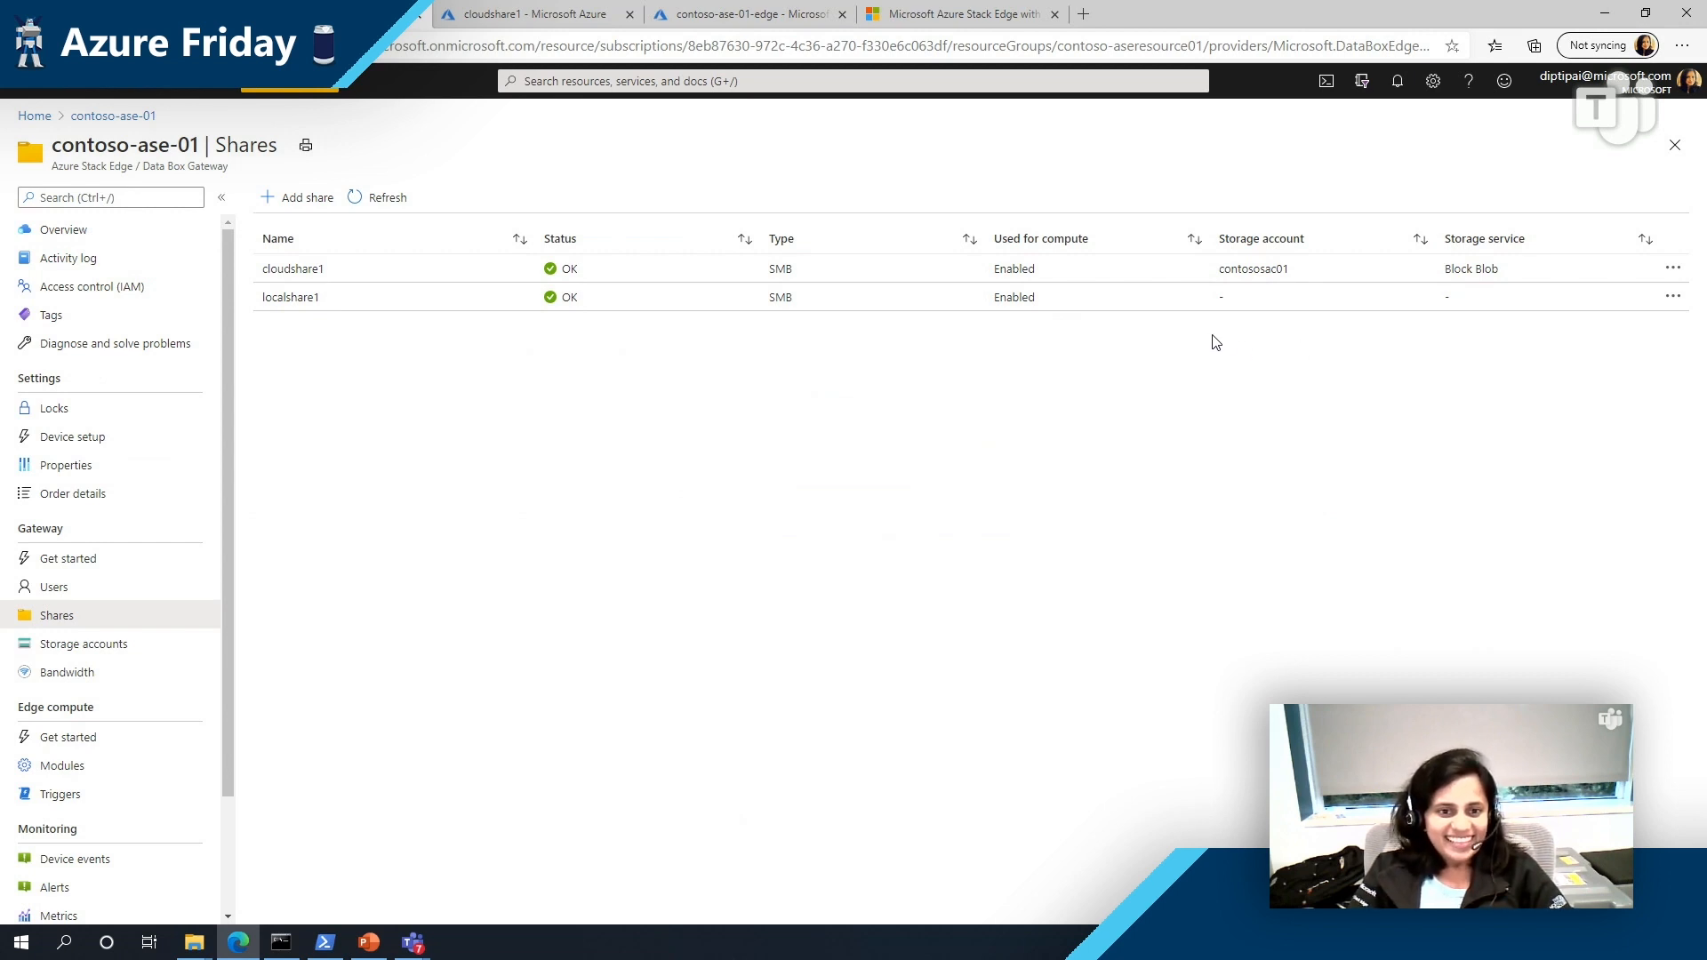
pyautogui.moveTo(1259, 371)
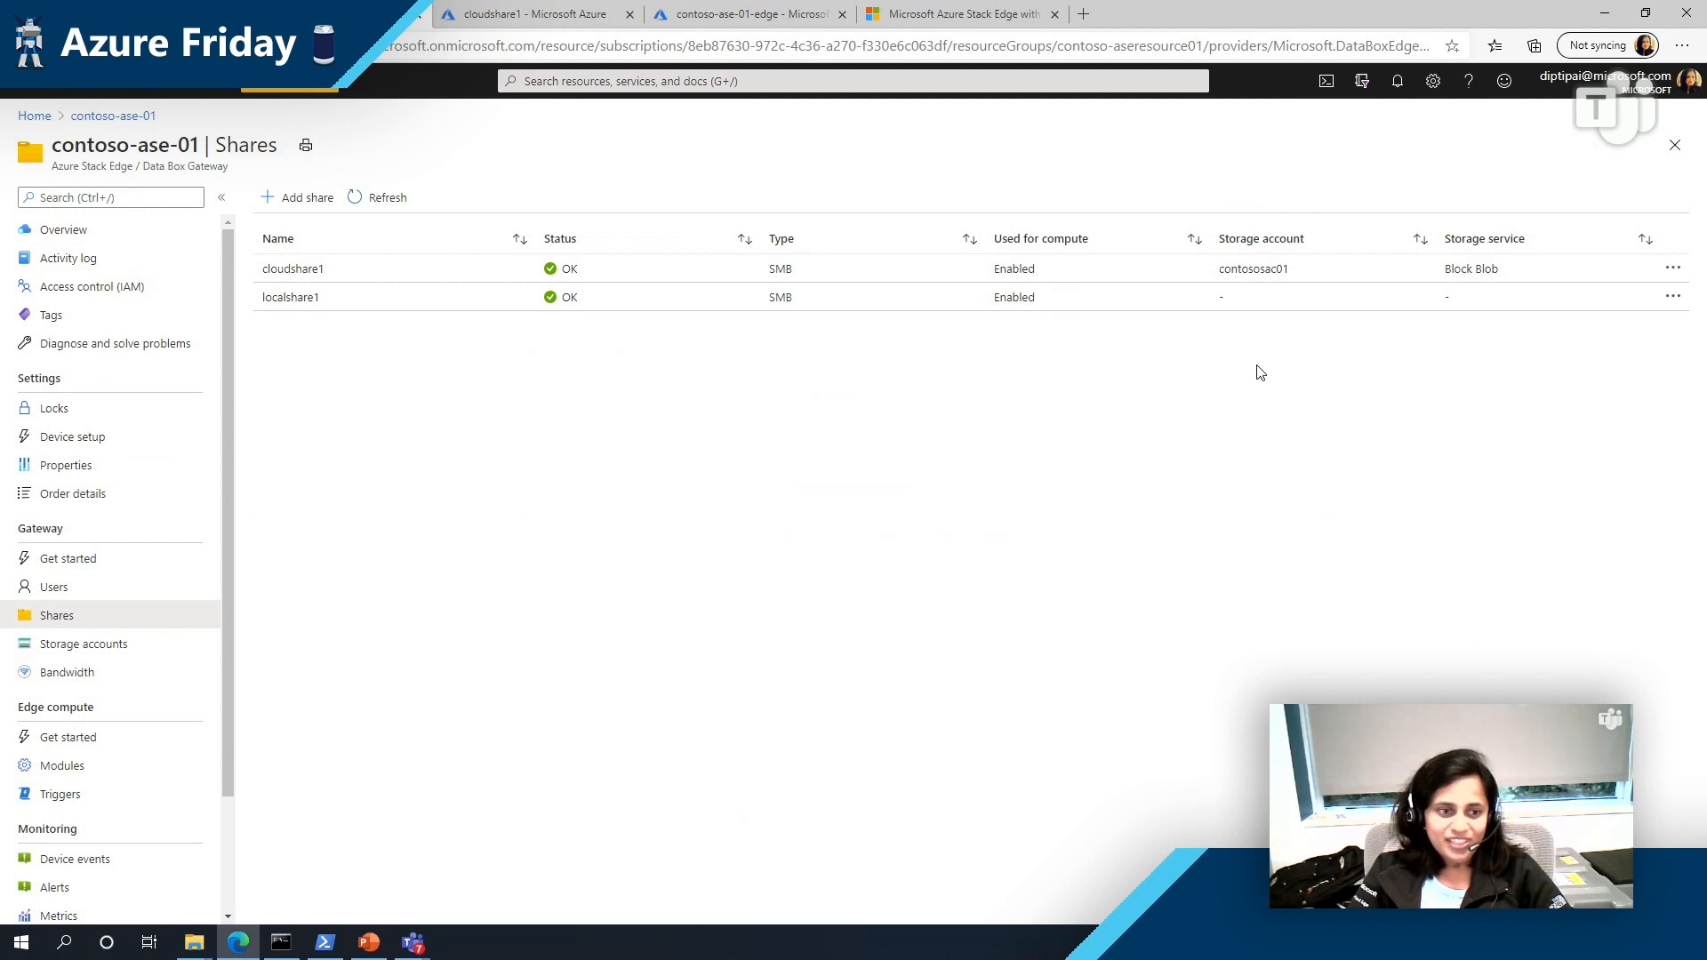
pyautogui.moveTo(1244, 327)
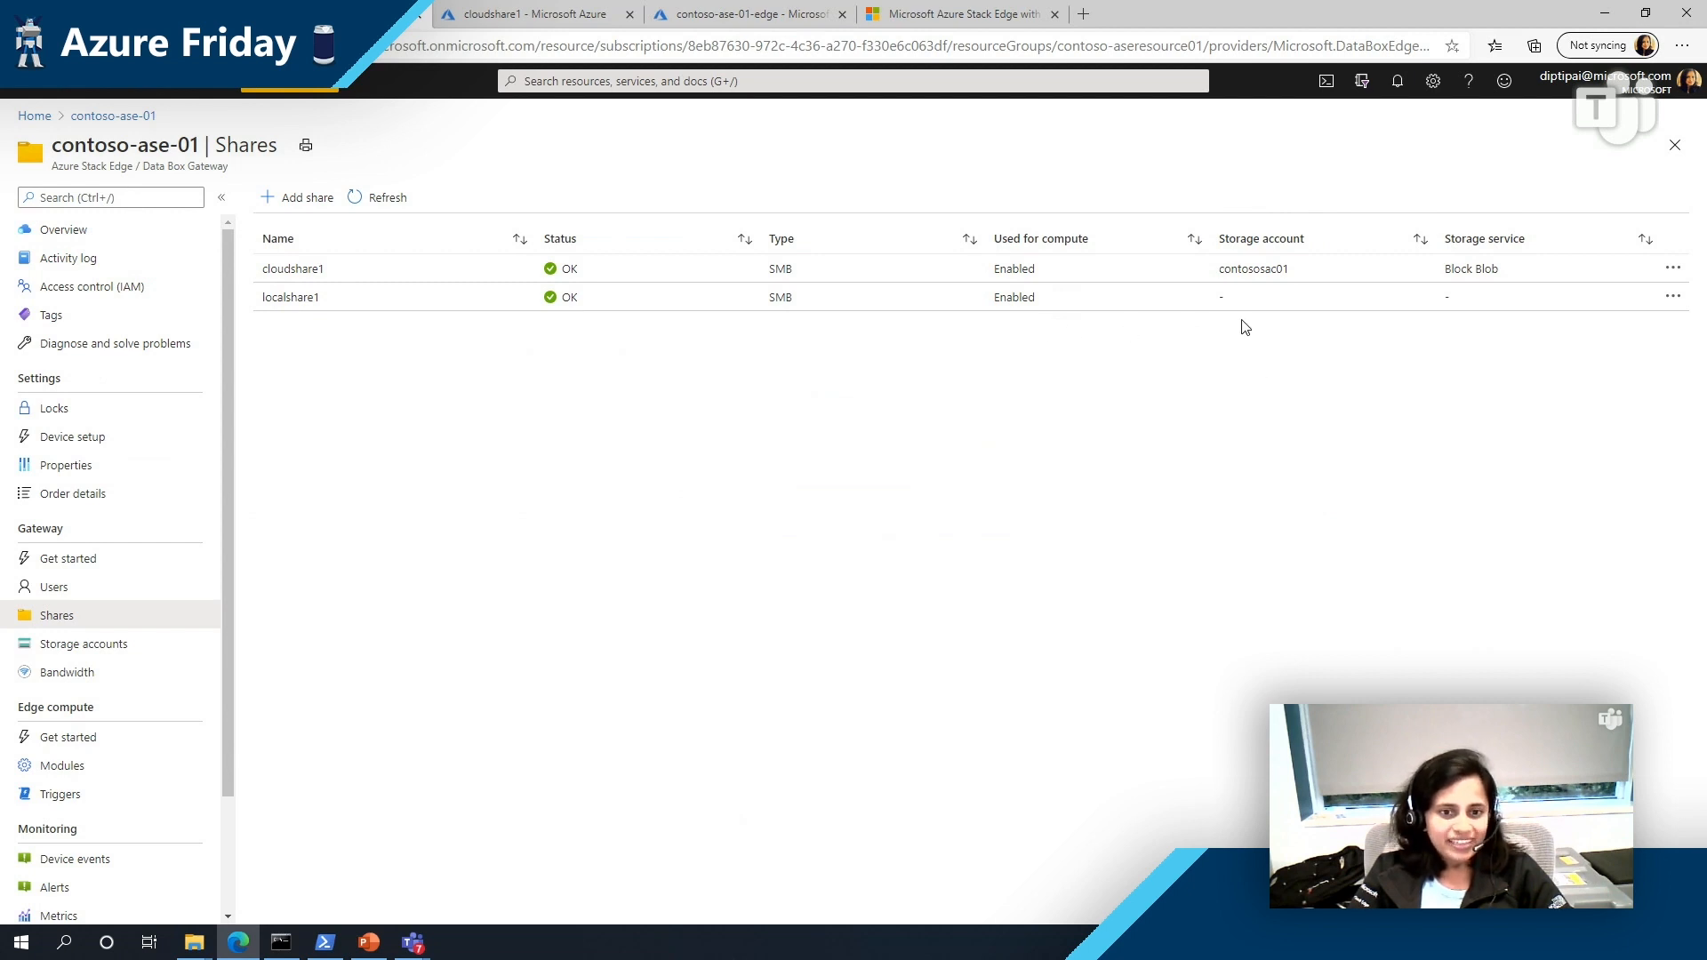
pyautogui.moveTo(1282, 324)
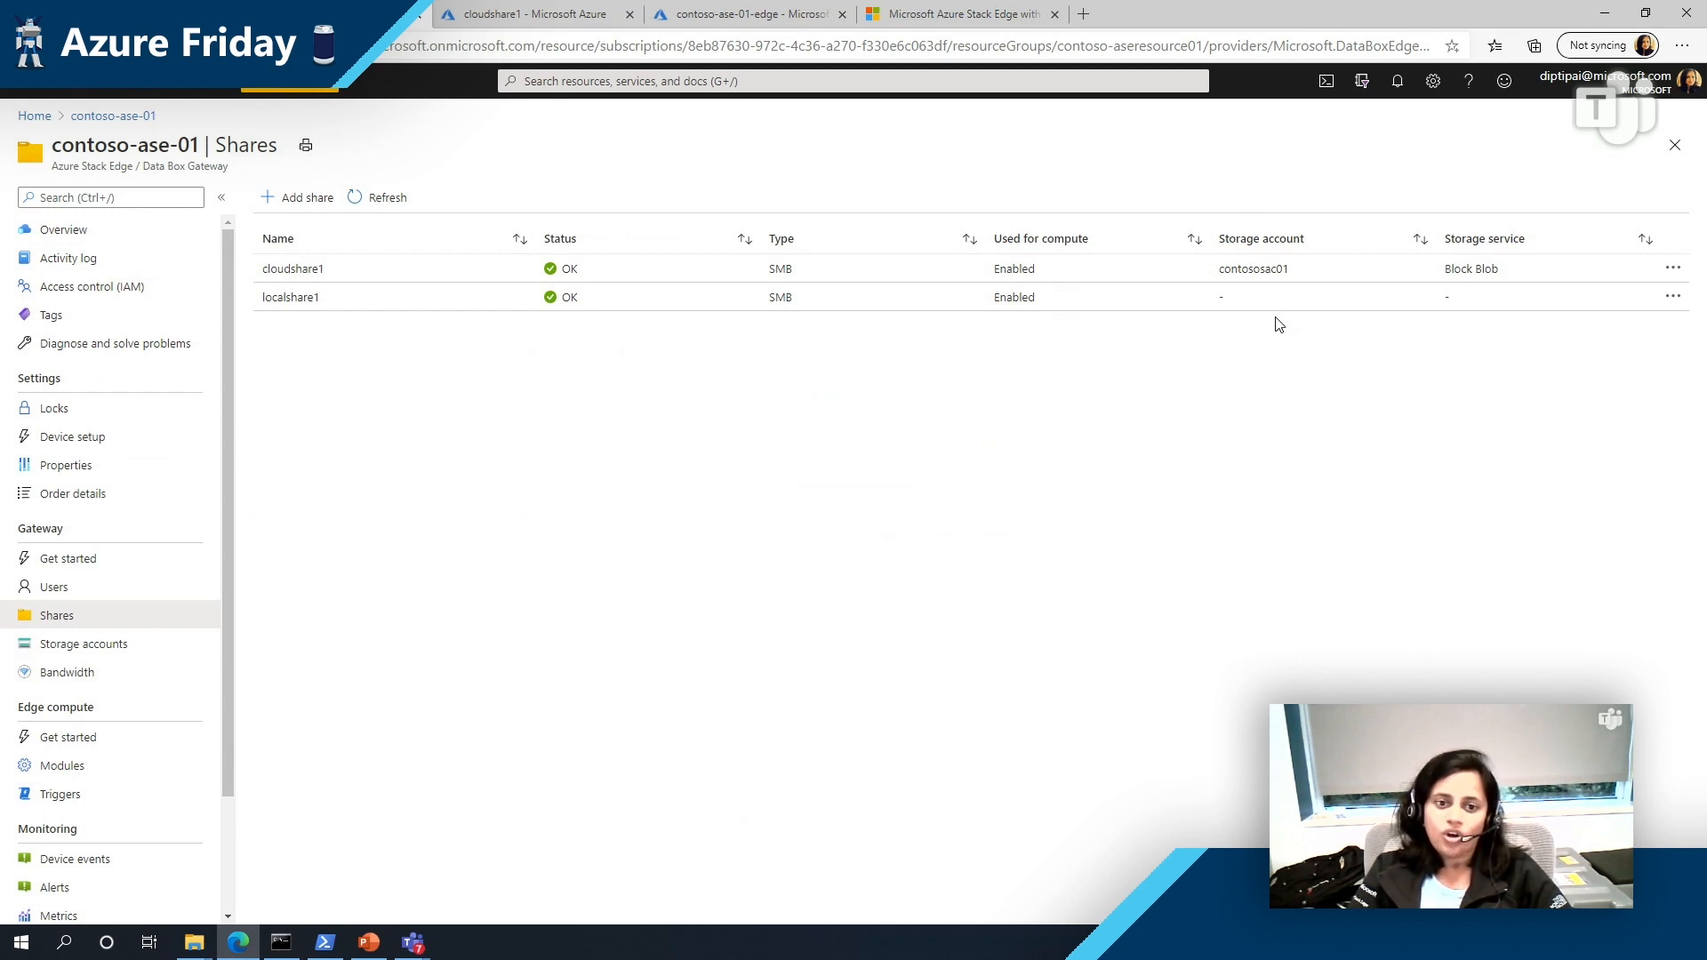
pyautogui.moveTo(1246, 337)
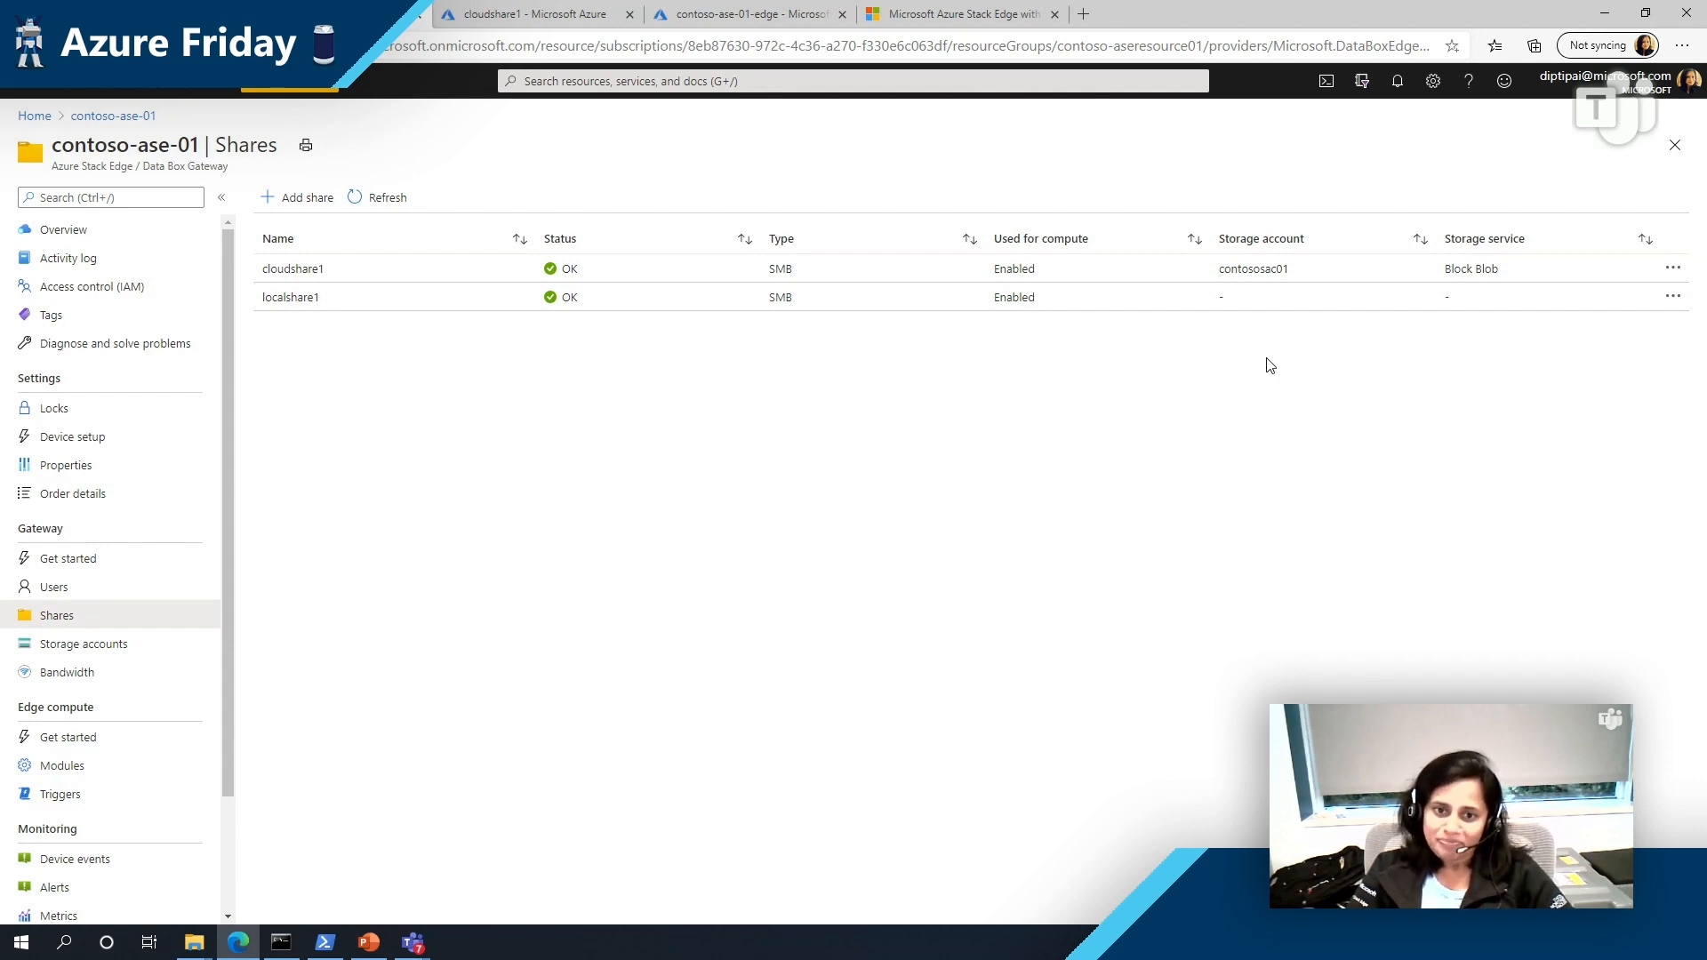
pyautogui.moveTo(1346, 483)
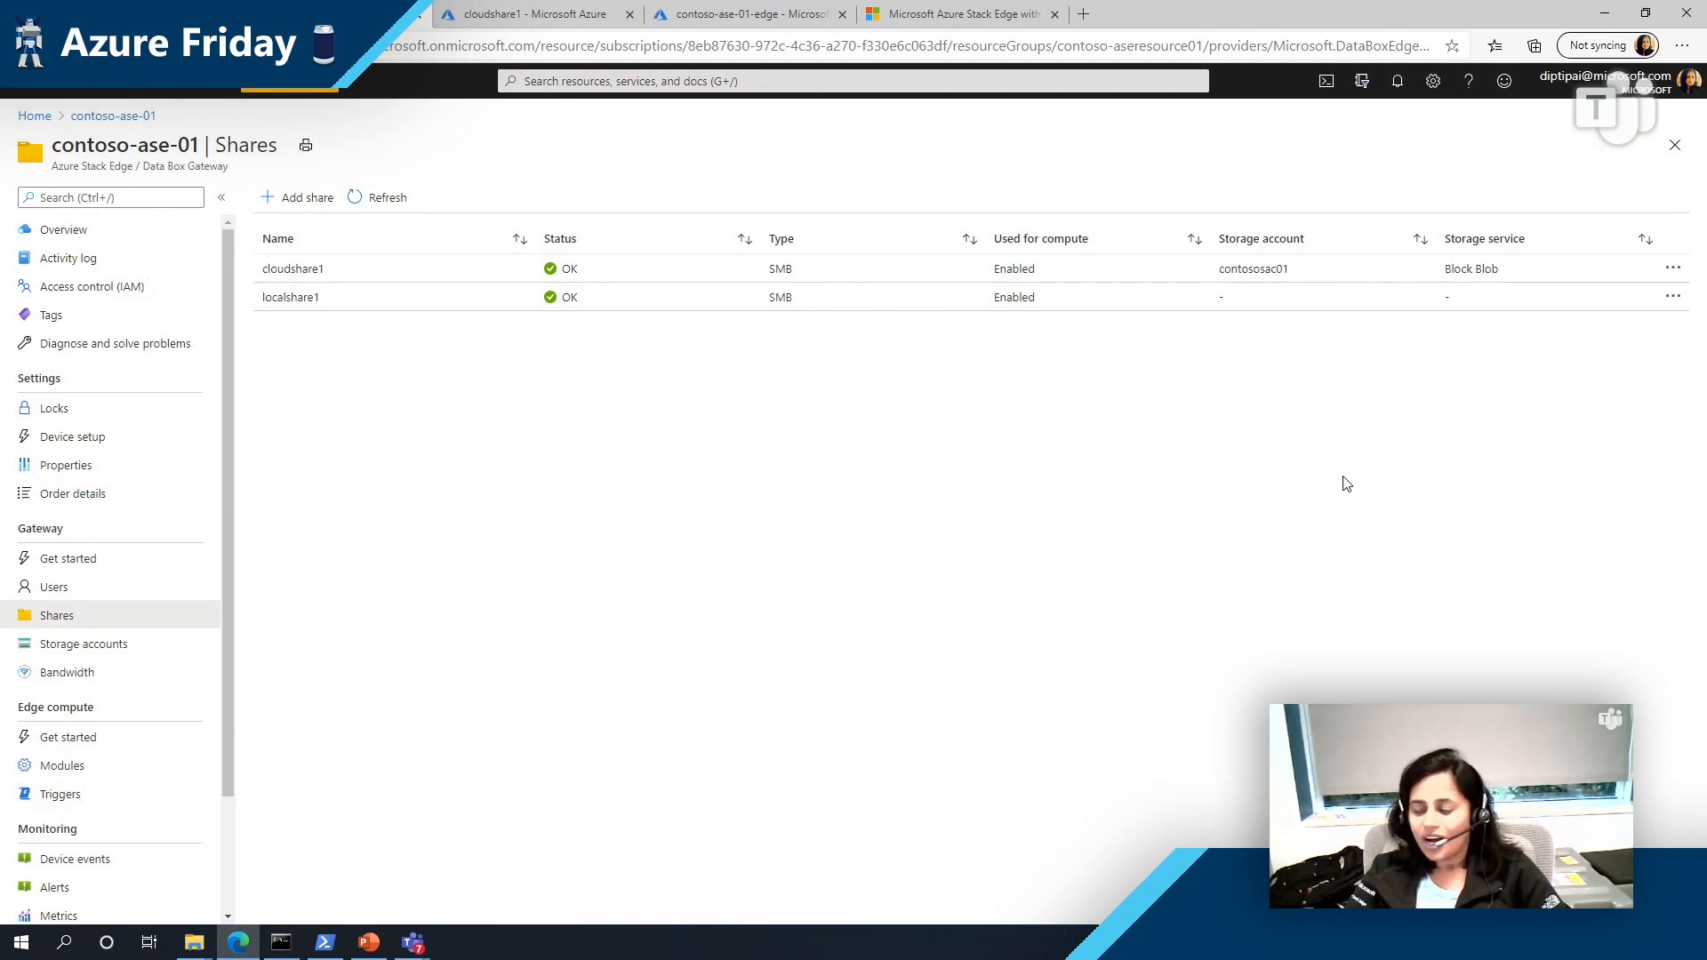
pyautogui.moveTo(729, 555)
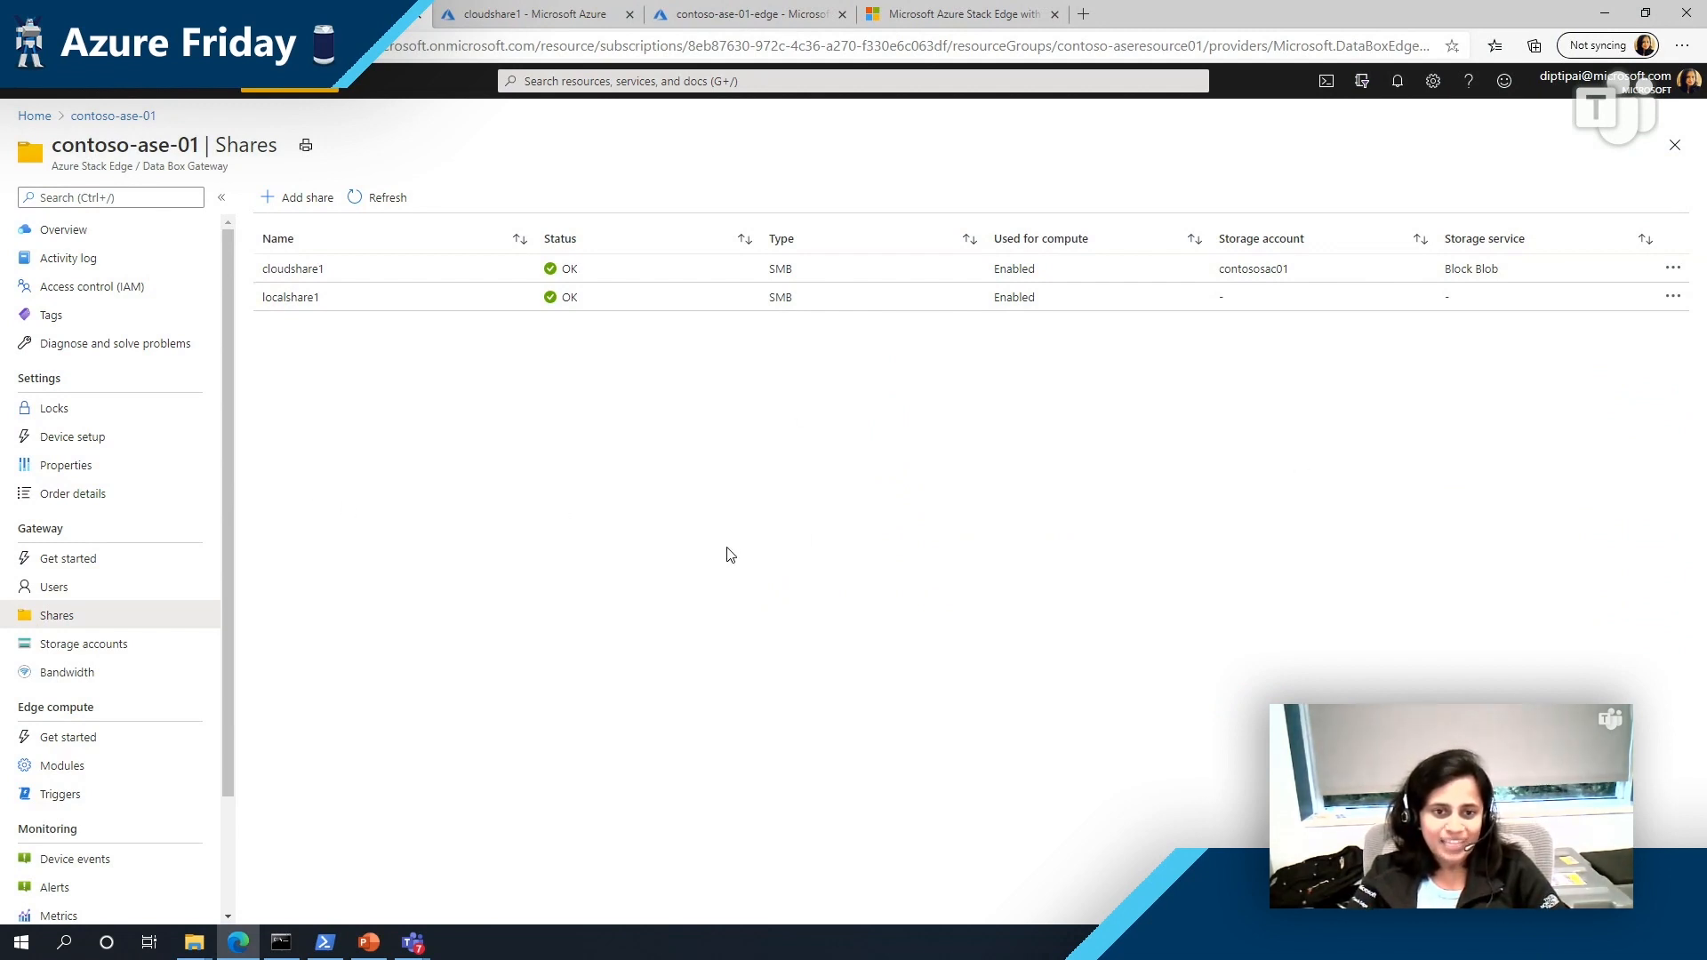
pyautogui.moveTo(215, 658)
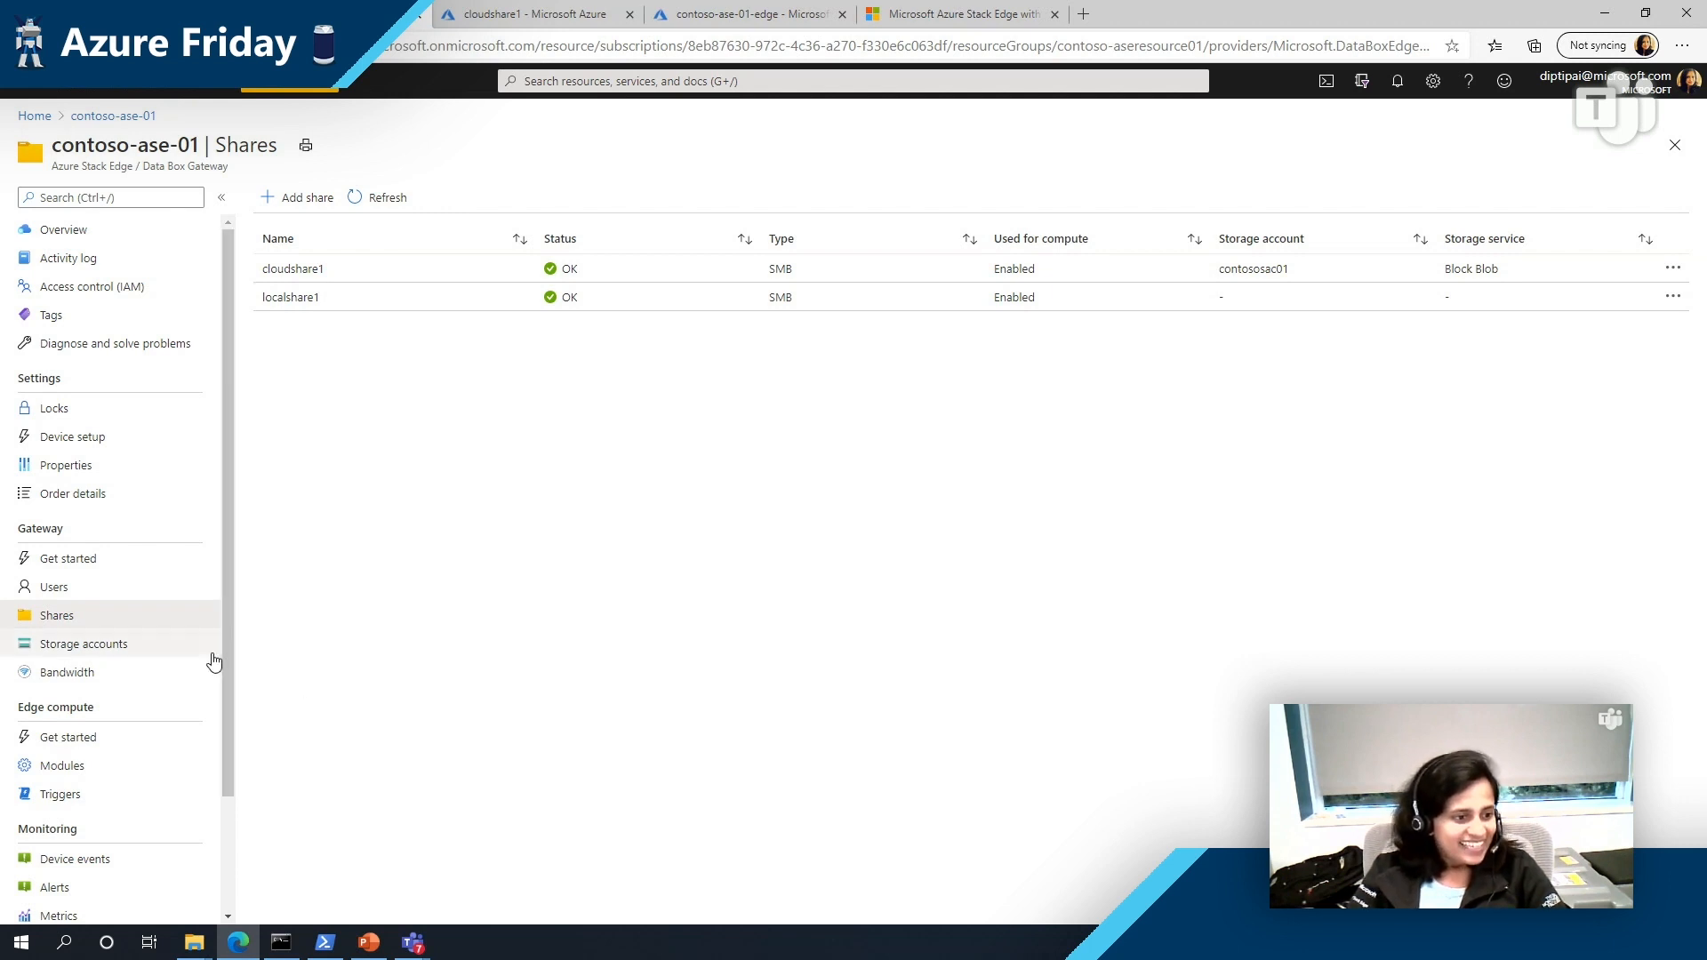
pyautogui.scroll(-3)
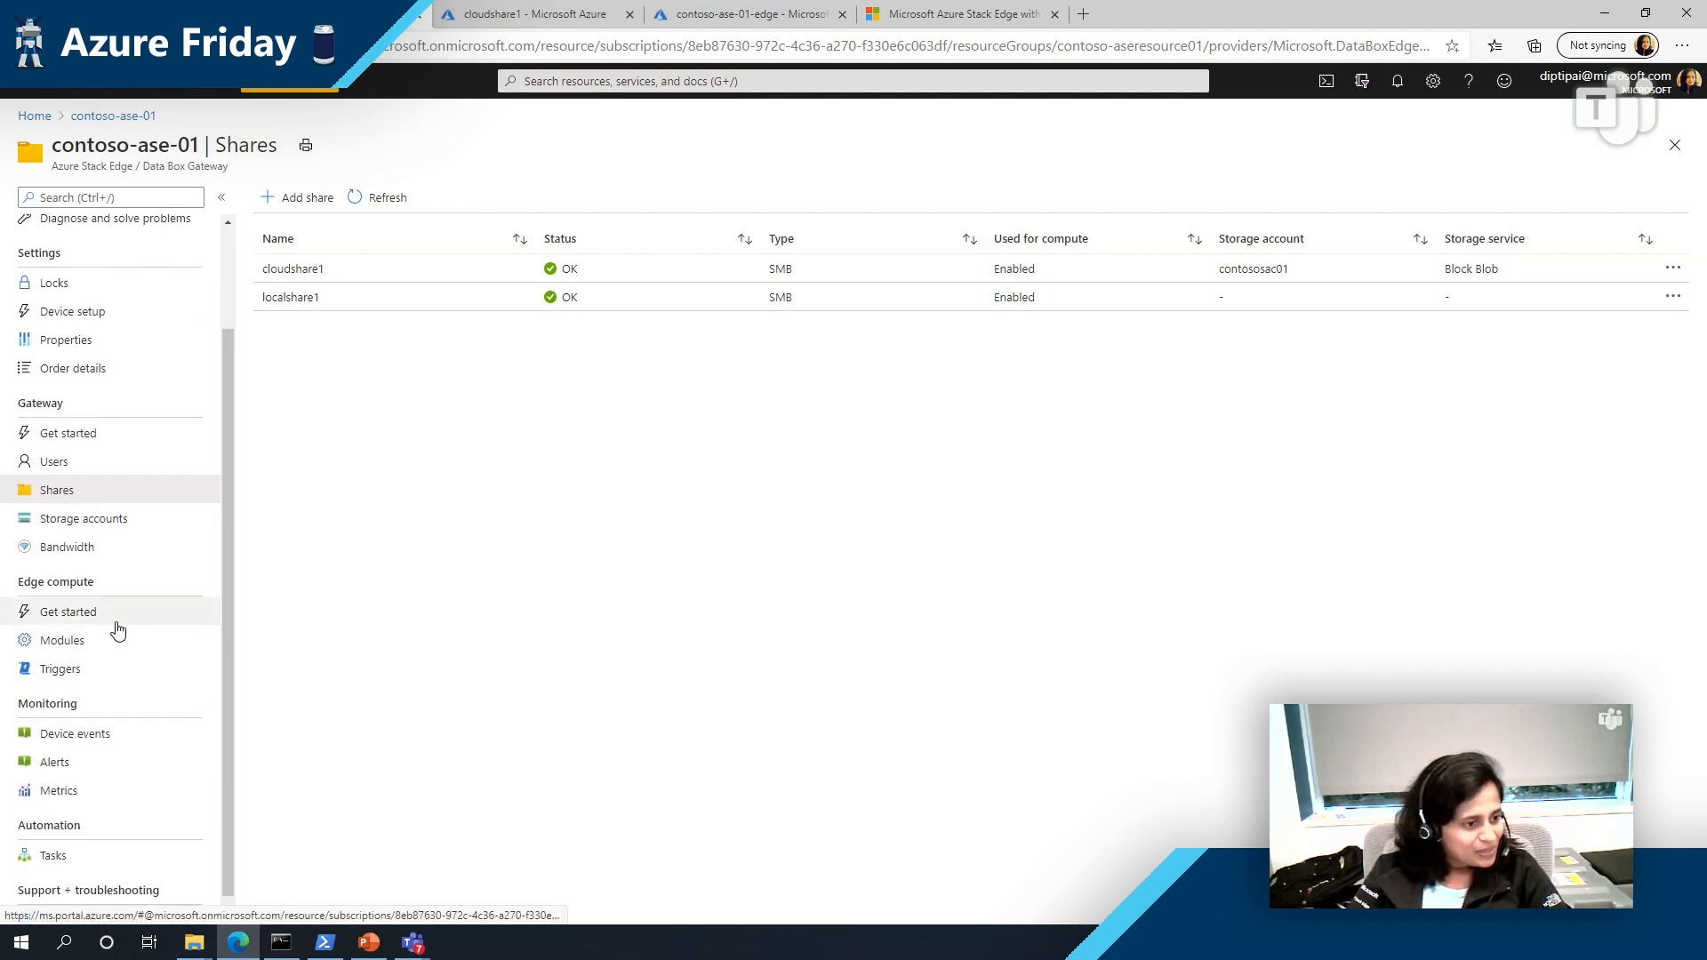
# Step: Show the Edge compute Modules list with edgeAgent and edgeHub running
pyautogui.click(67, 610)
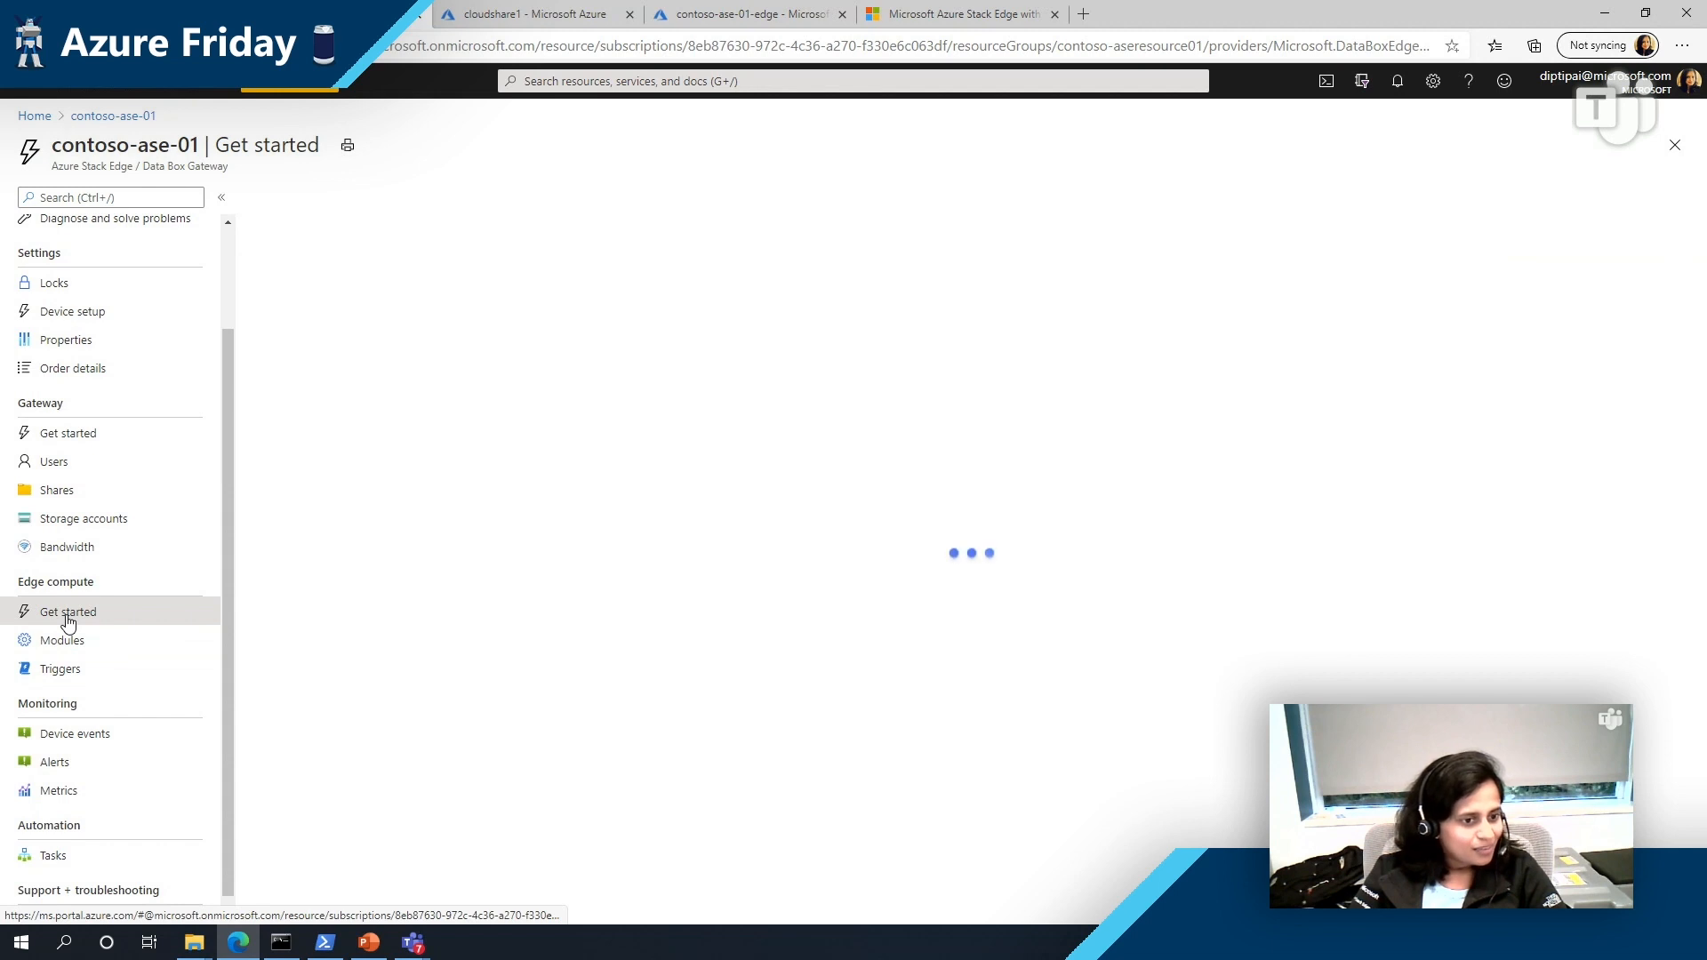
pyautogui.click(62, 639)
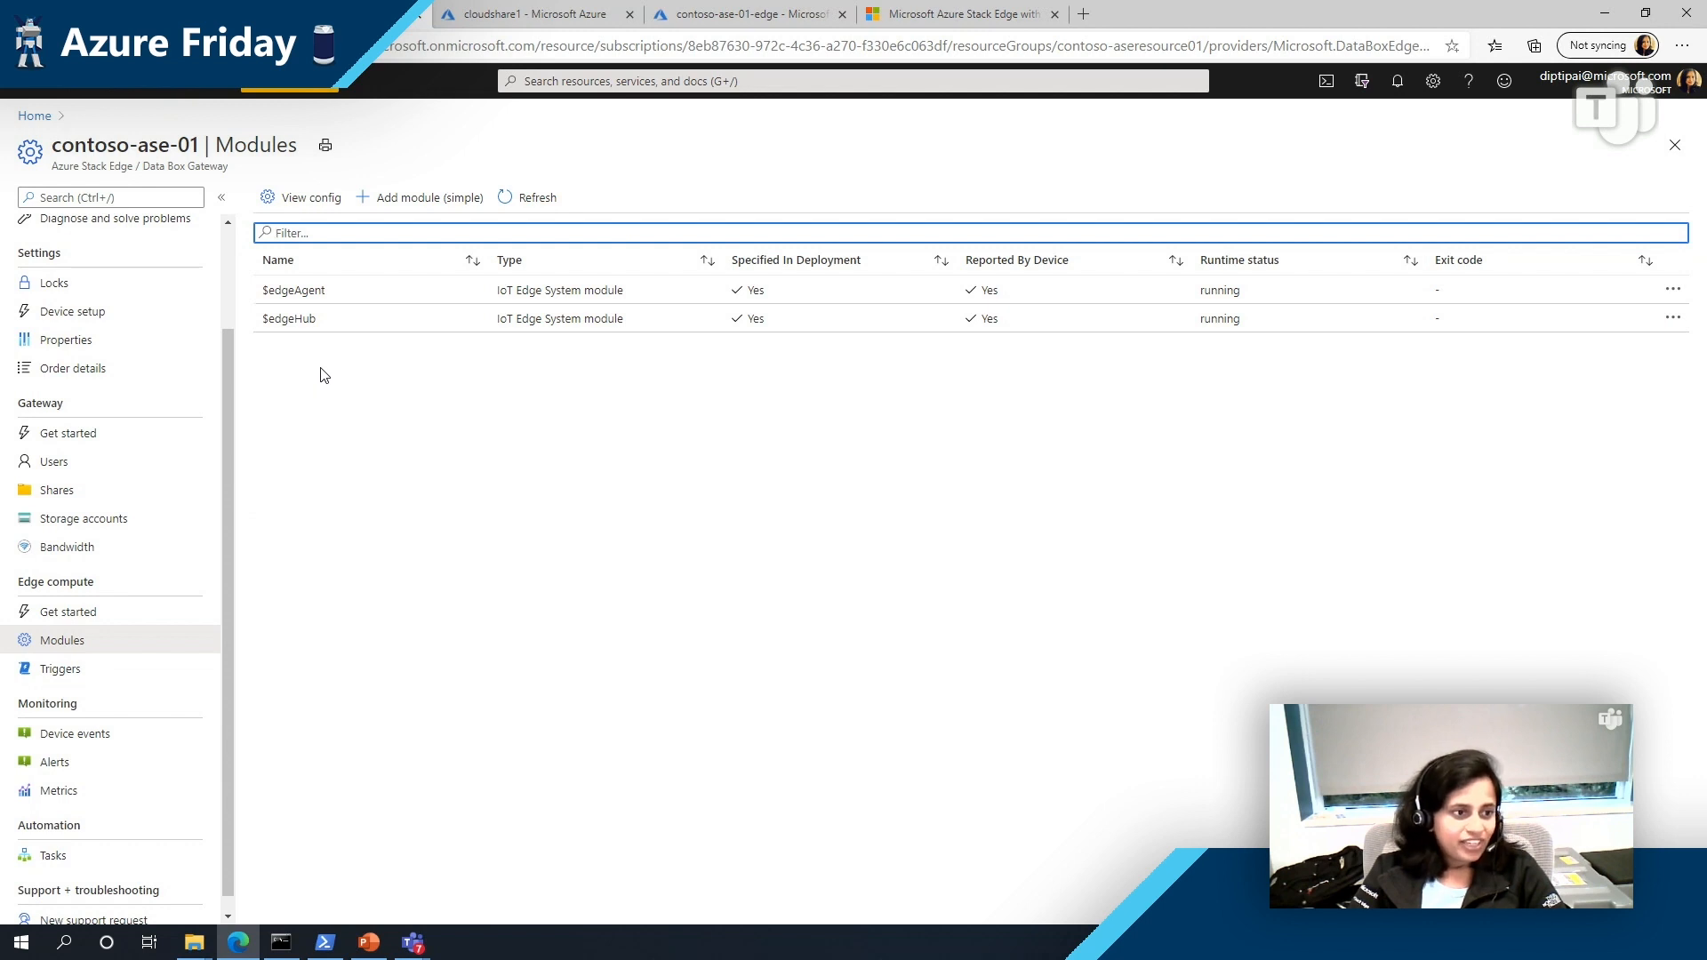
pyautogui.moveTo(359, 414)
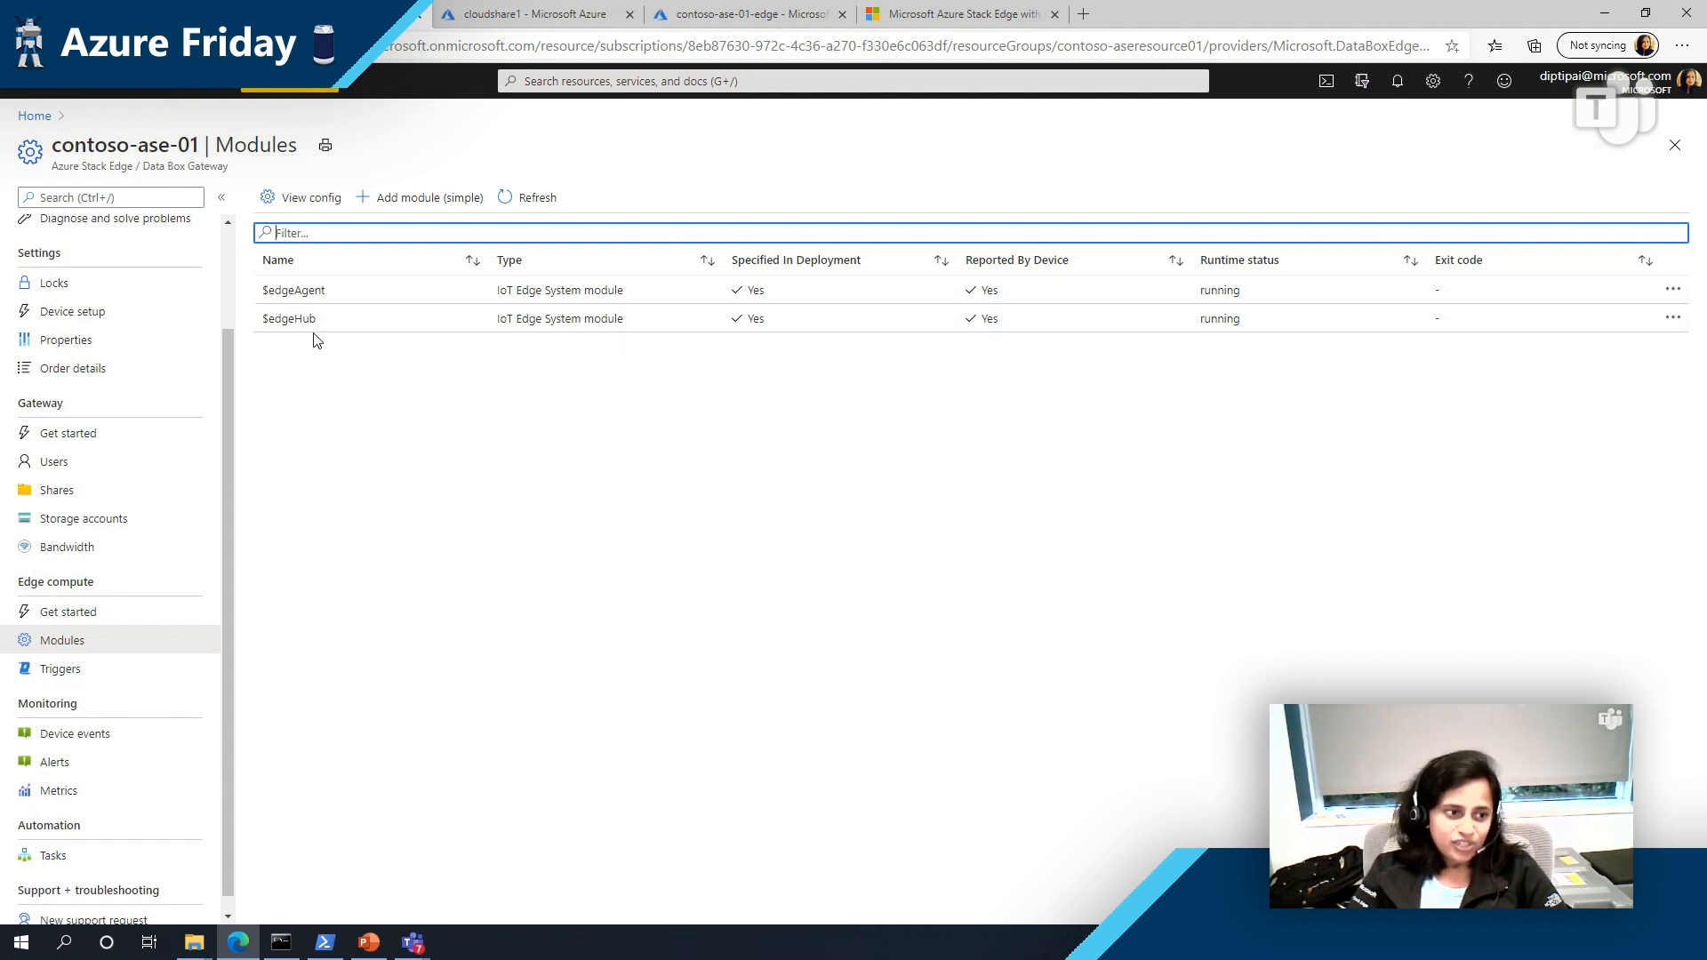
# Step: Start a new module named objectdetect with image ecompute.azurecr.io/computervisionmodule:0.0.1-amd64, no registry credentials
pyautogui.click(429, 198)
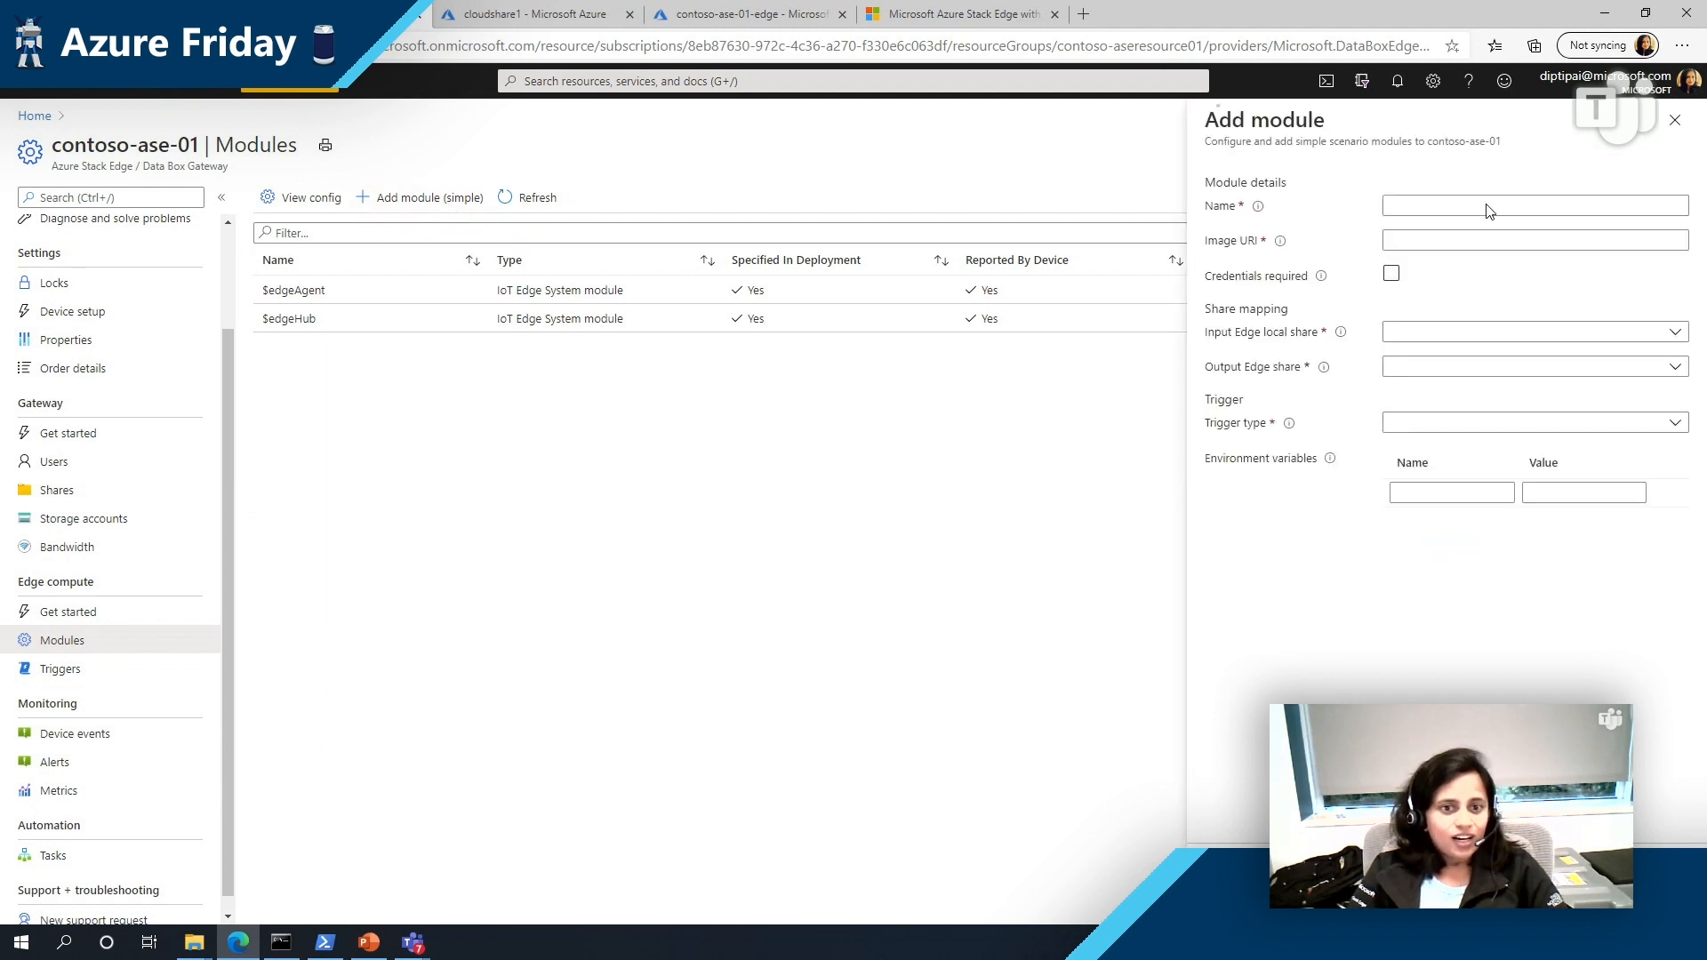
pyautogui.click(1532, 206)
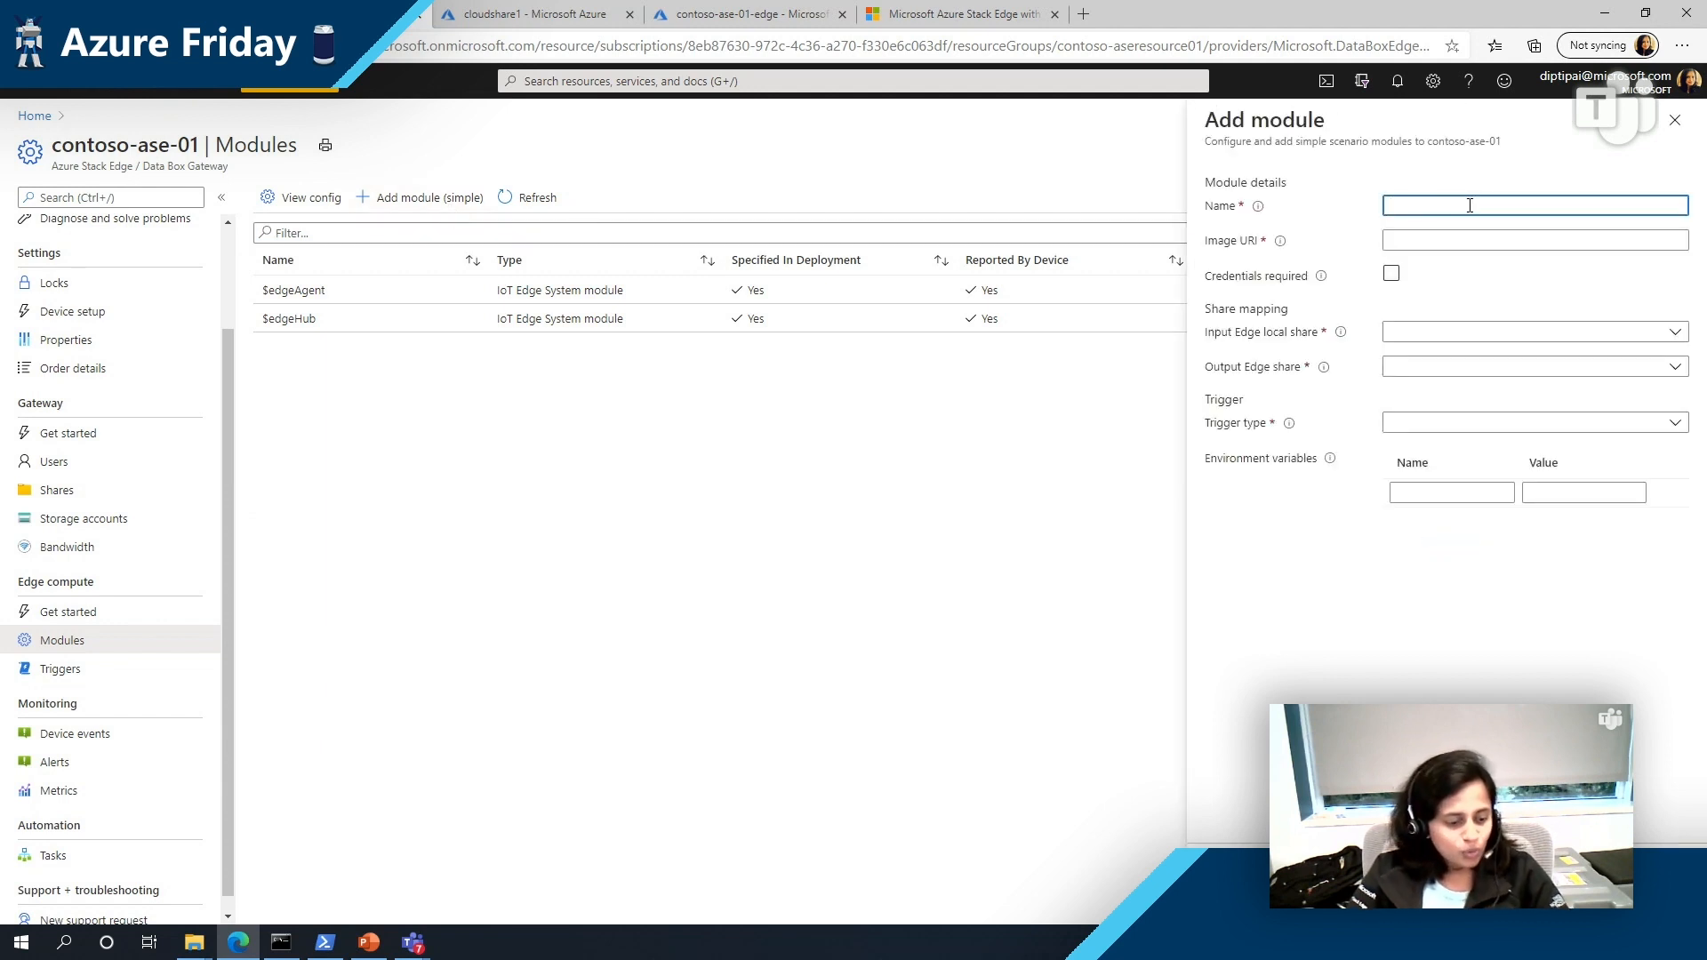
pyautogui.write('objectdetect')
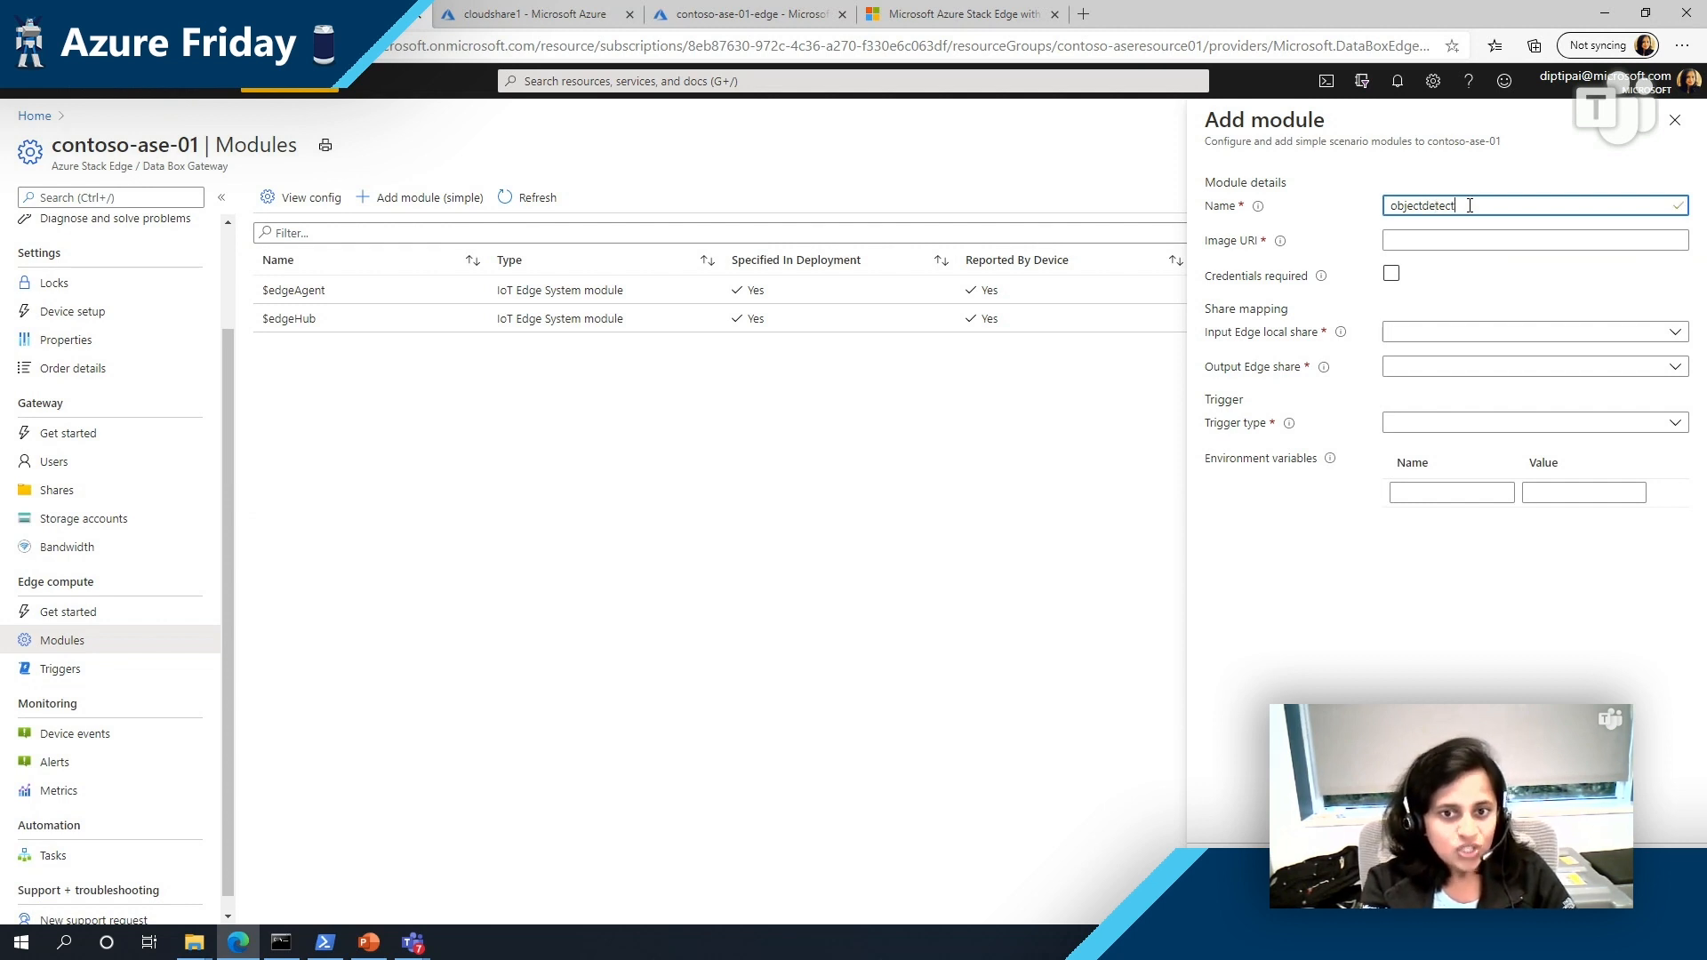
pyautogui.click(1533, 240)
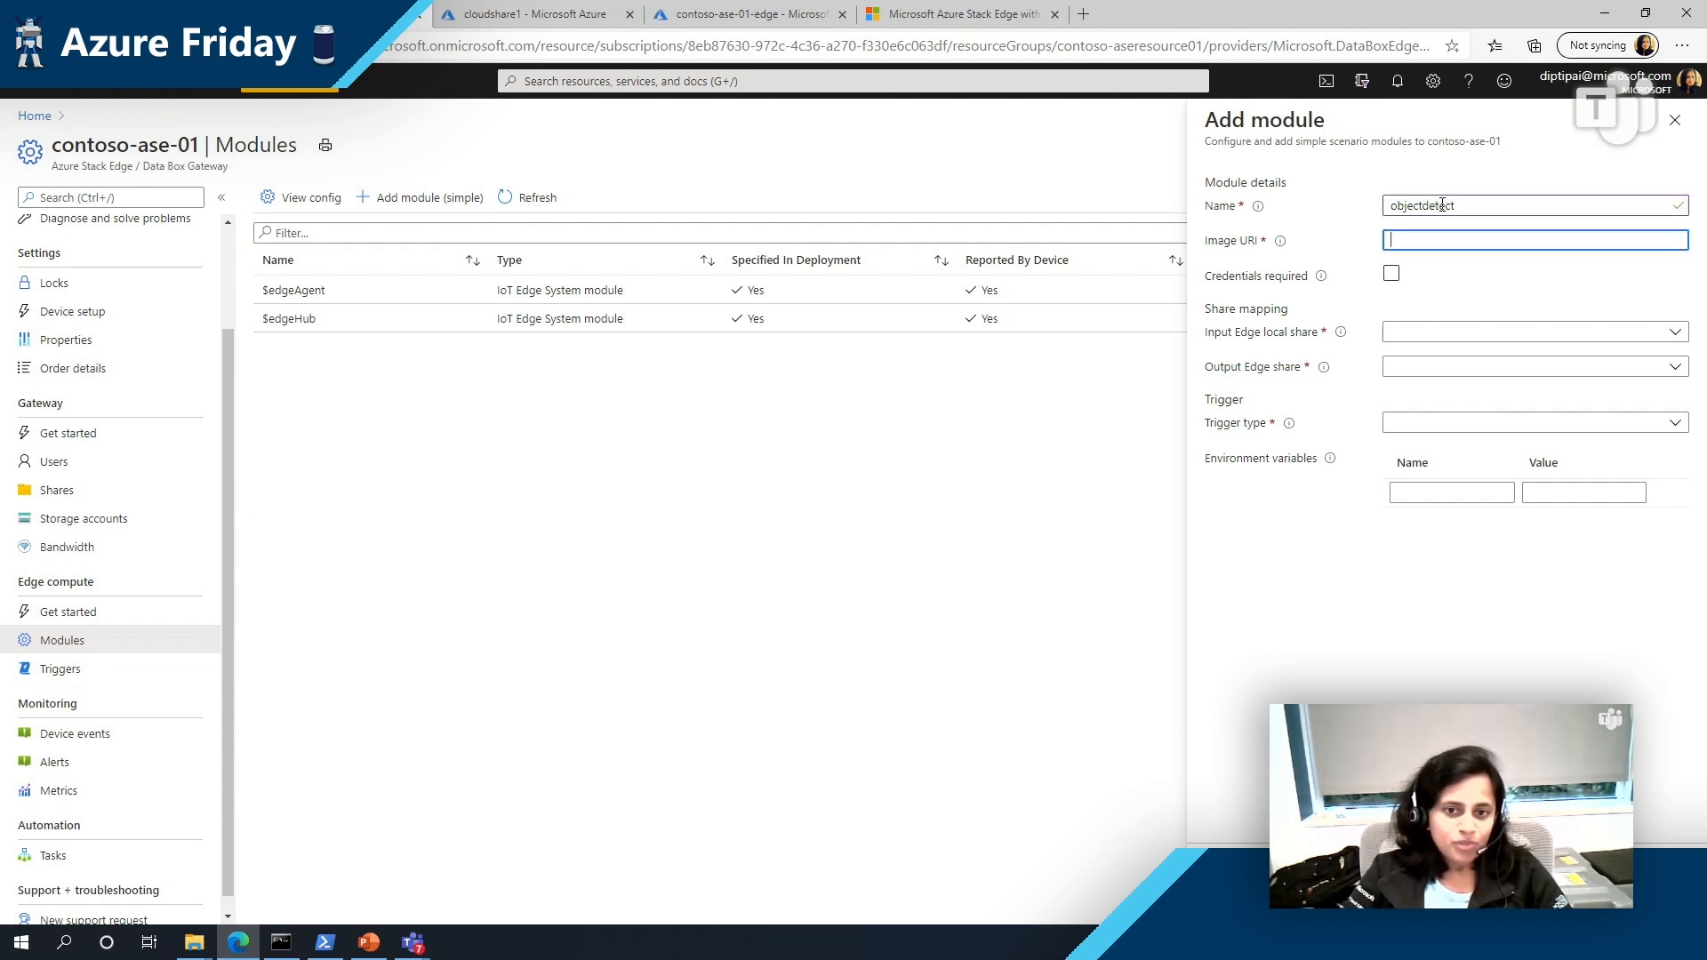
pyautogui.write('ecompute.azurecr.io/computervisionmodule:0.0.1-amd64')
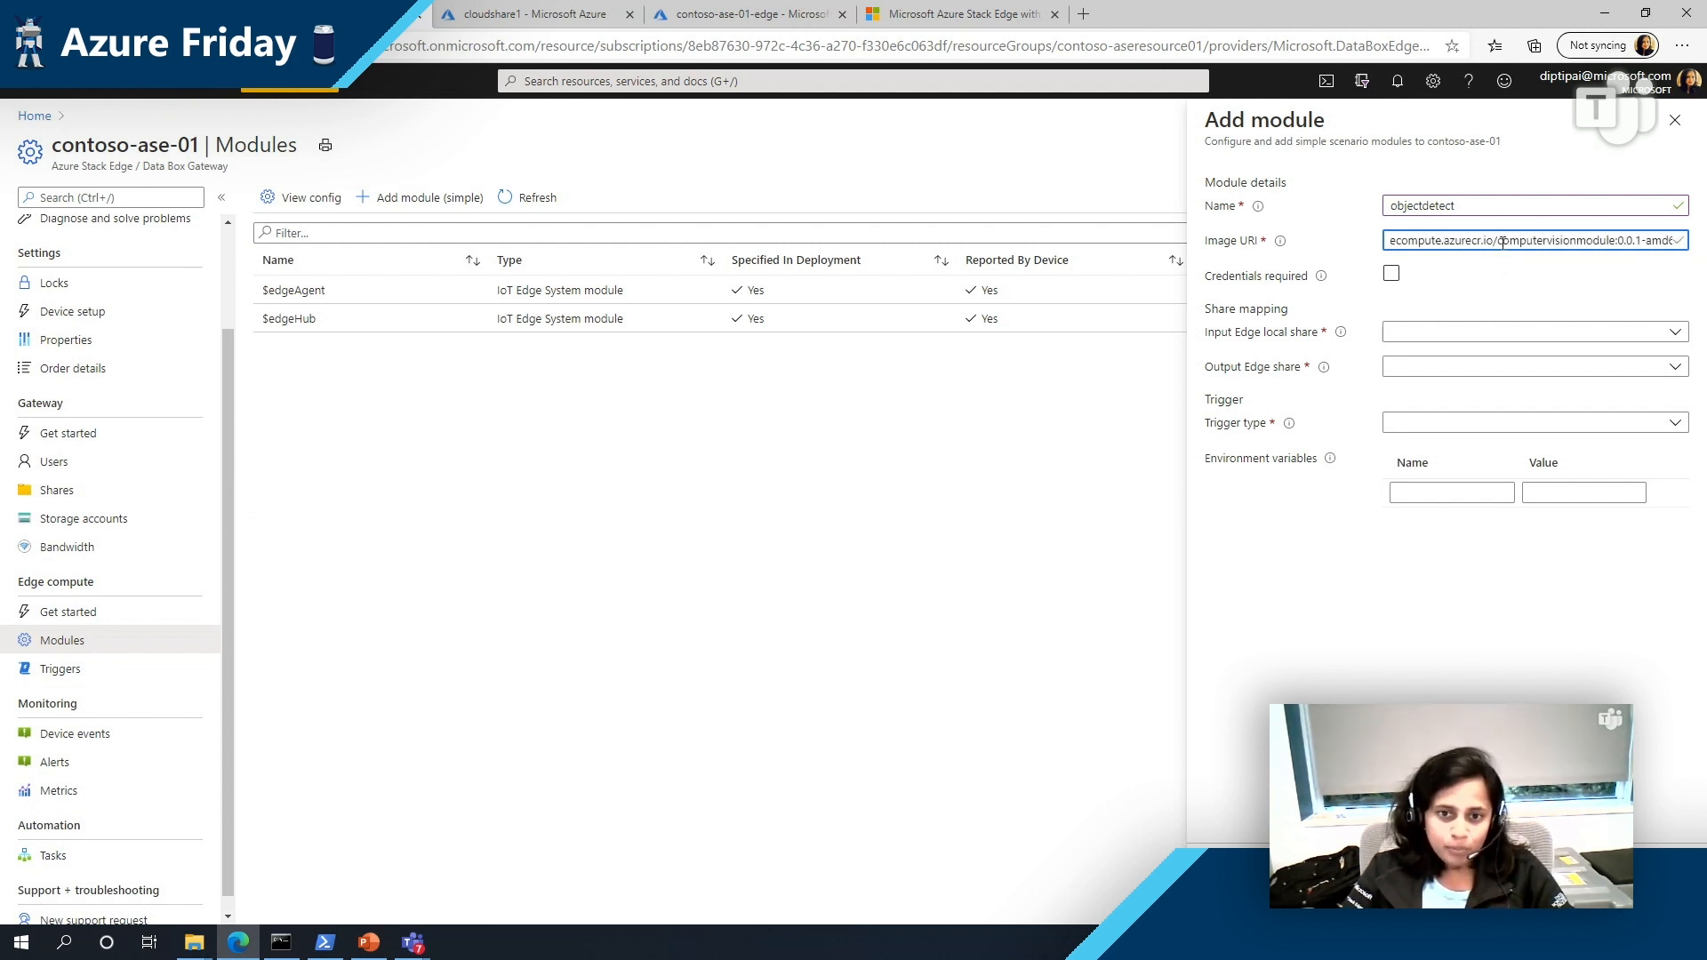
pyautogui.tripleClick(1523, 241)
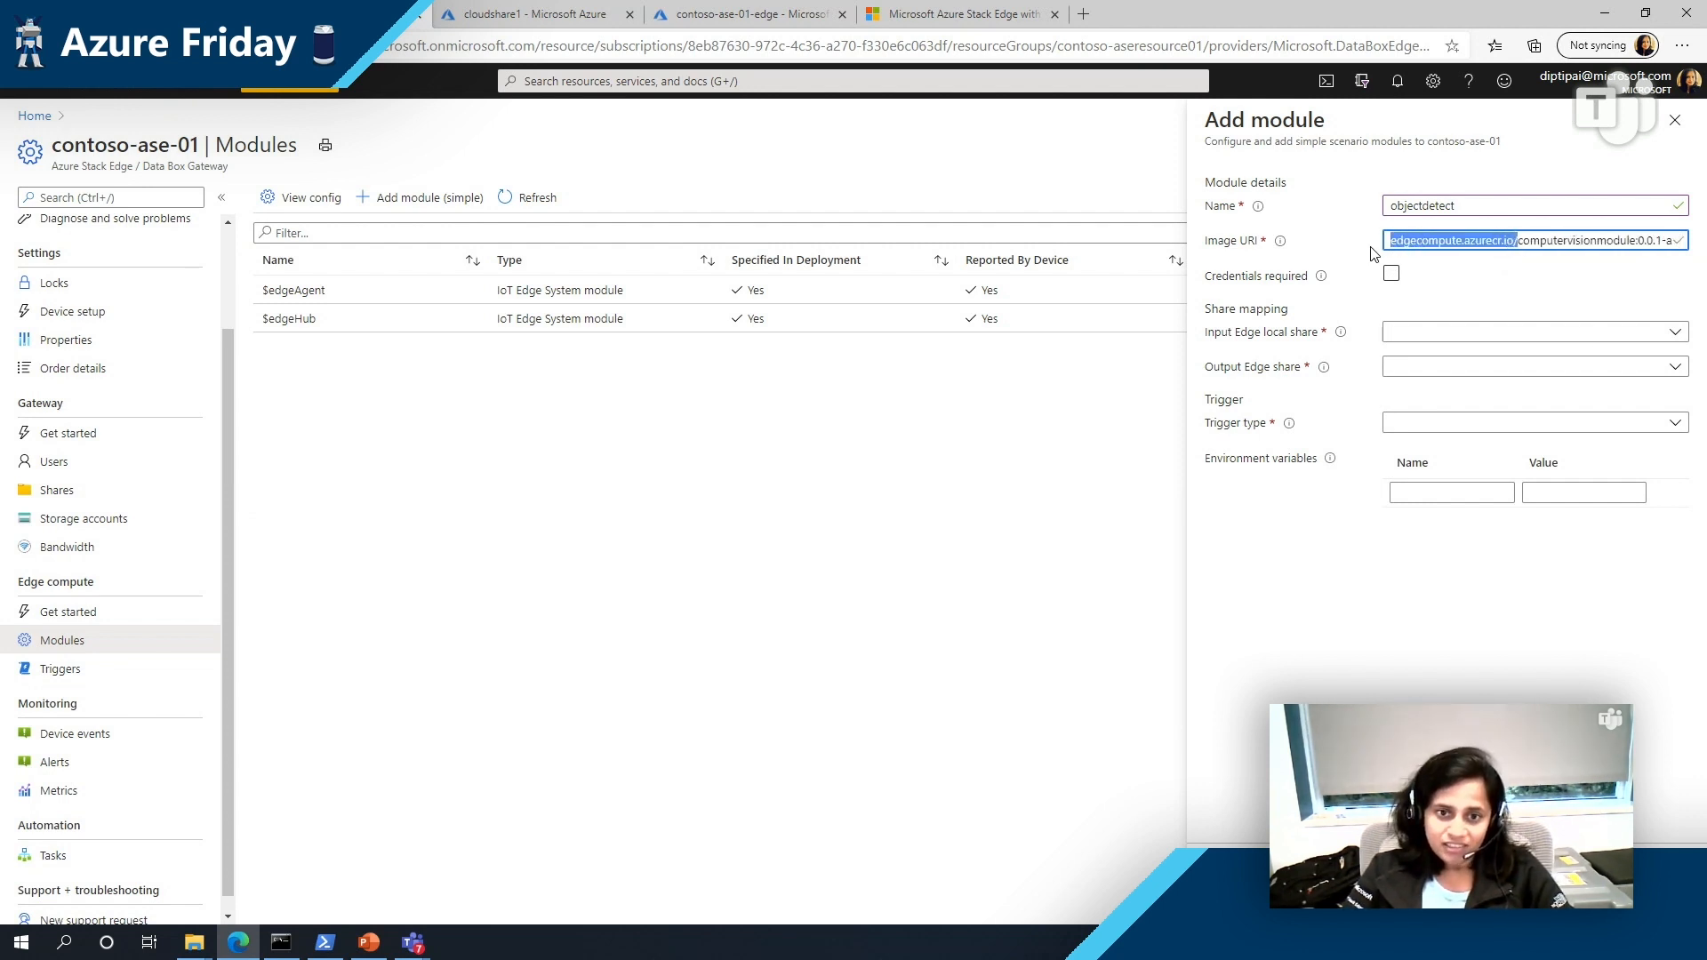
pyautogui.click(1391, 274)
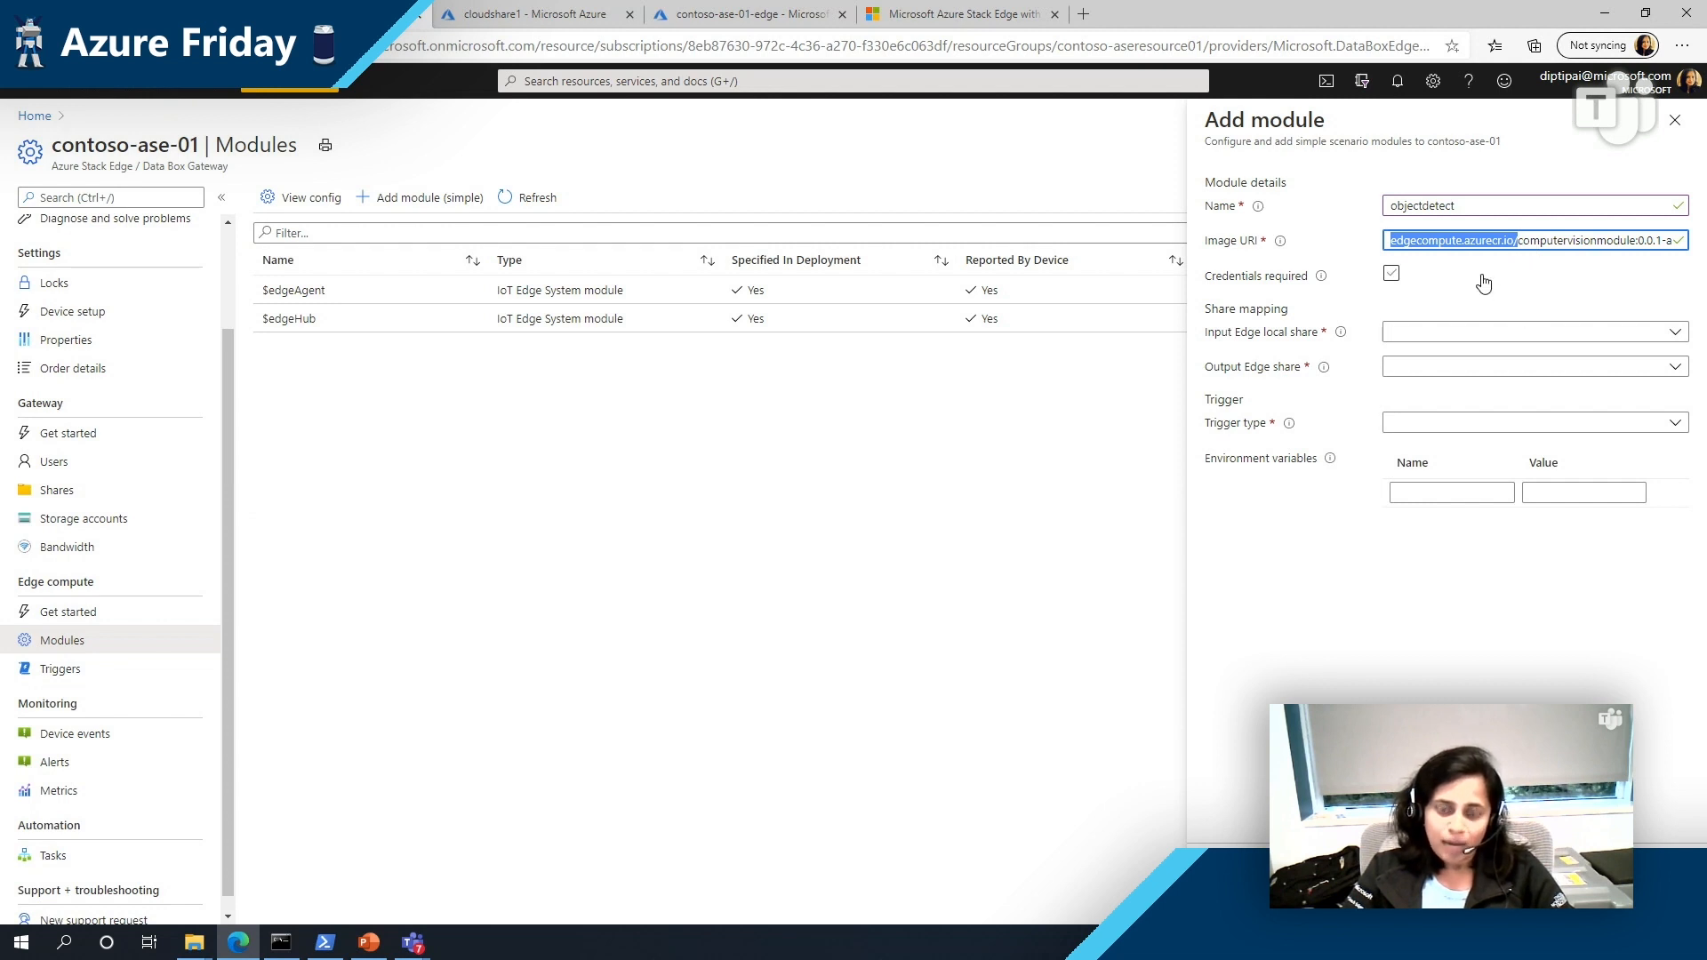
pyautogui.click(1391, 274)
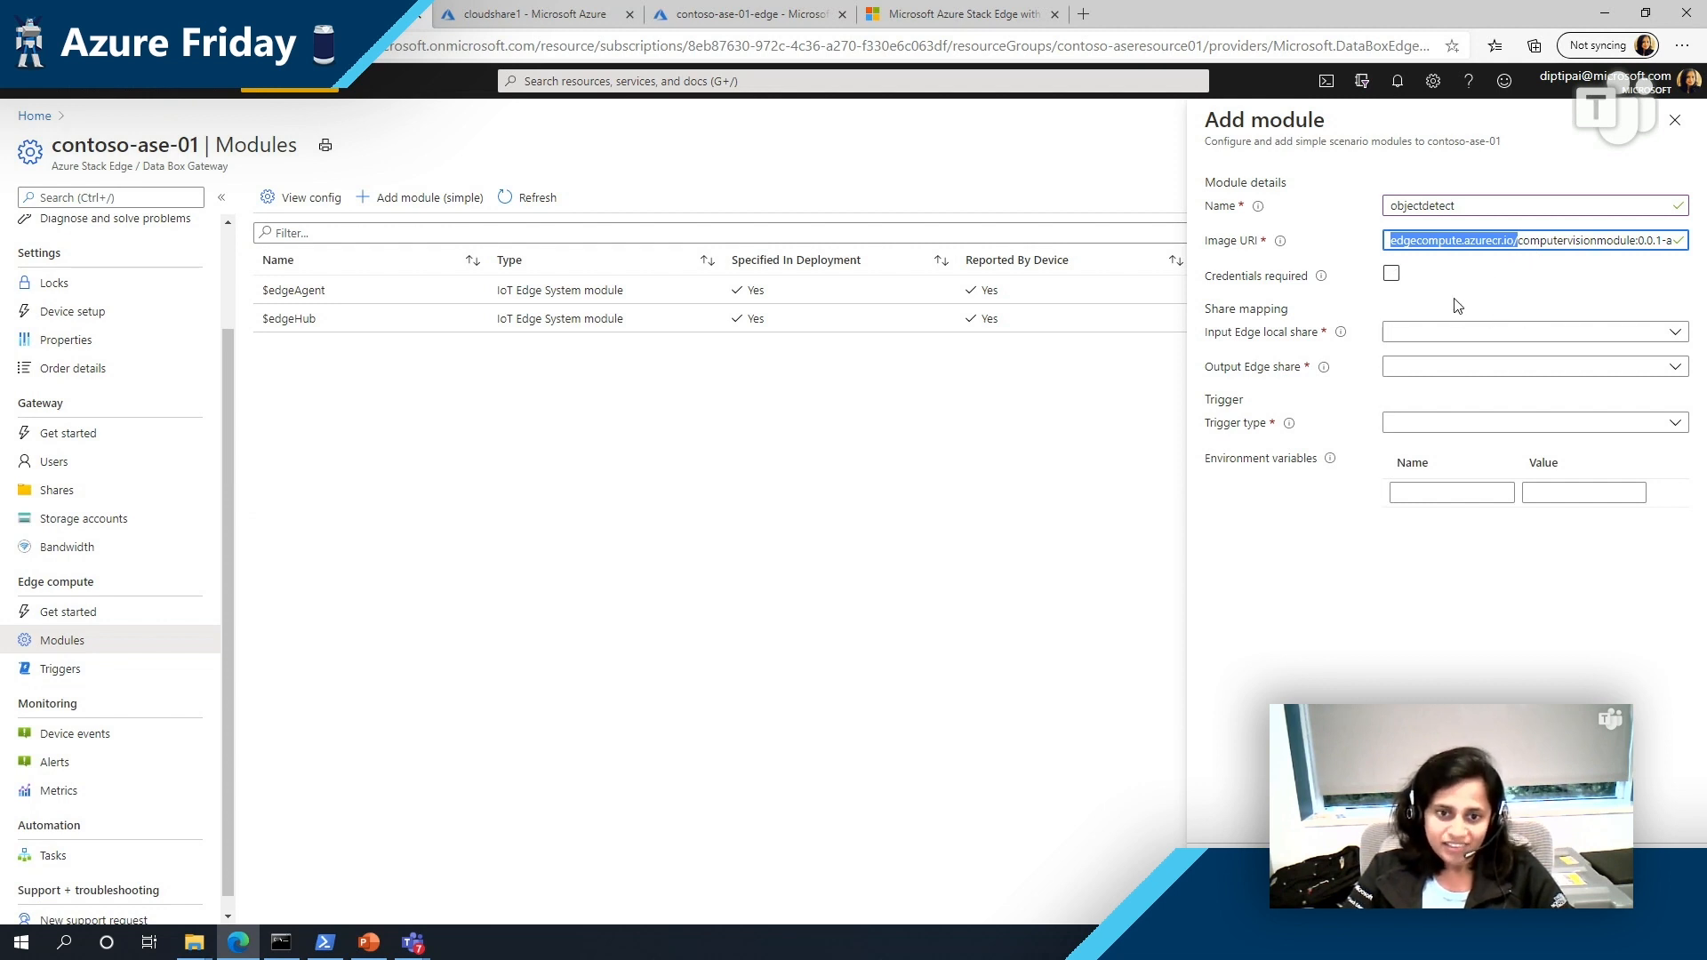
# Step: Set input share localshare1, output share cloudshare1, and a File trigger type
pyautogui.click(1529, 333)
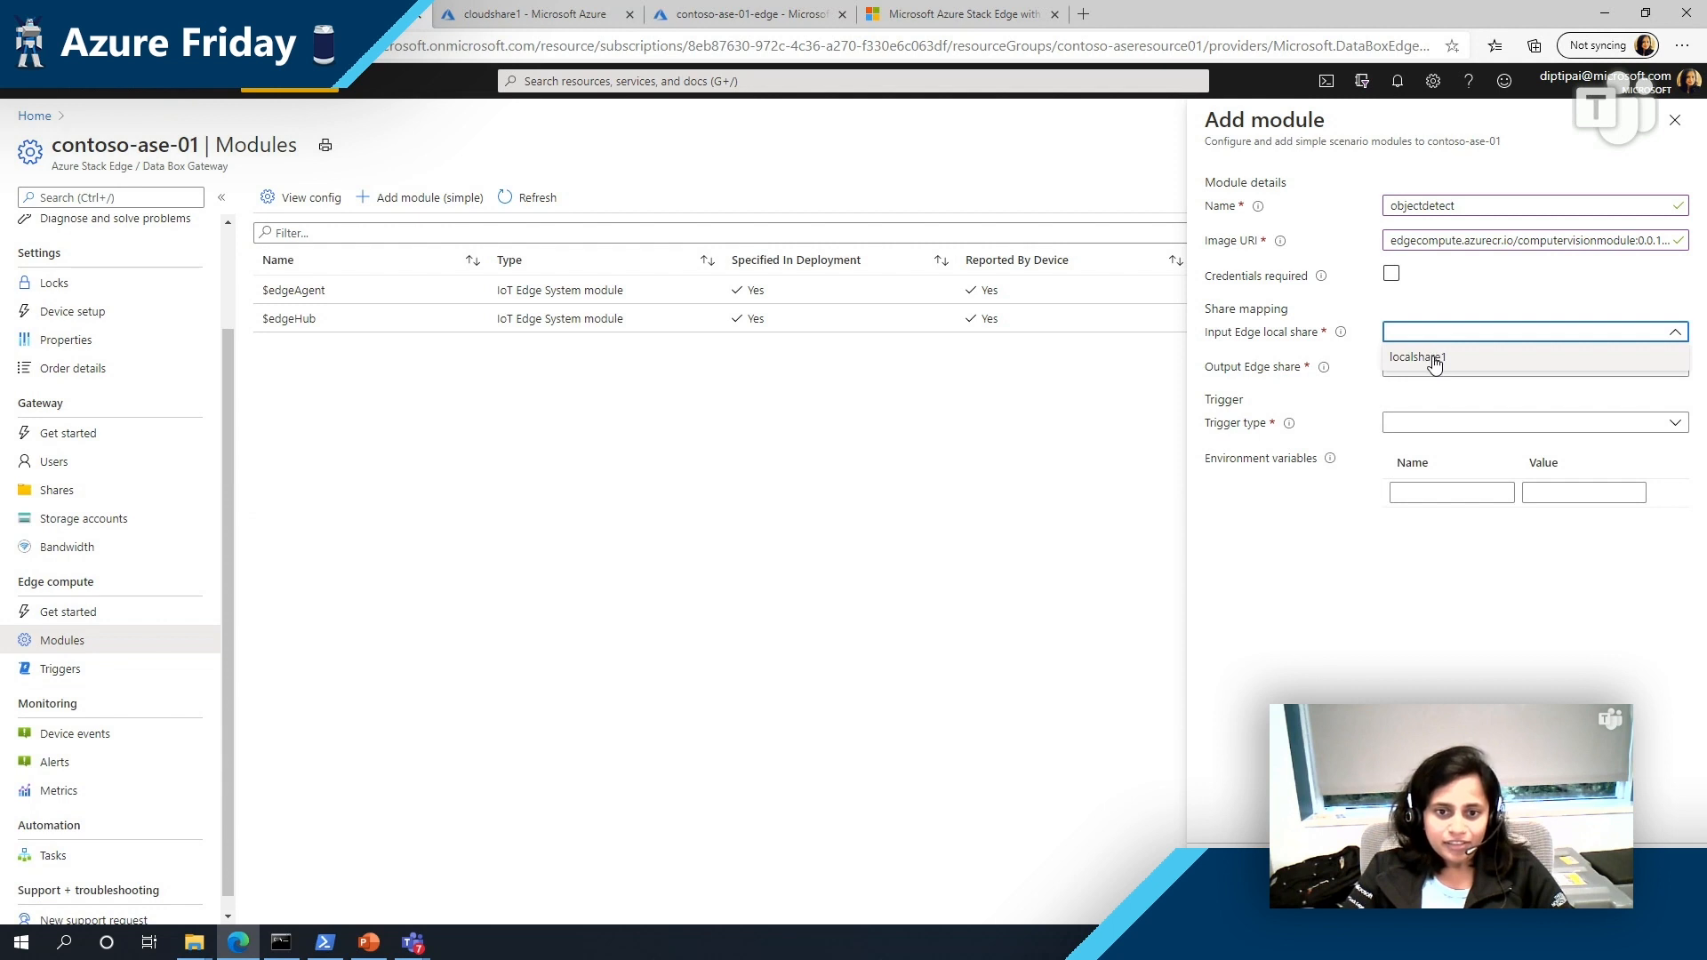
pyautogui.click(1417, 357)
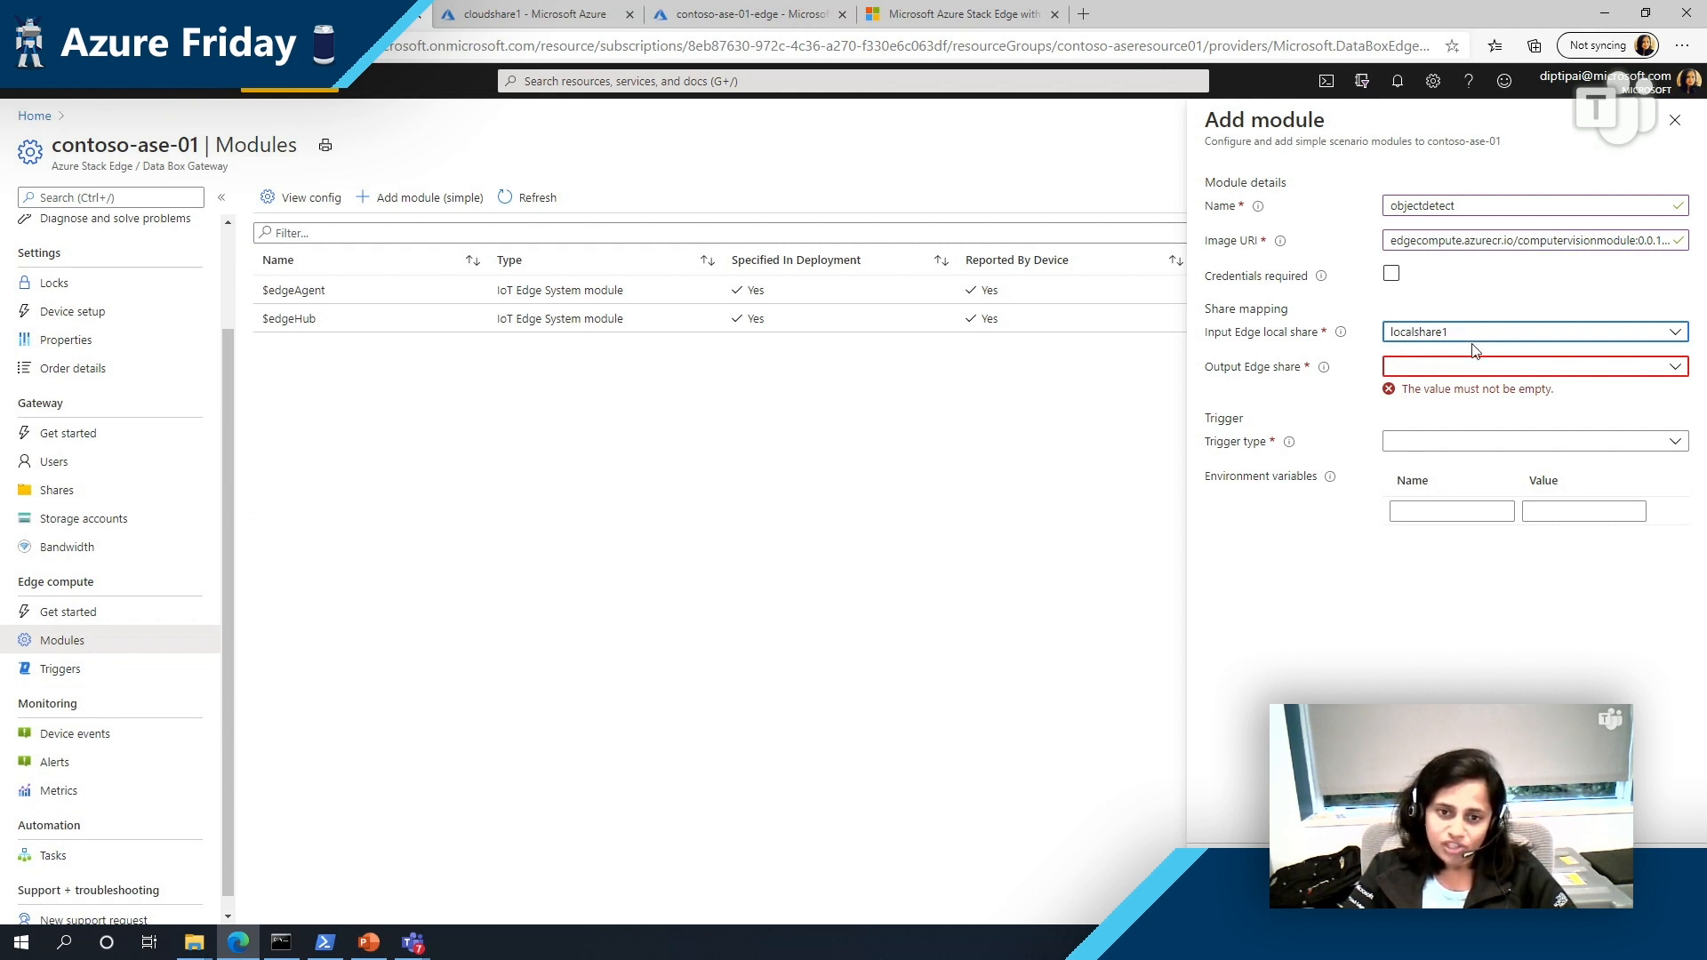
pyautogui.click(1531, 366)
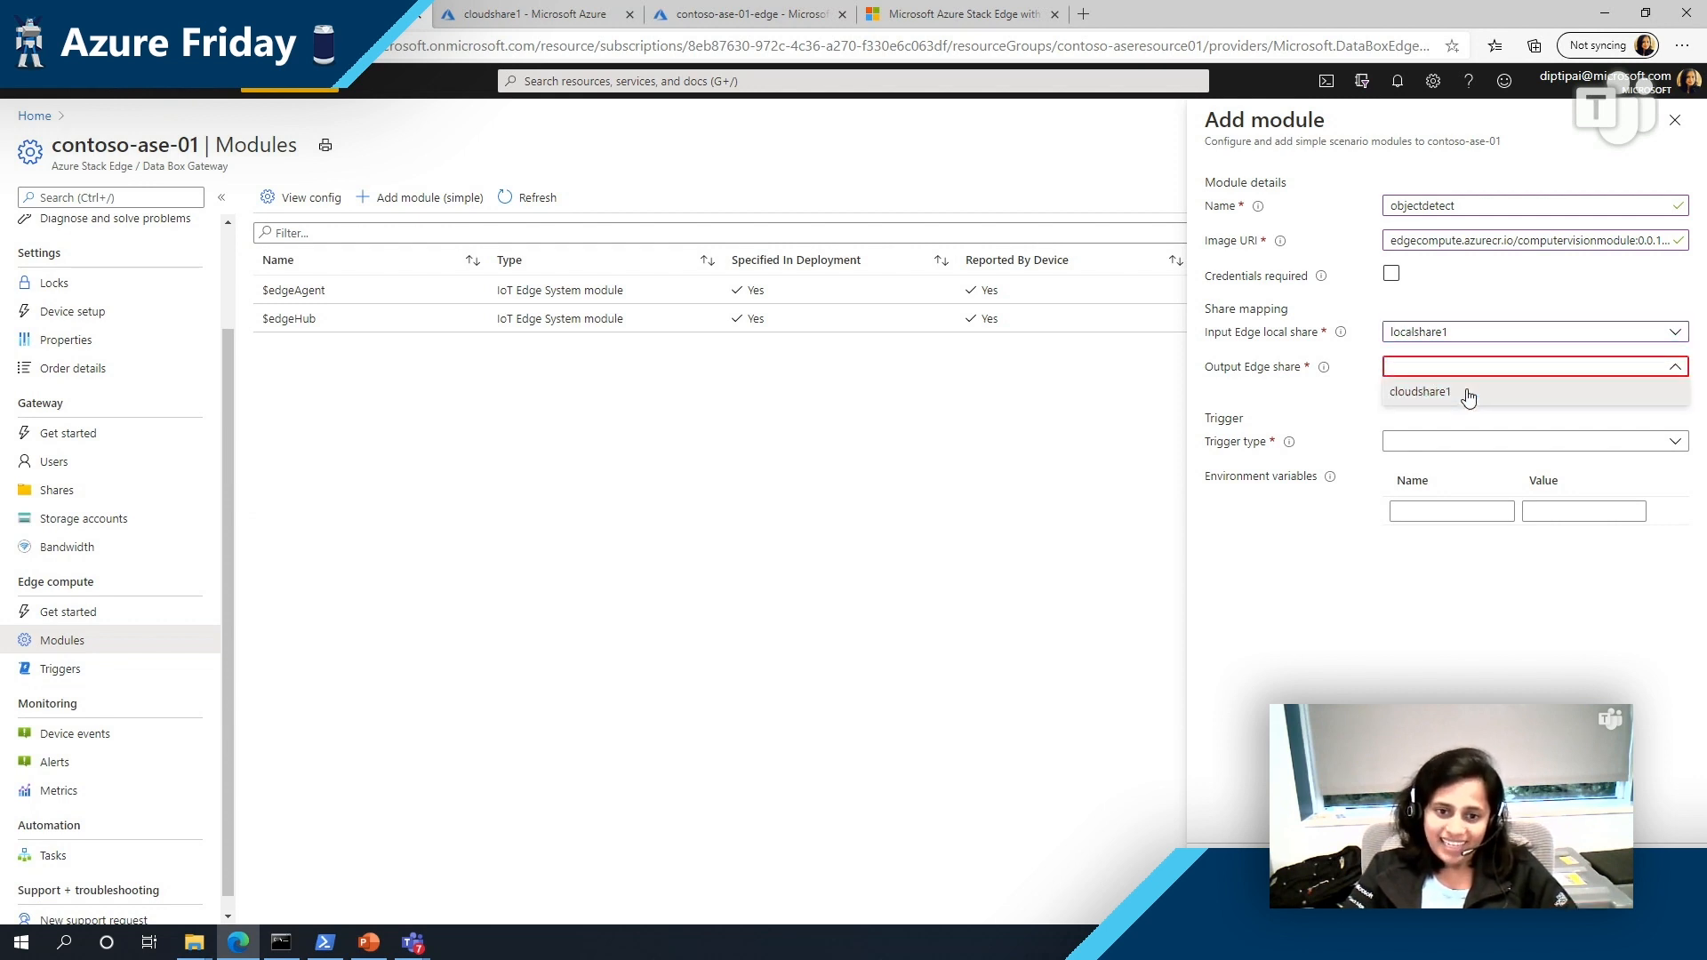
pyautogui.click(1419, 391)
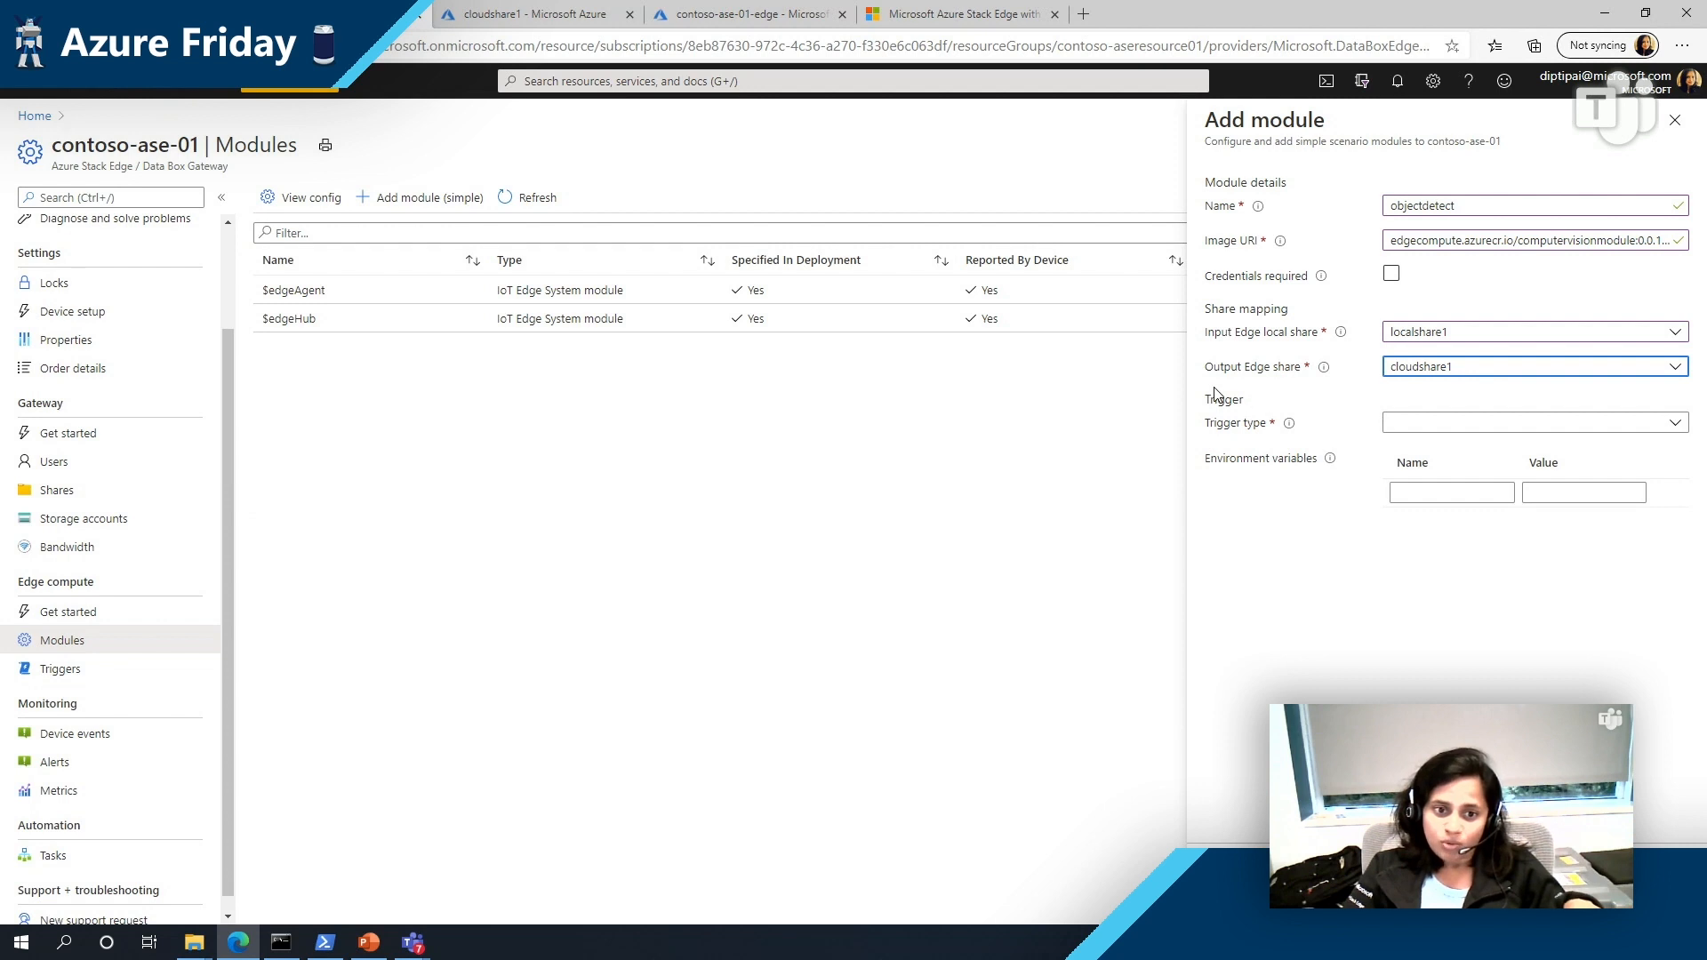
pyautogui.click(1529, 423)
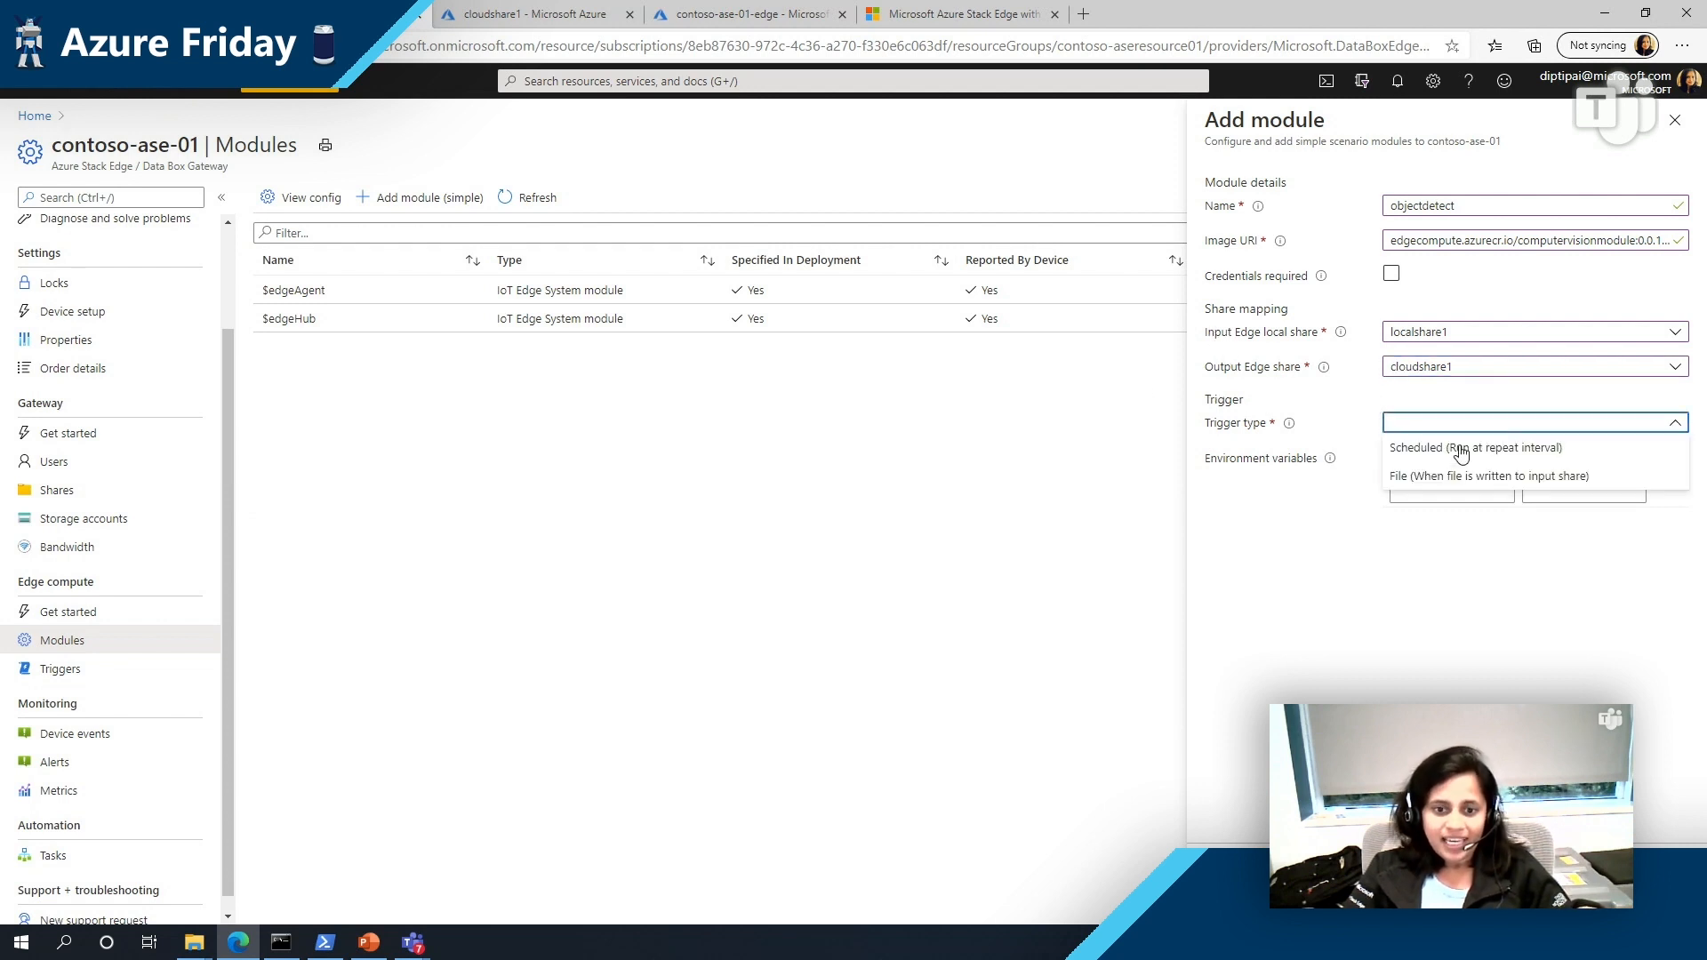
pyautogui.click(1487, 476)
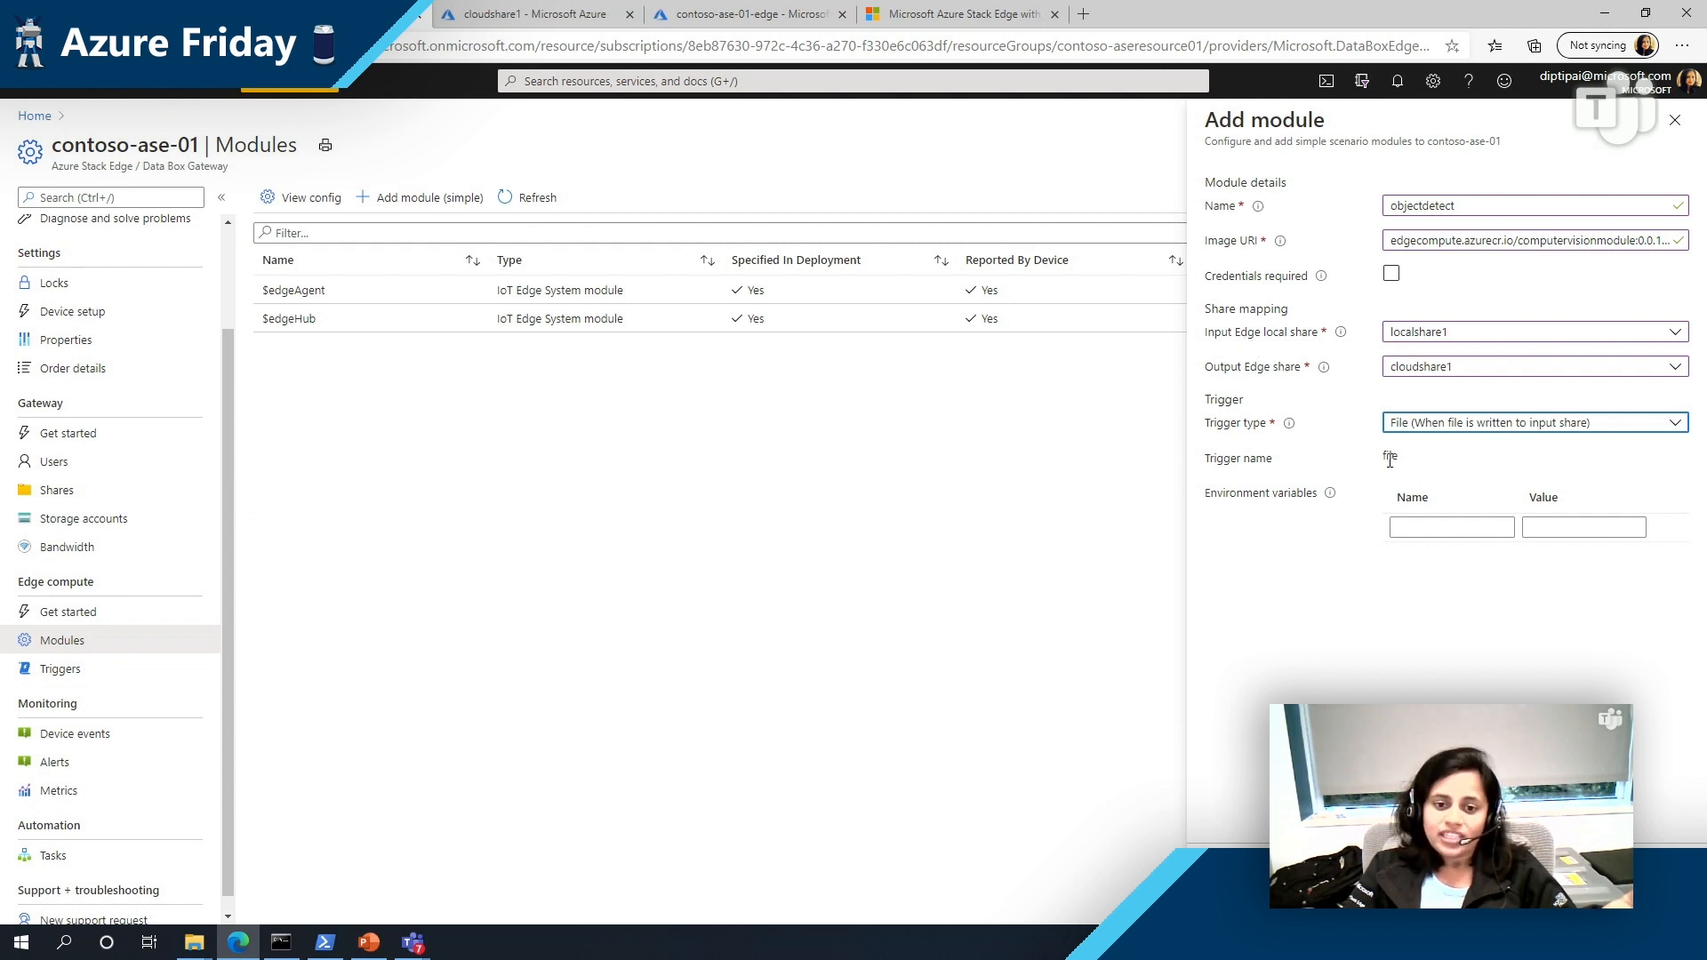
pyautogui.moveTo(1442, 477)
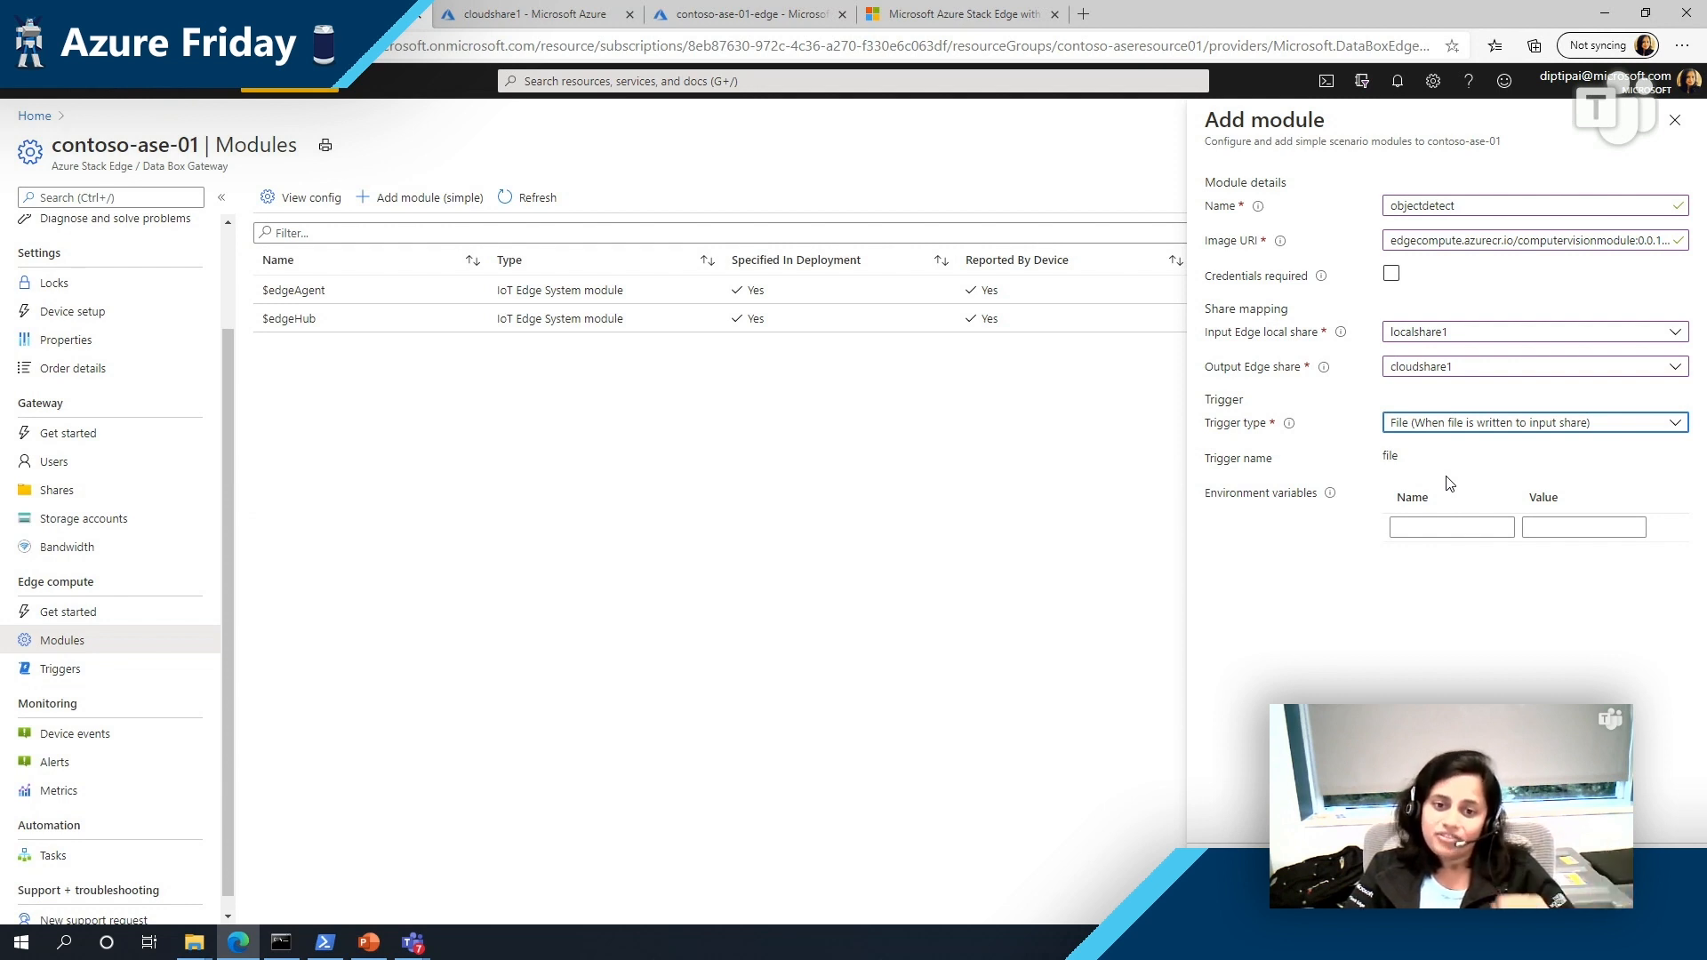
pyautogui.moveTo(1375, 403)
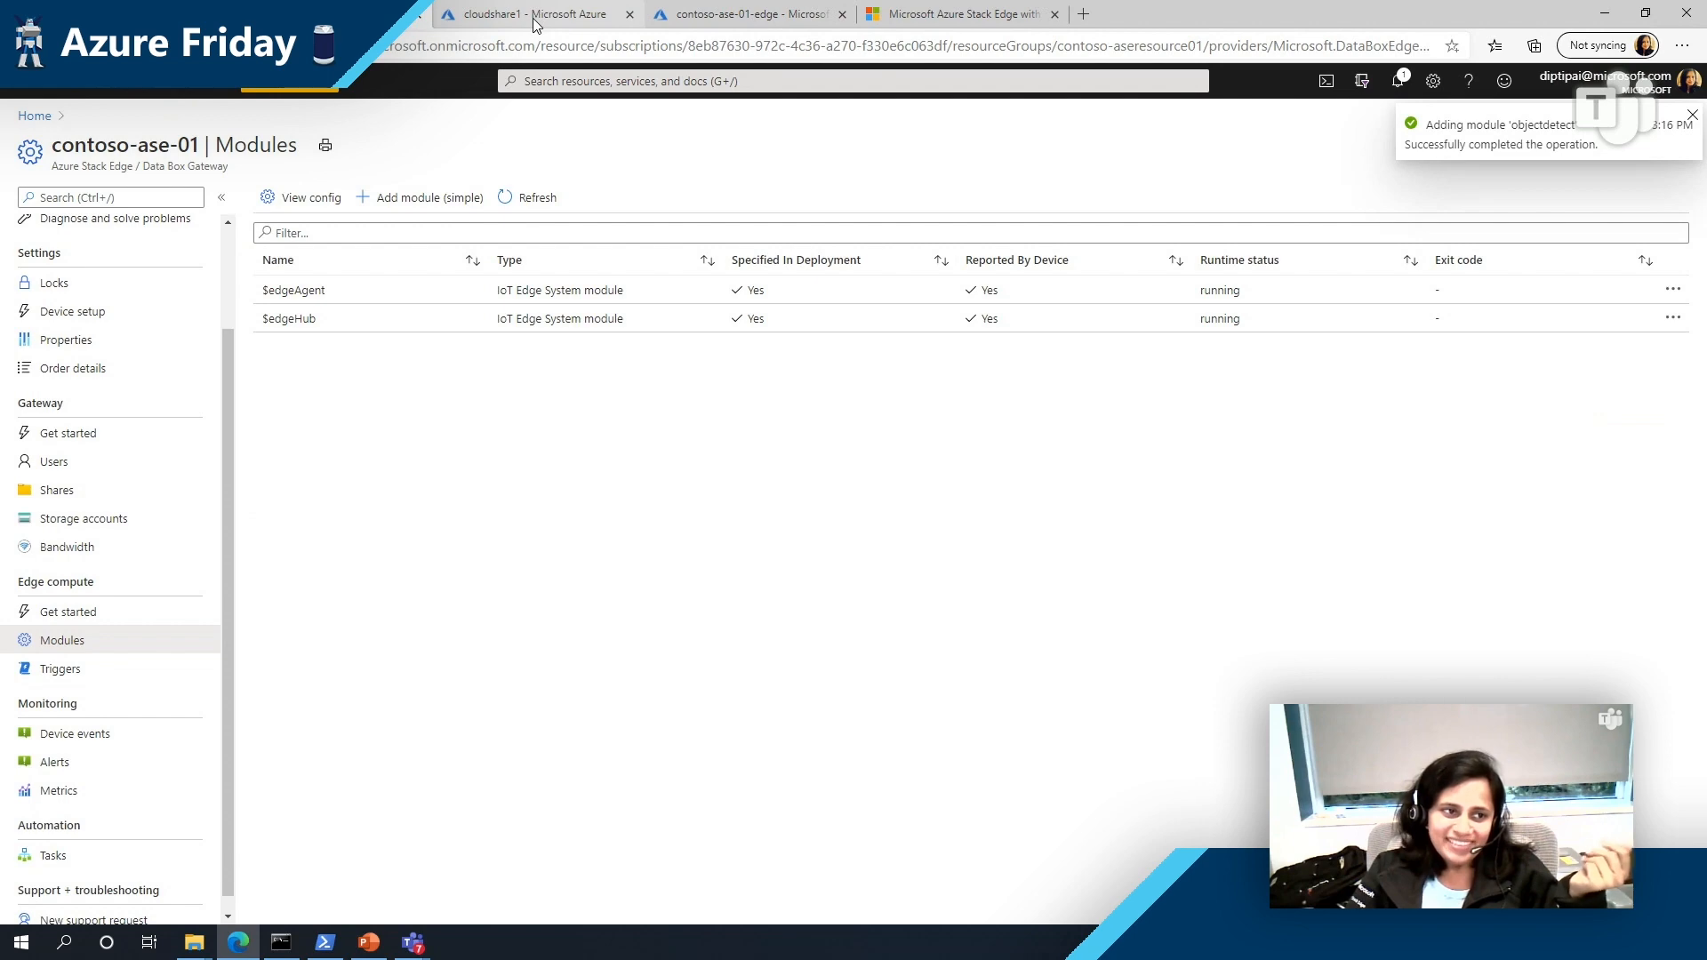
pyautogui.click(533, 14)
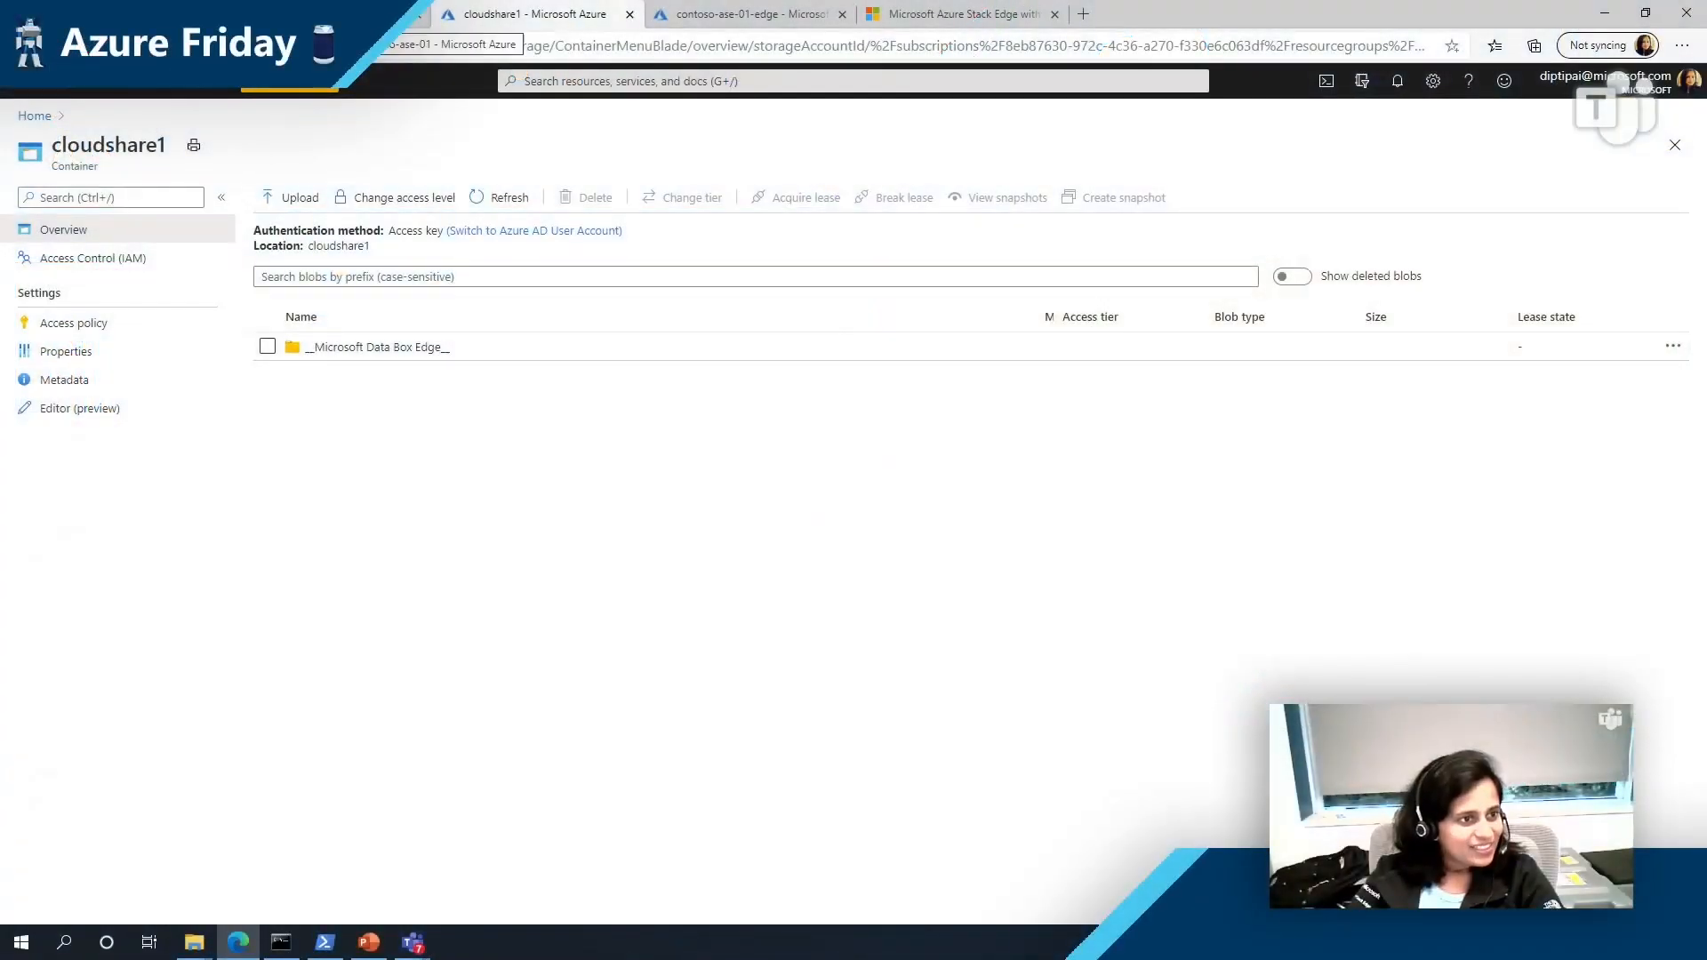
pyautogui.click(747, 14)
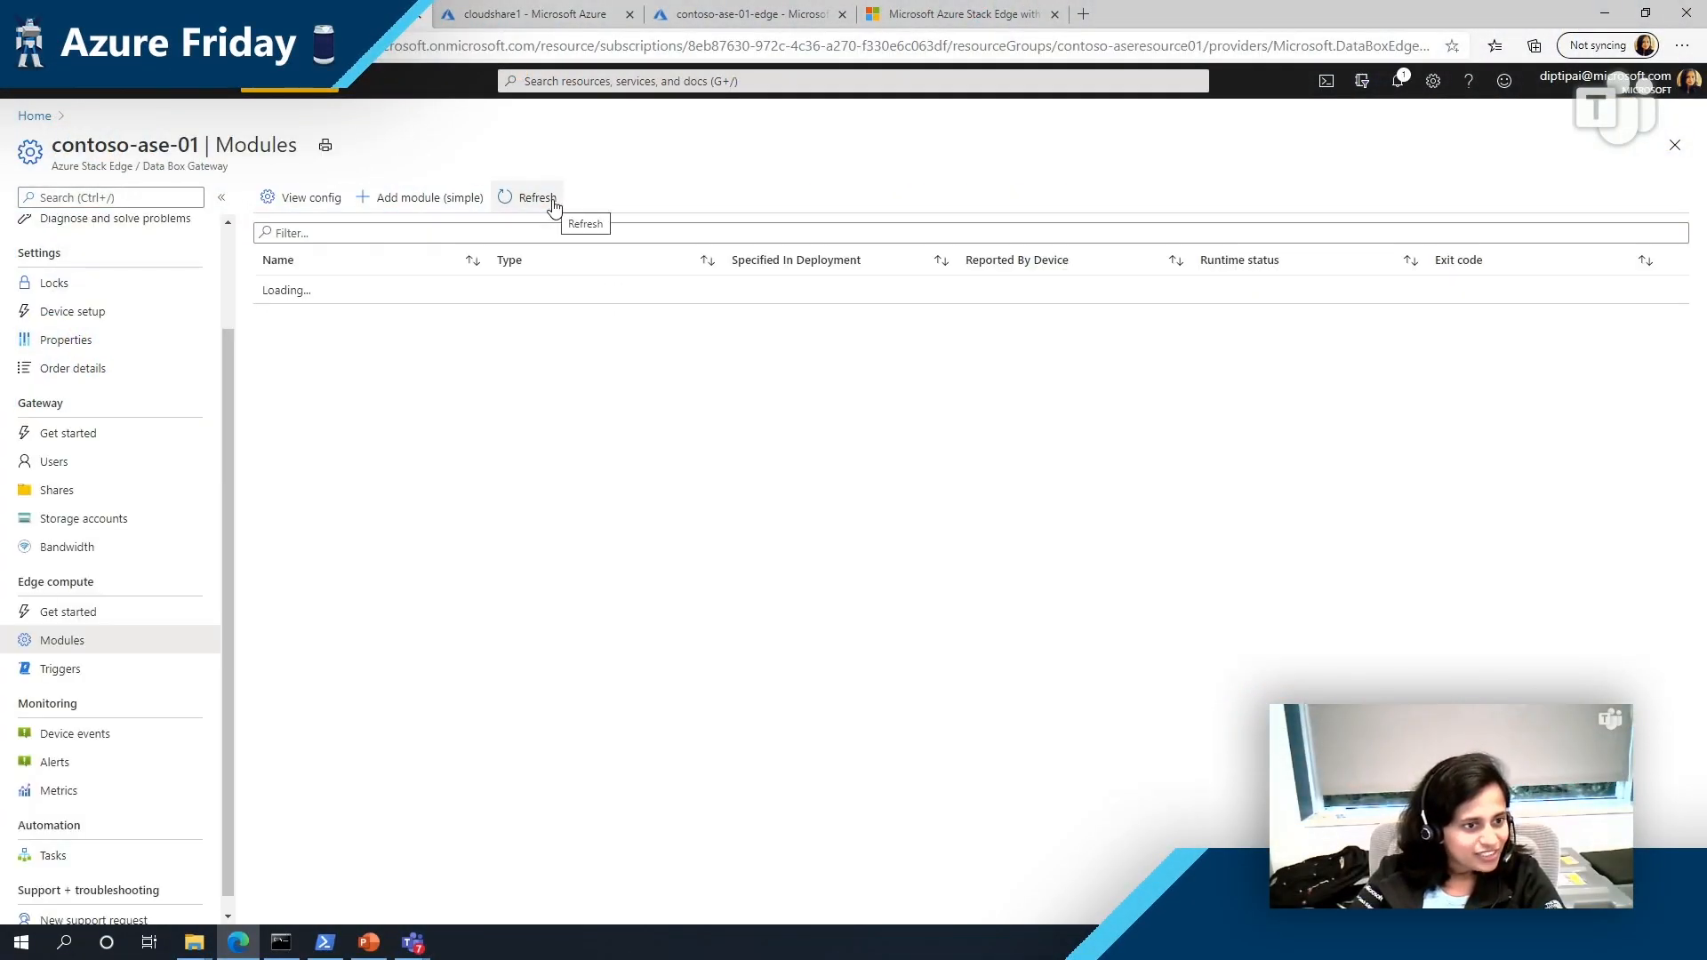
# Step: Refresh Modules to confirm objectdetect runs, then switch to the cloudshare1 container page
pyautogui.click(535, 197)
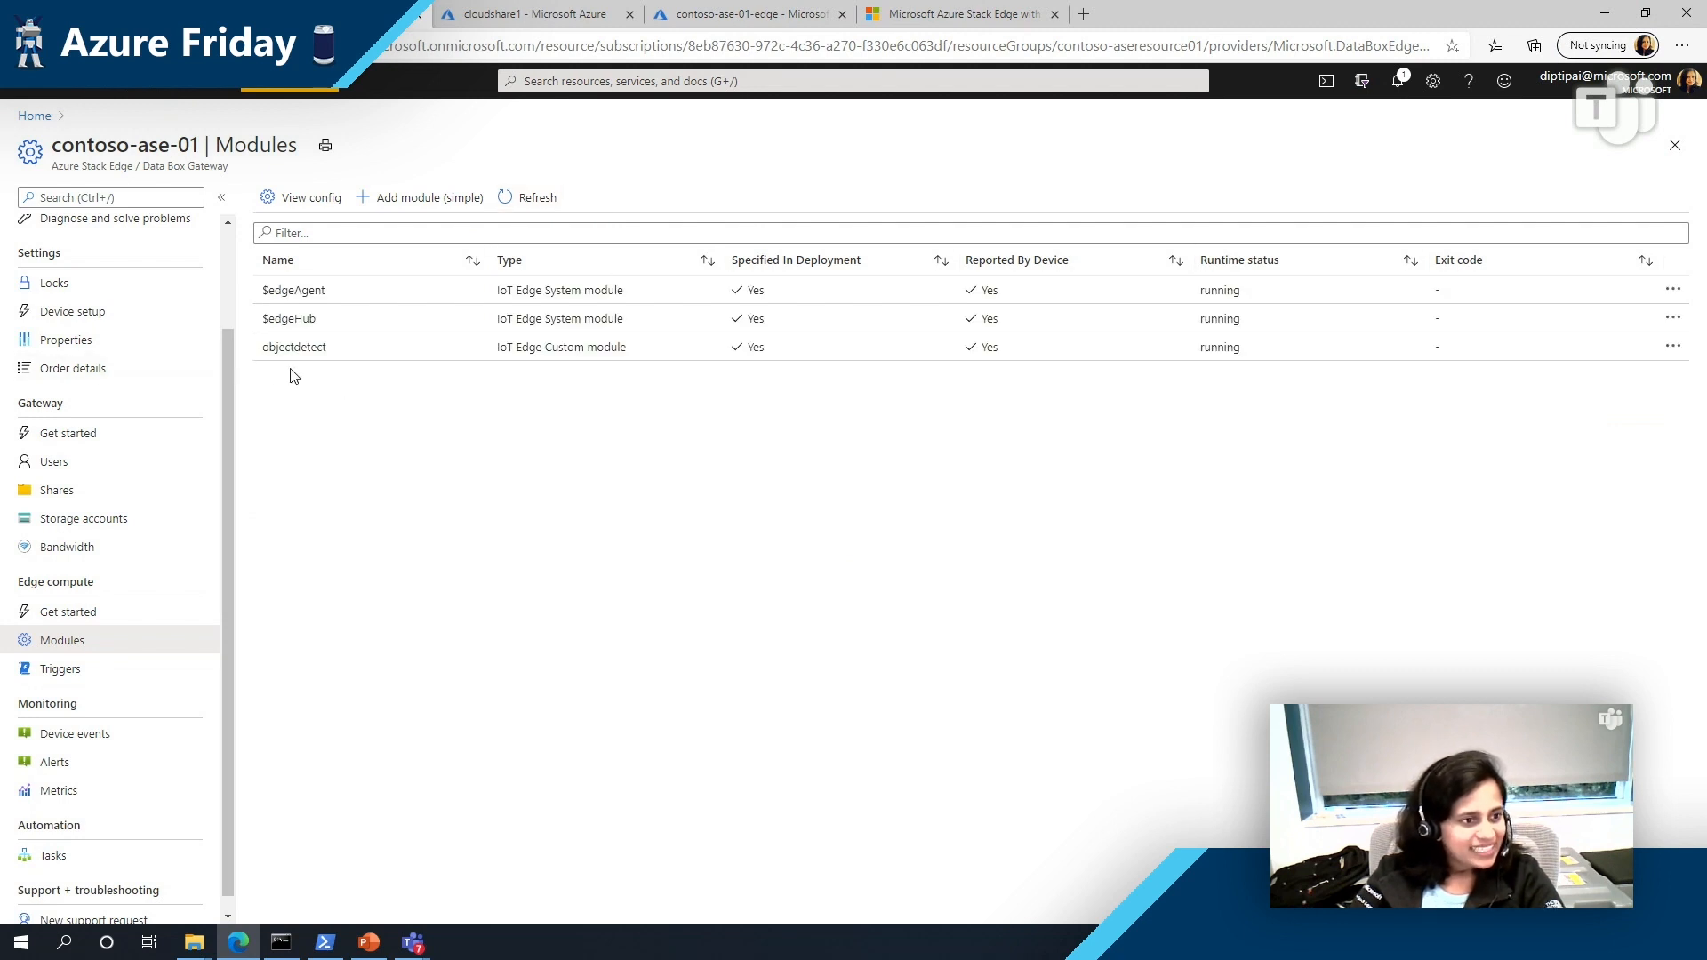
pyautogui.moveTo(1282, 373)
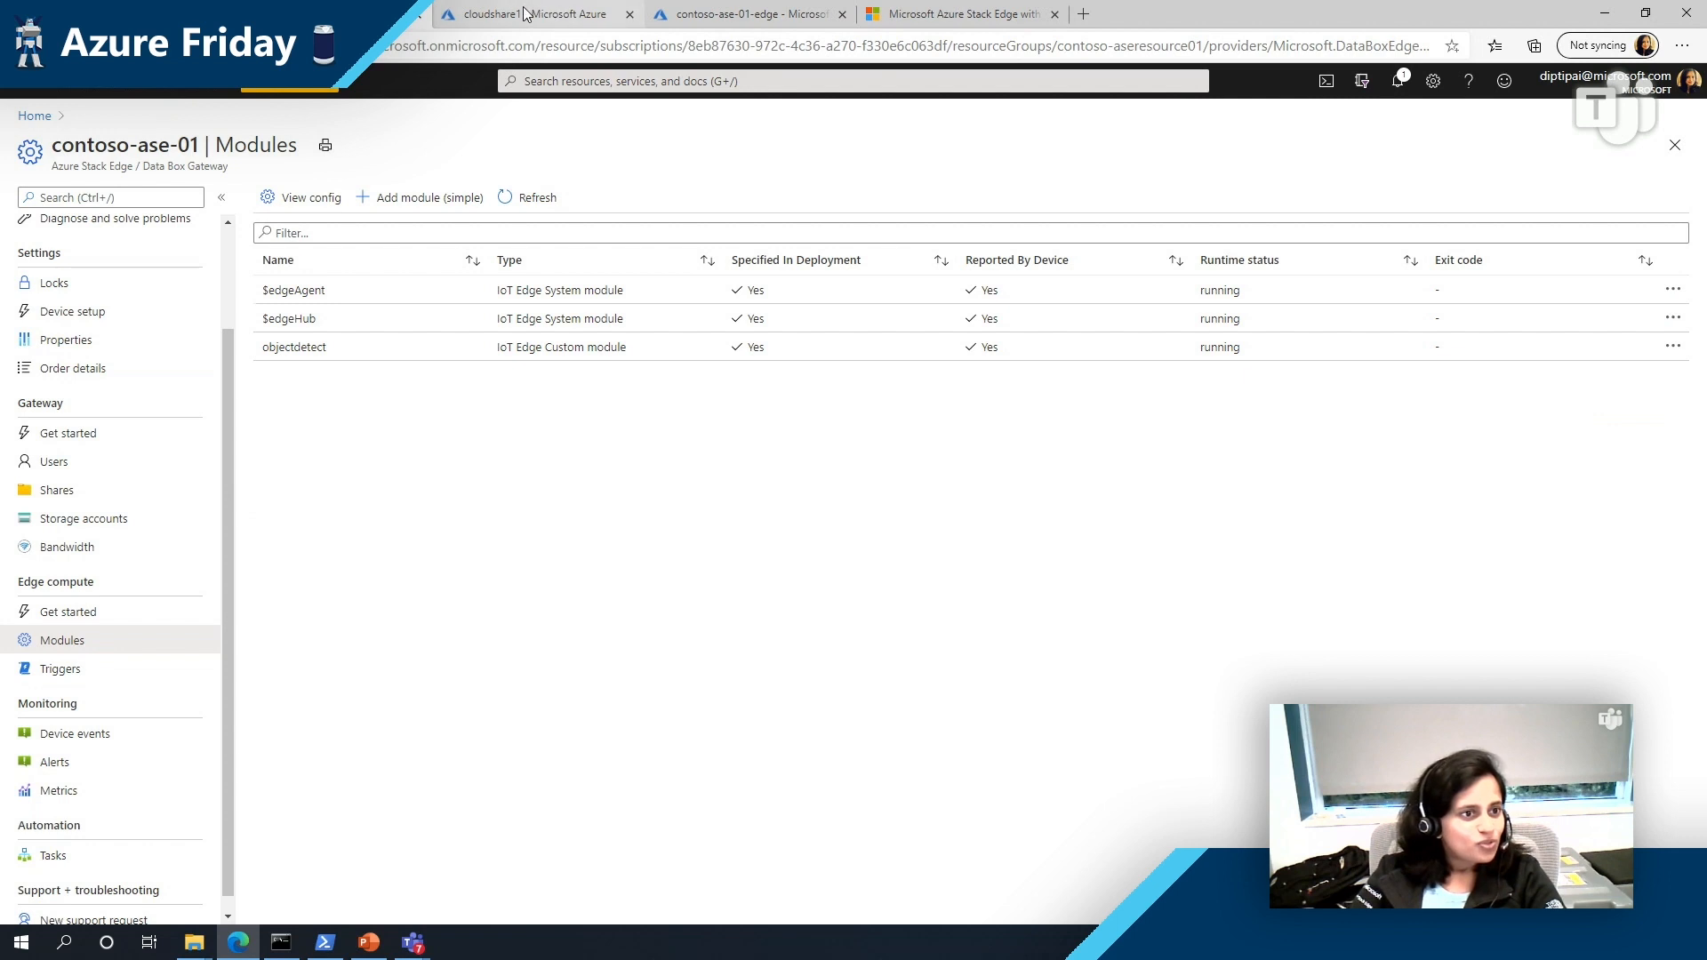
pyautogui.click(534, 15)
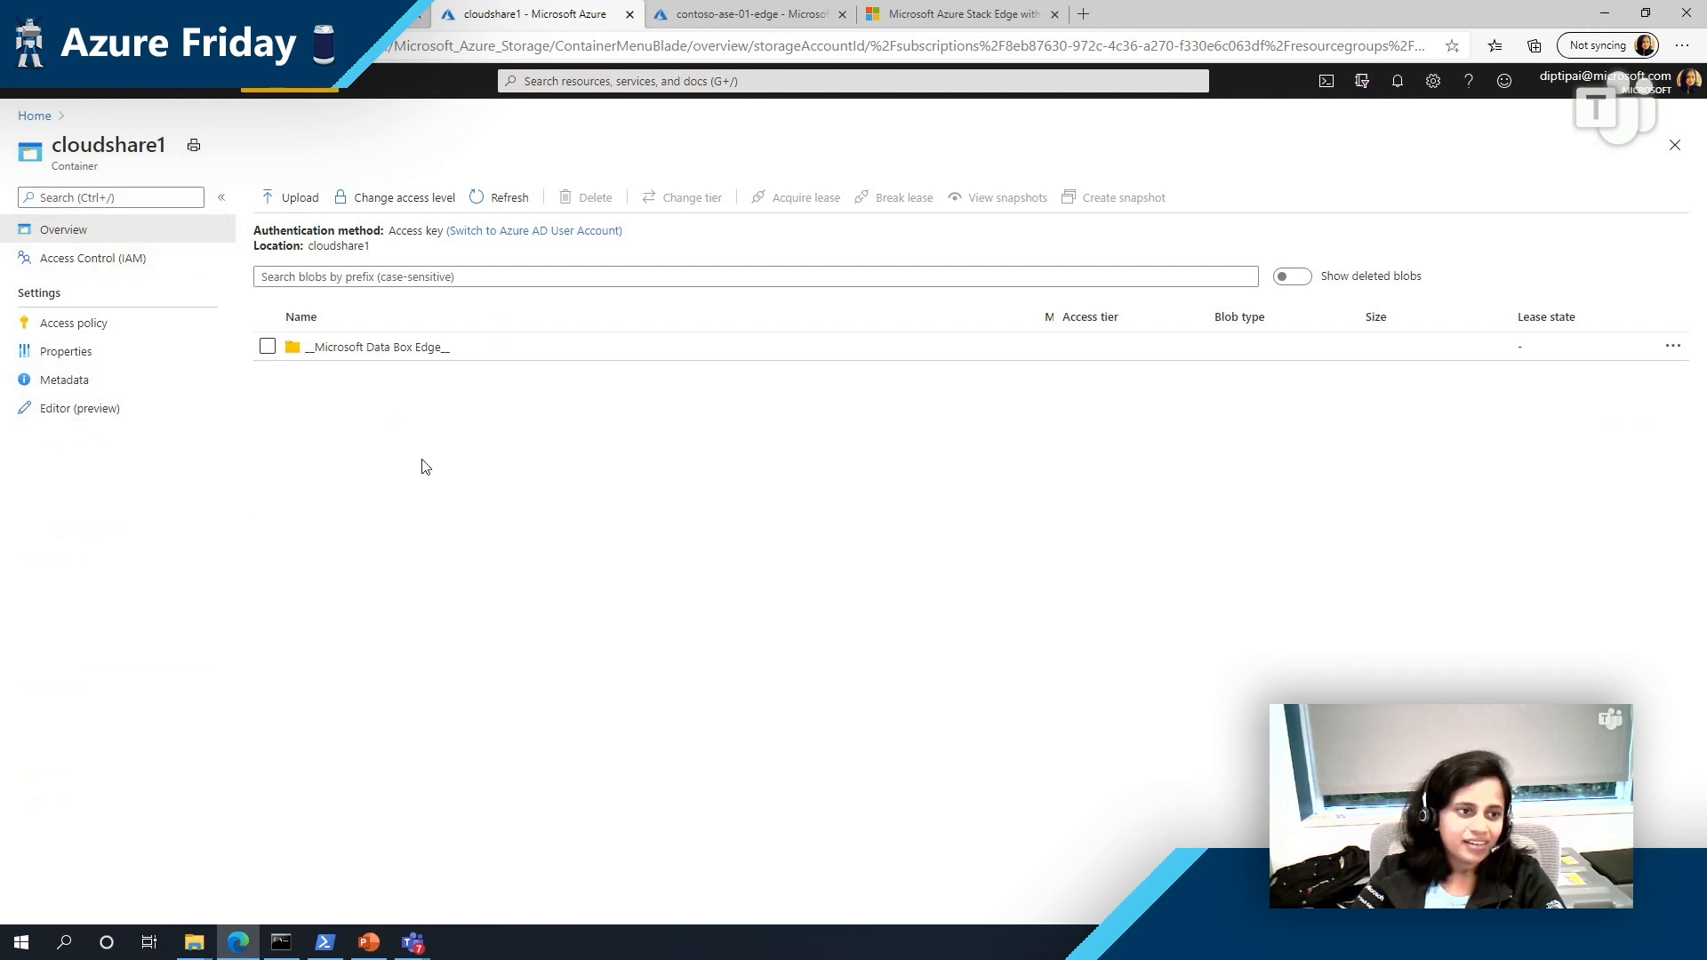
pyautogui.click(508, 198)
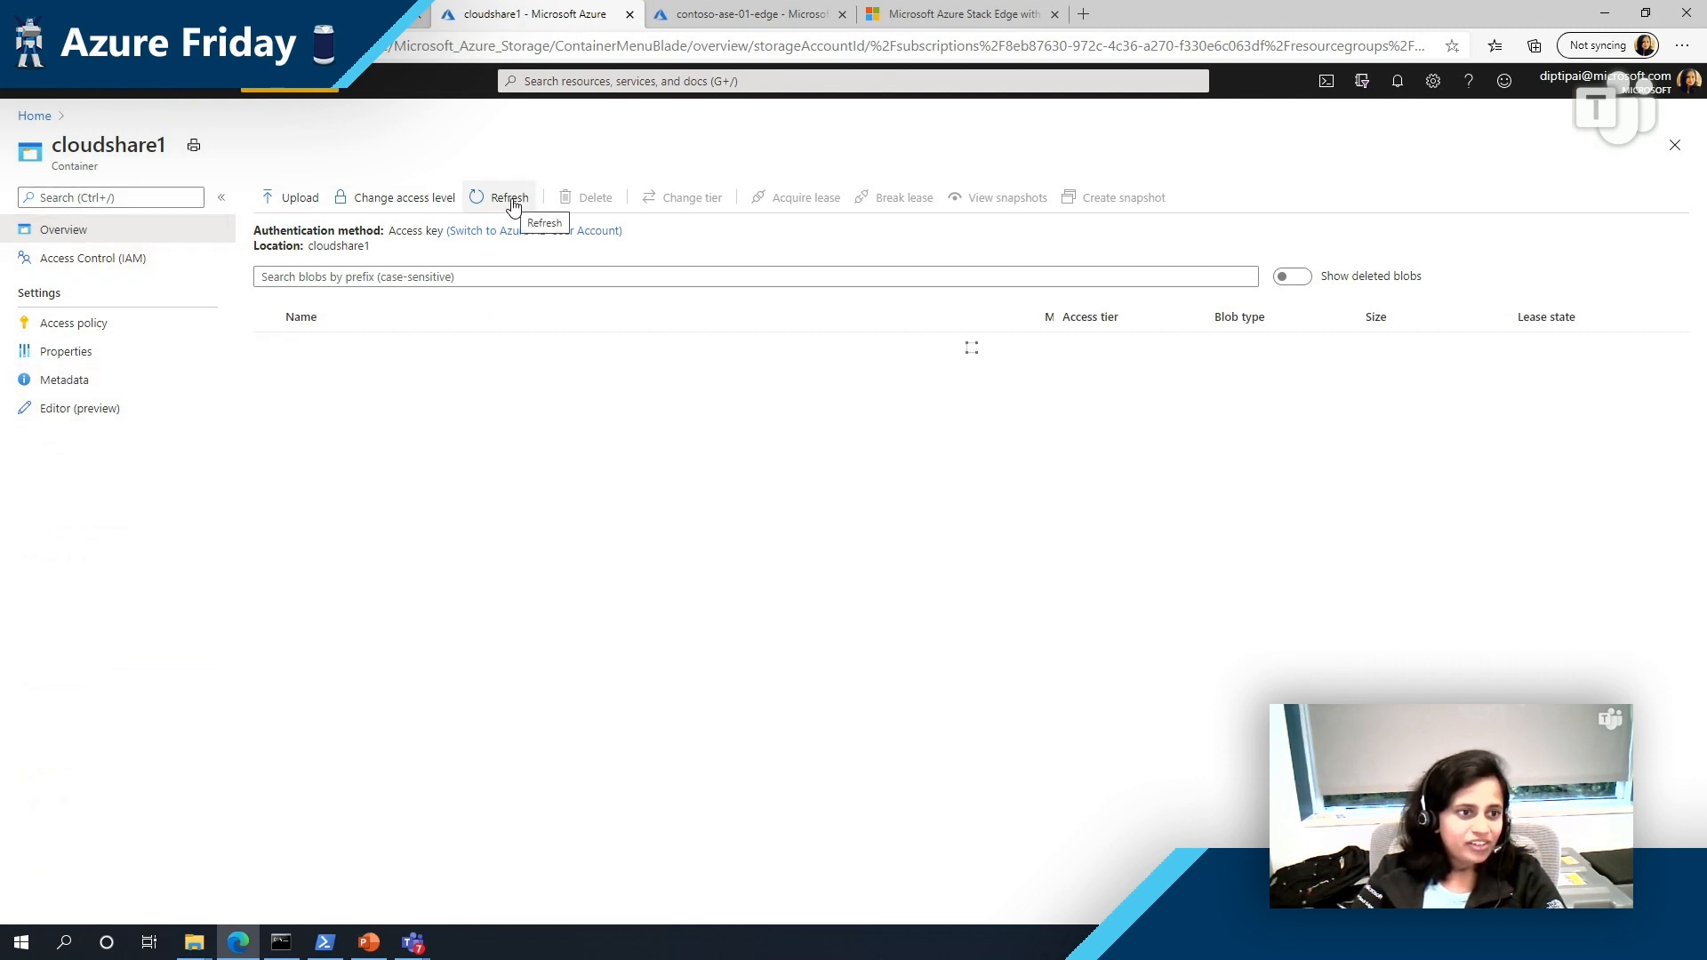
pyautogui.click(509, 198)
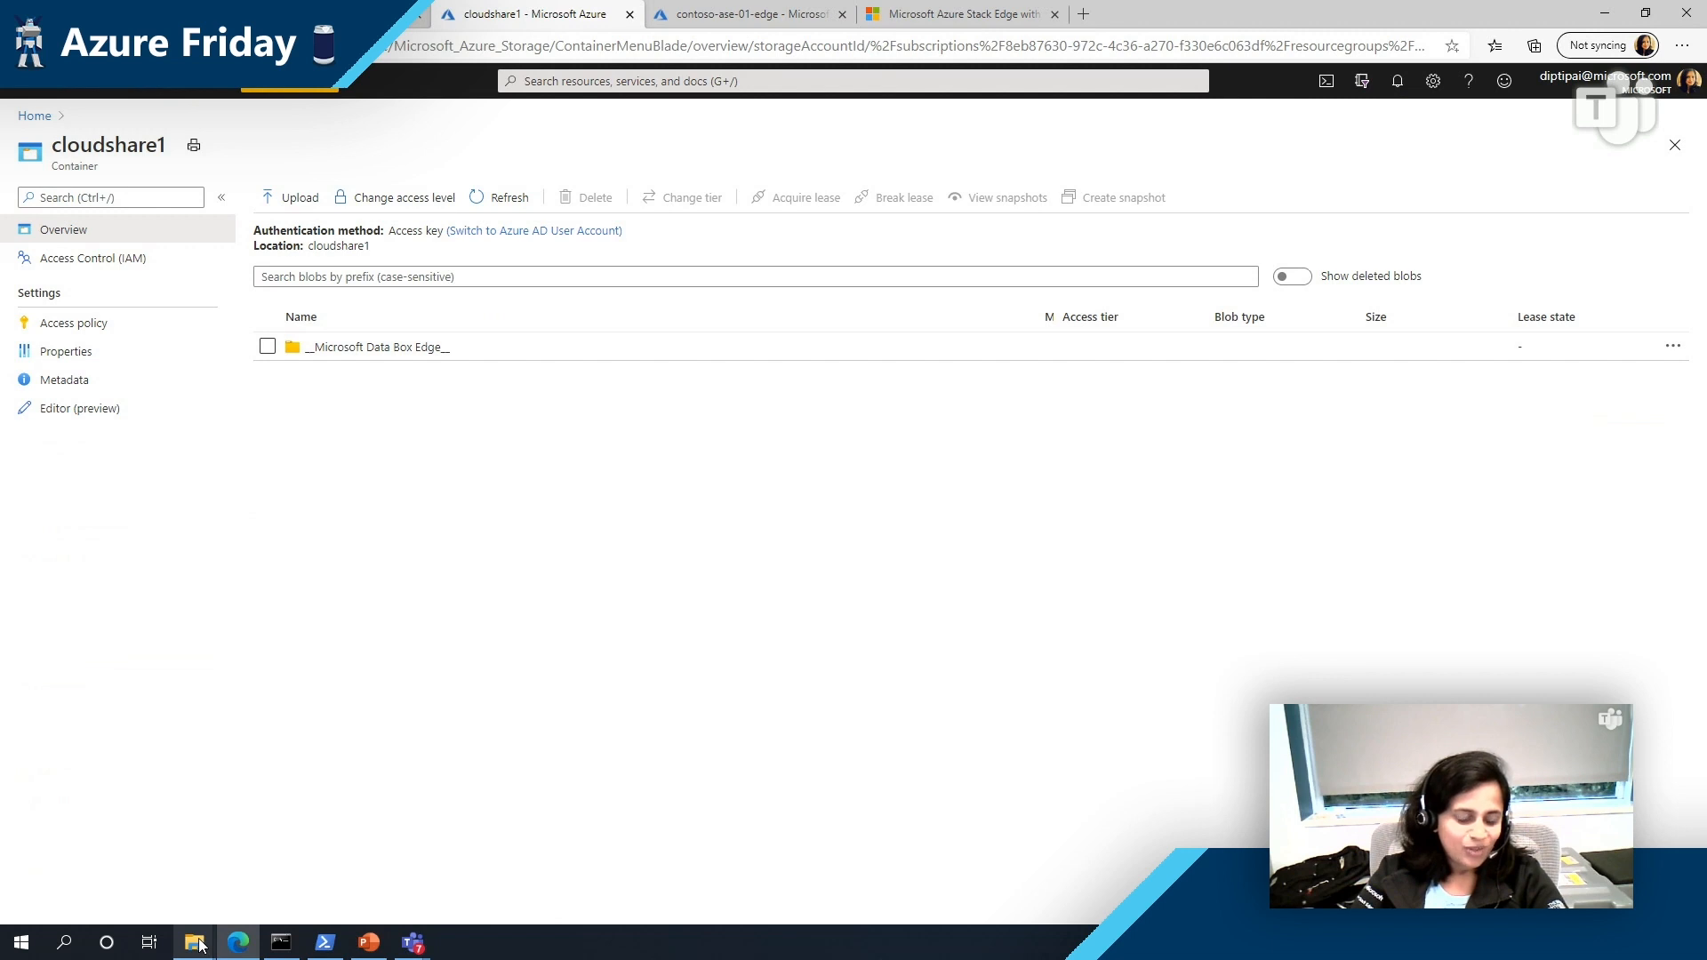
# Step: Copy race-track.jpg and windows-kitchen.jpg from object-detection-demo into the localshare1 share
pyautogui.click(196, 943)
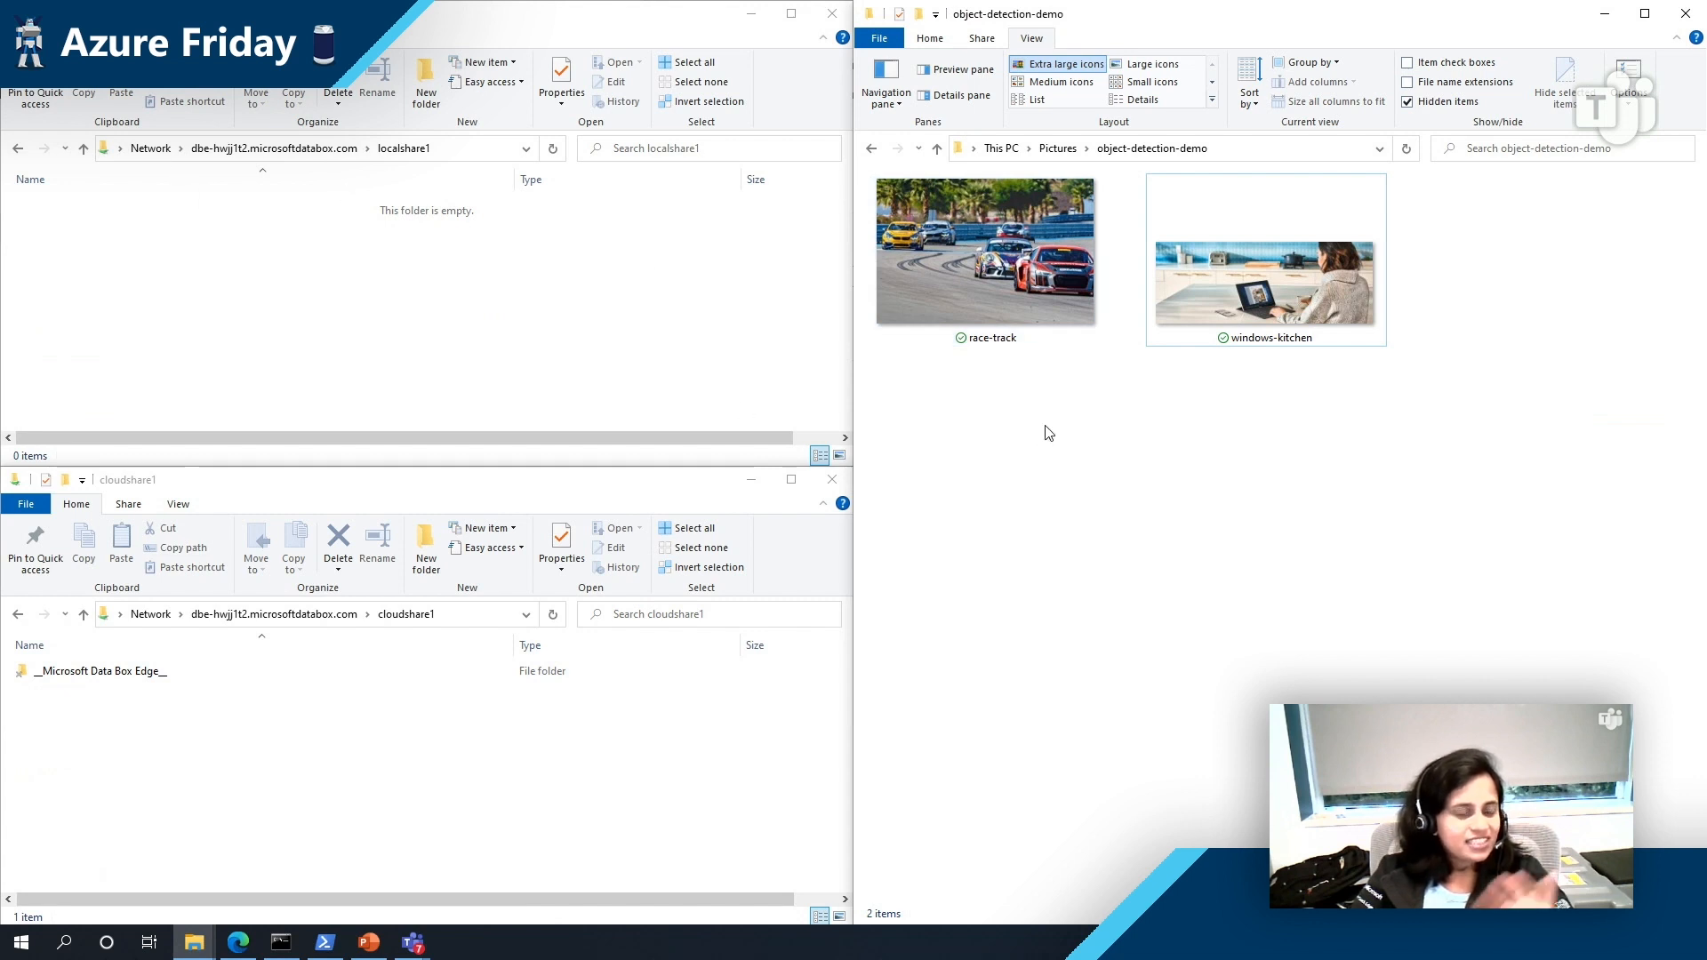
pyautogui.moveTo(219, 204)
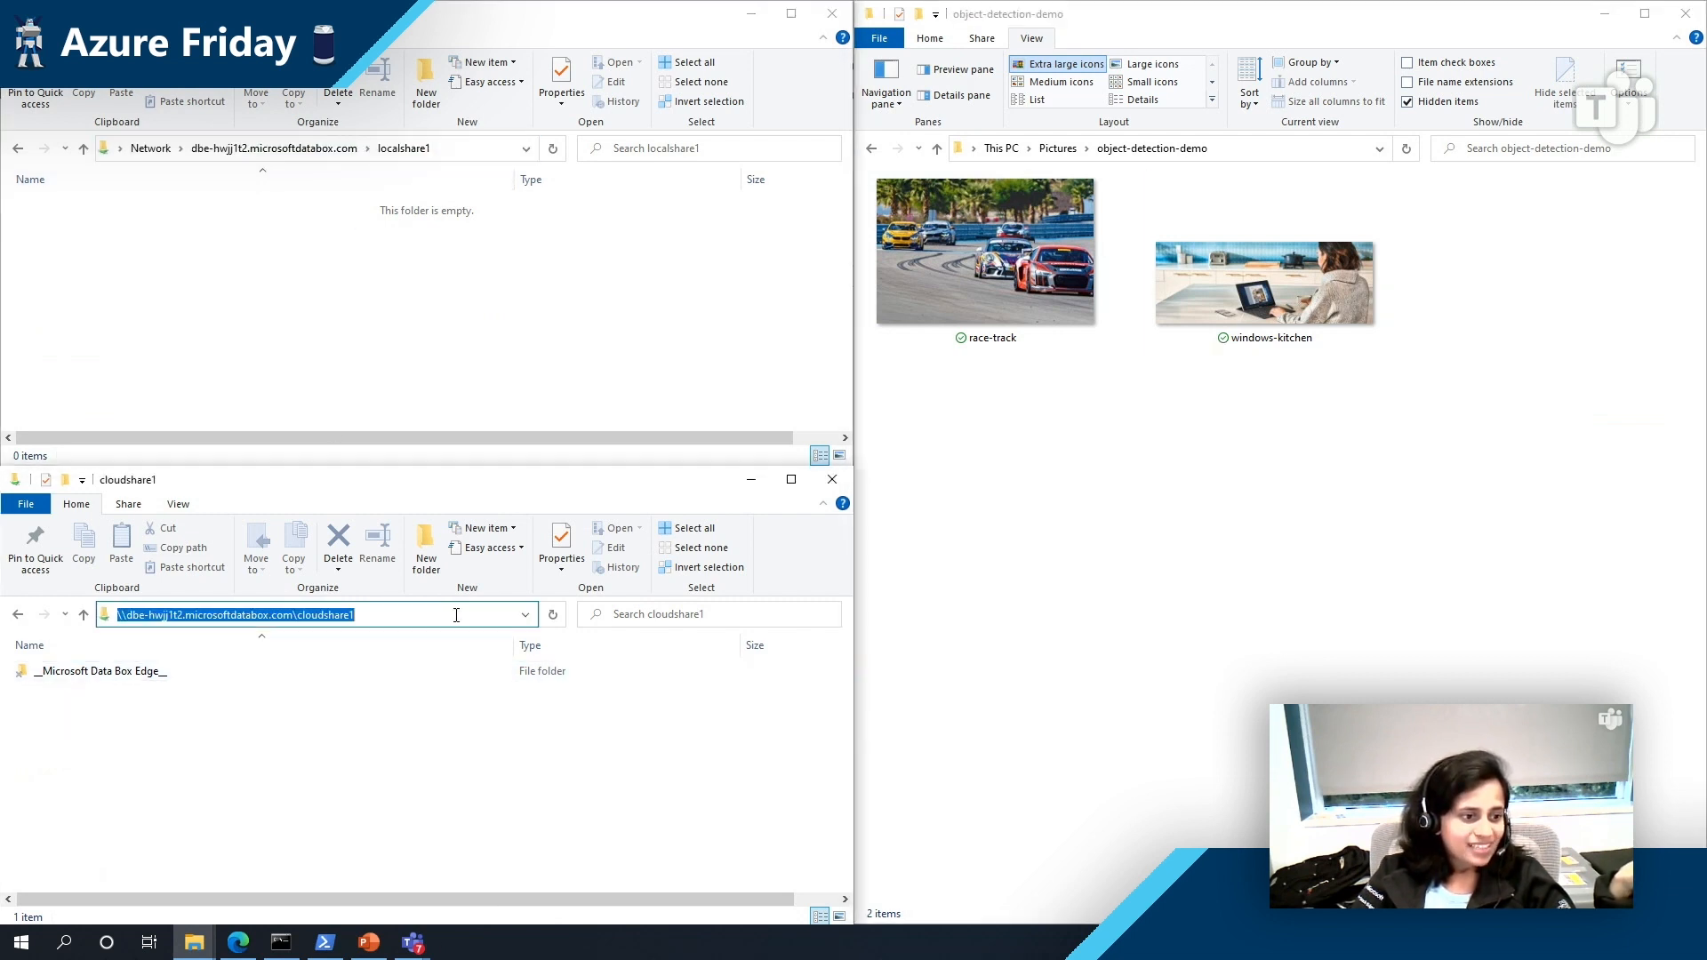
pyautogui.click(984, 251)
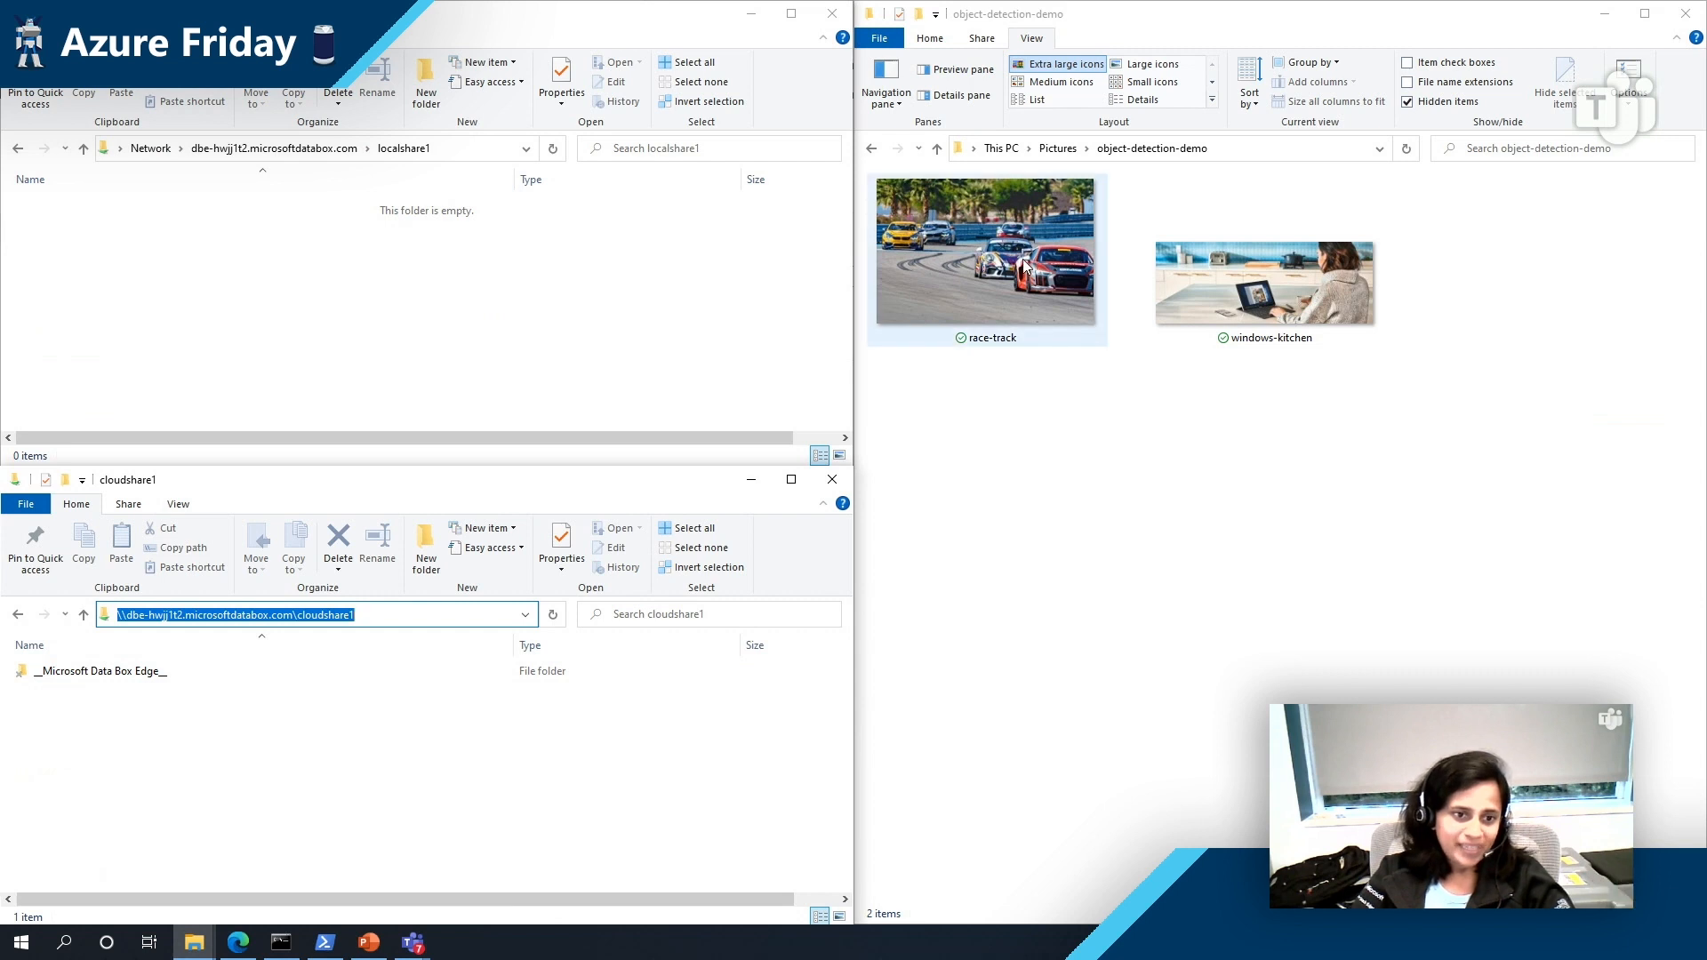
pyautogui.click(1265, 281)
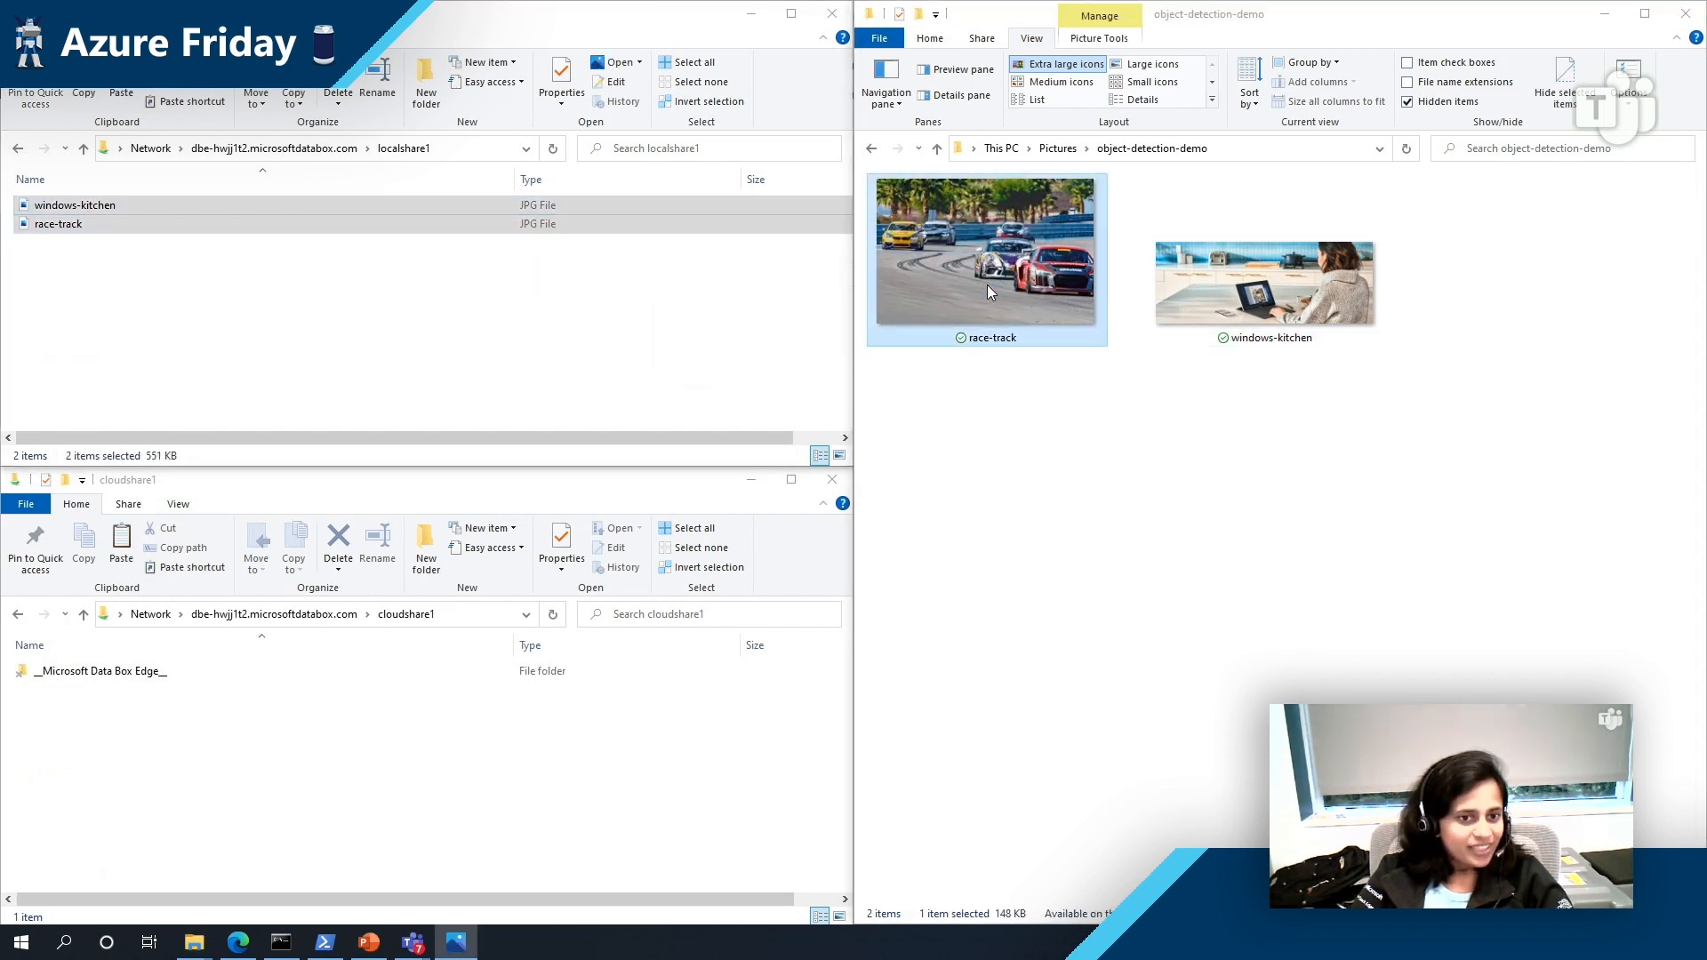
# Step: View the race-track original, then the windows-kitchen output with detection boxes in Photos
pyautogui.doubleClick(986, 251)
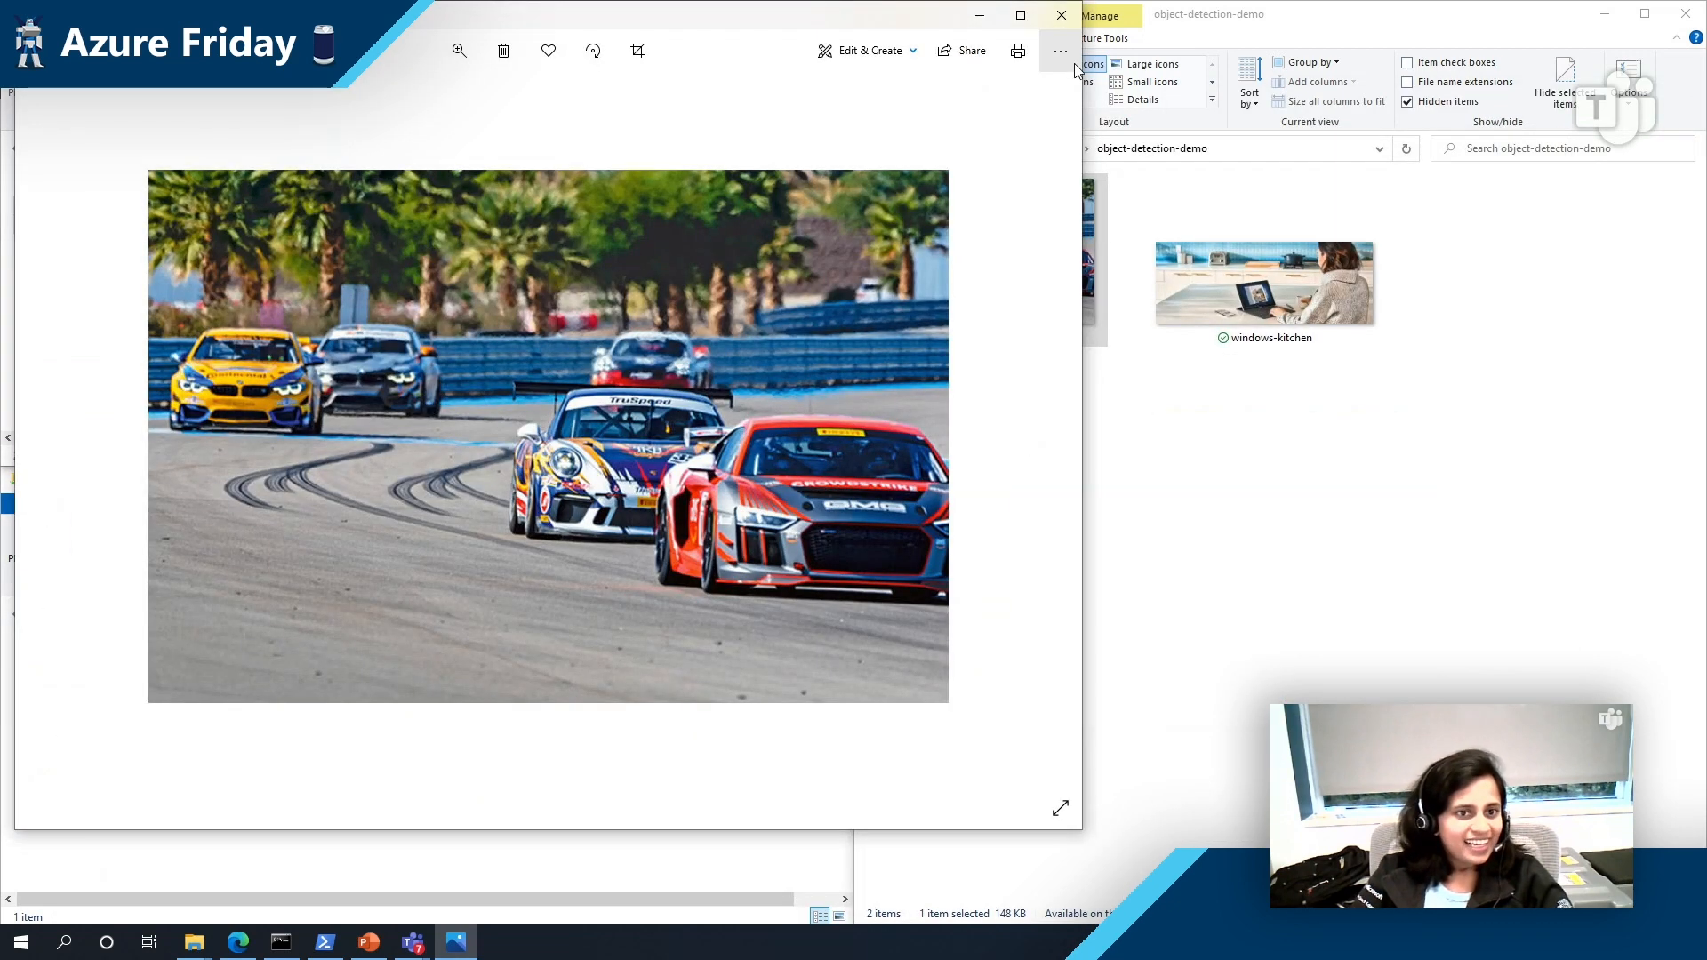
pyautogui.click(1060, 16)
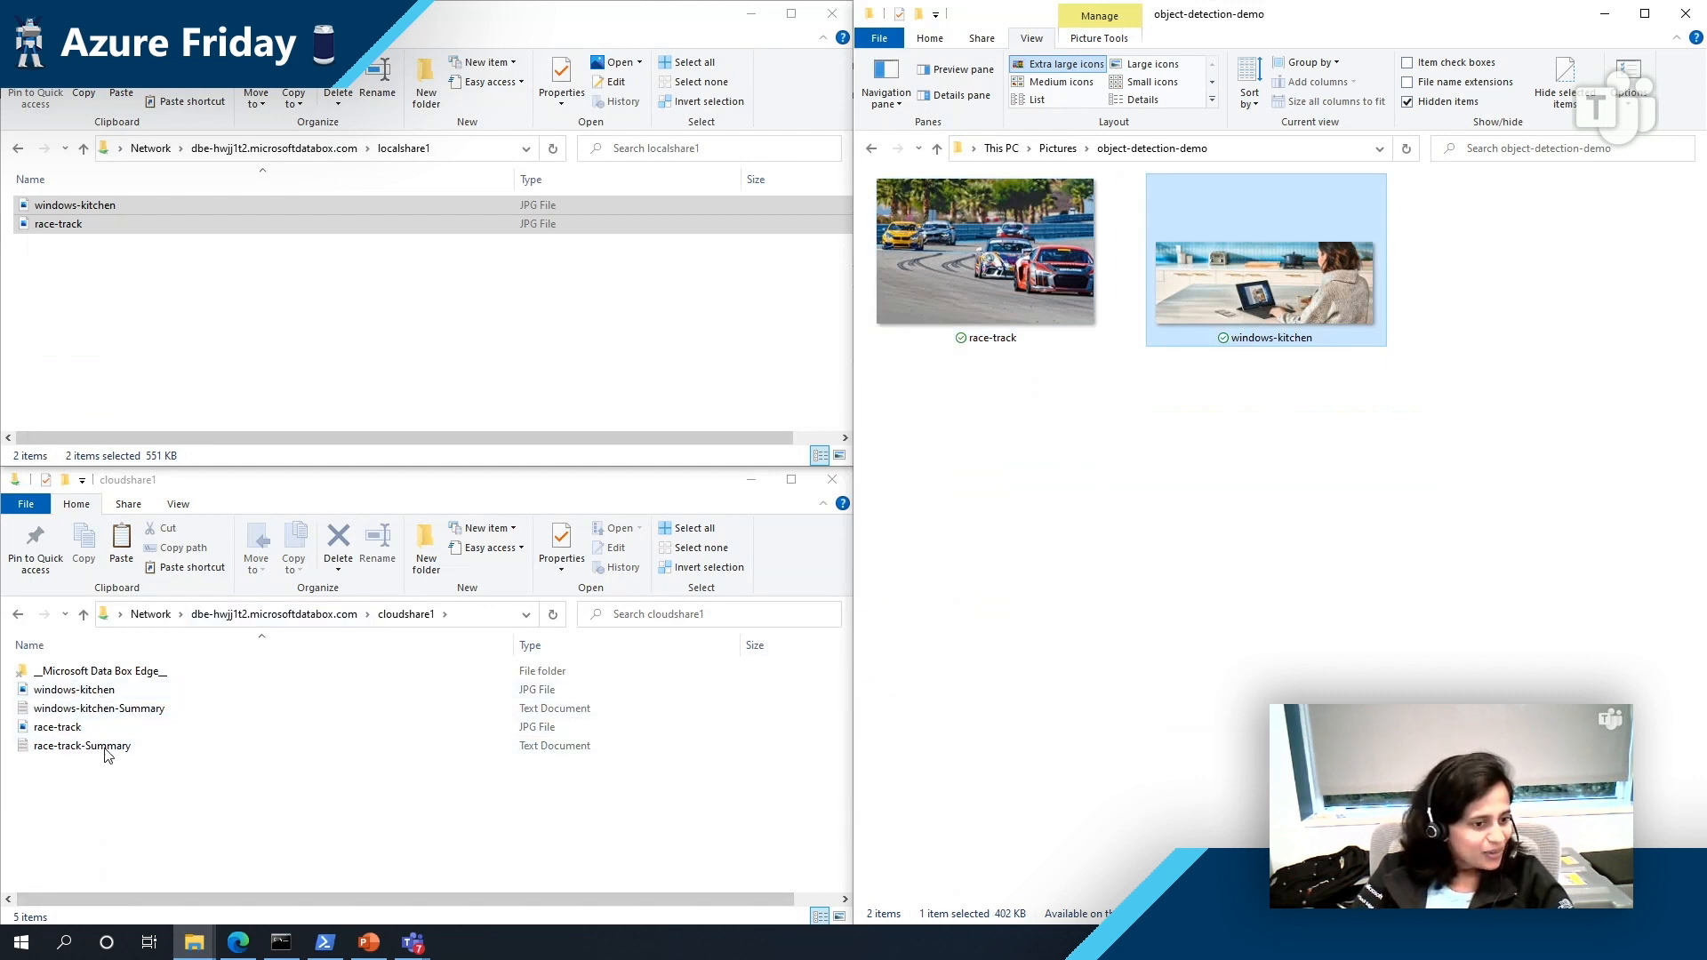
pyautogui.click(82, 745)
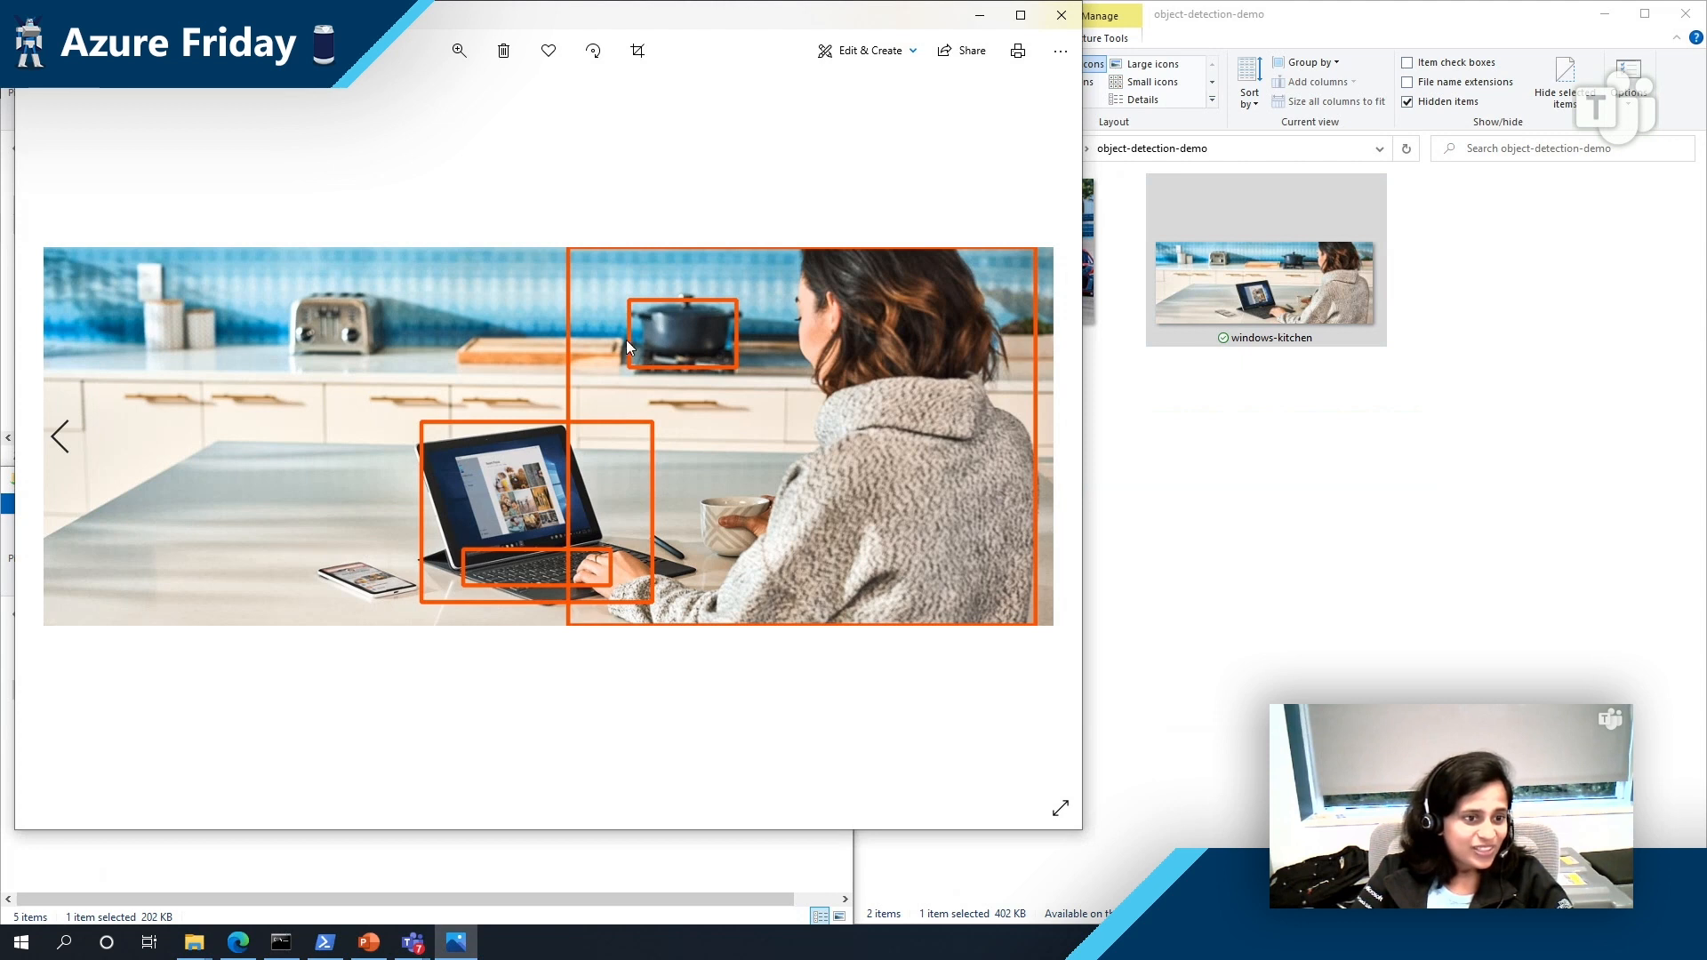
pyautogui.moveTo(720, 555)
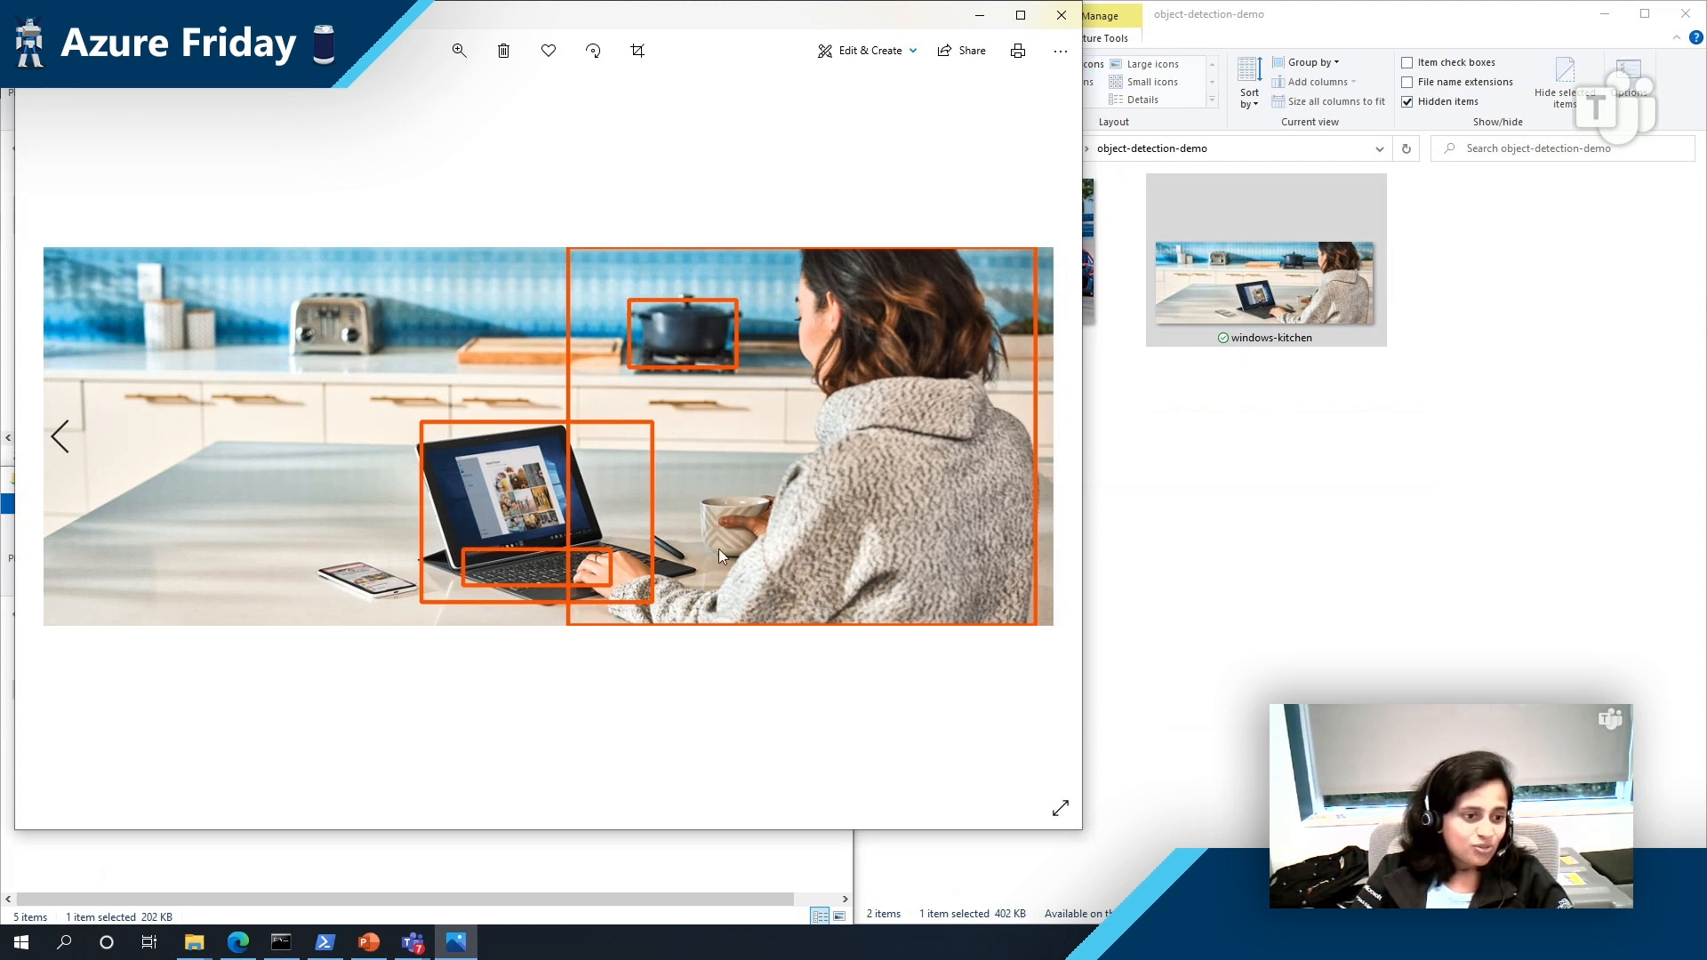
pyautogui.moveTo(1060, 19)
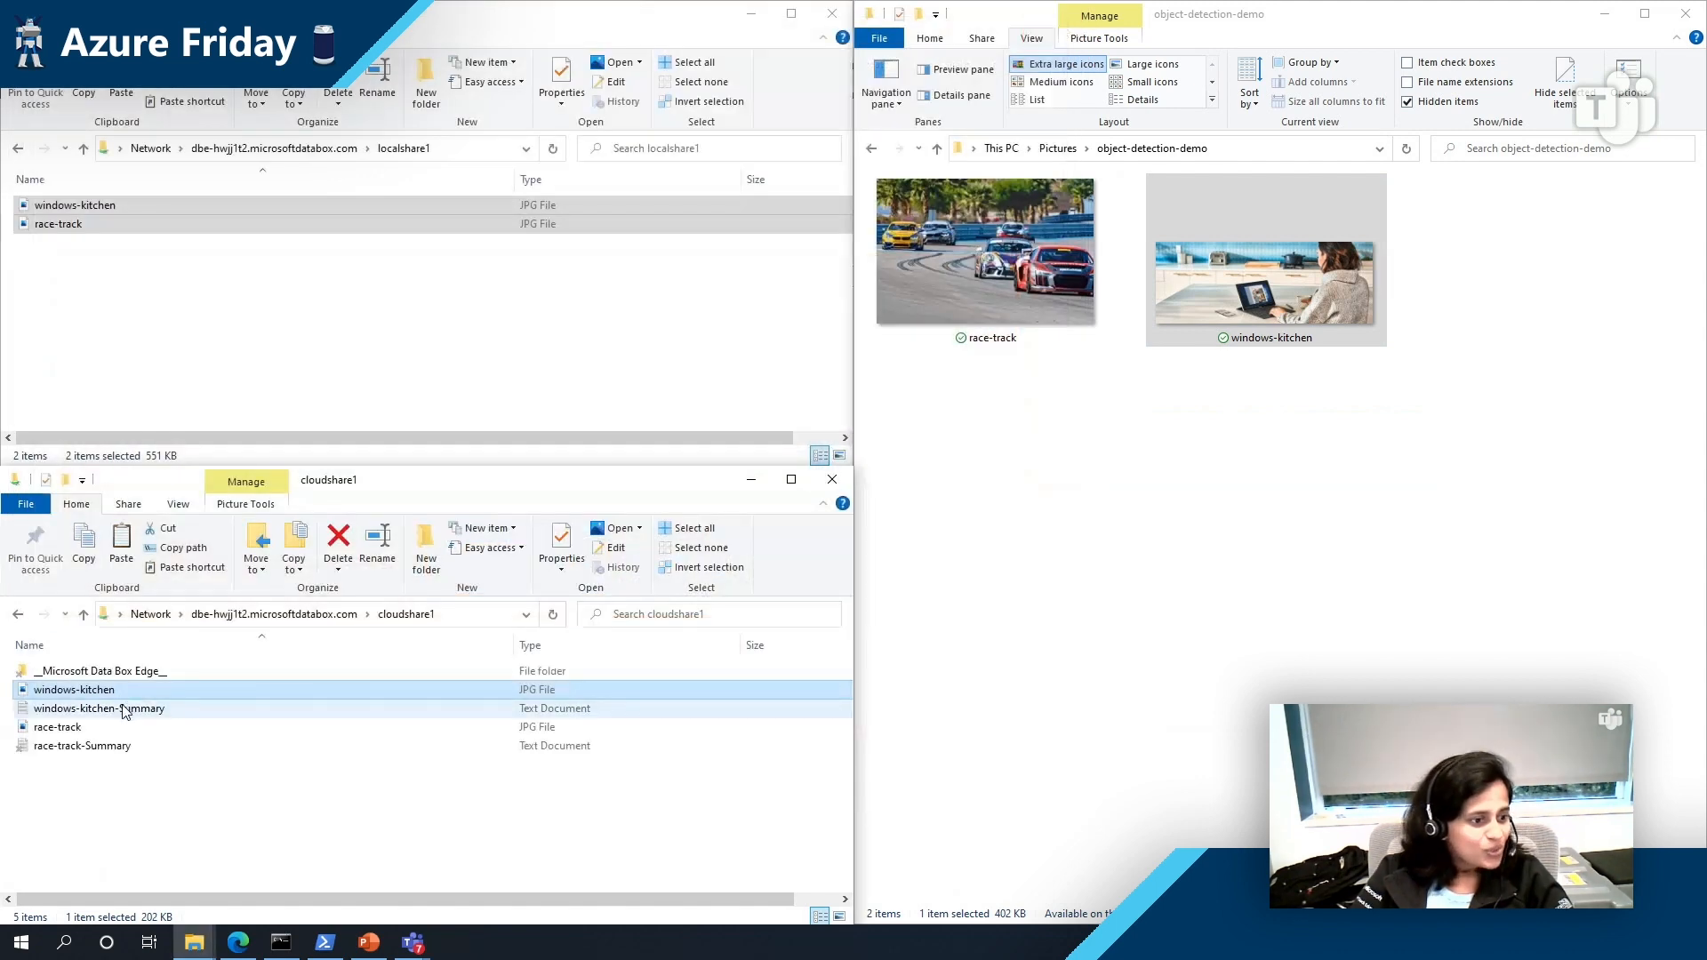
# Step: Read the windows-kitchen and race-track summary captions with confidence scores in Notepad
pyautogui.click(98, 707)
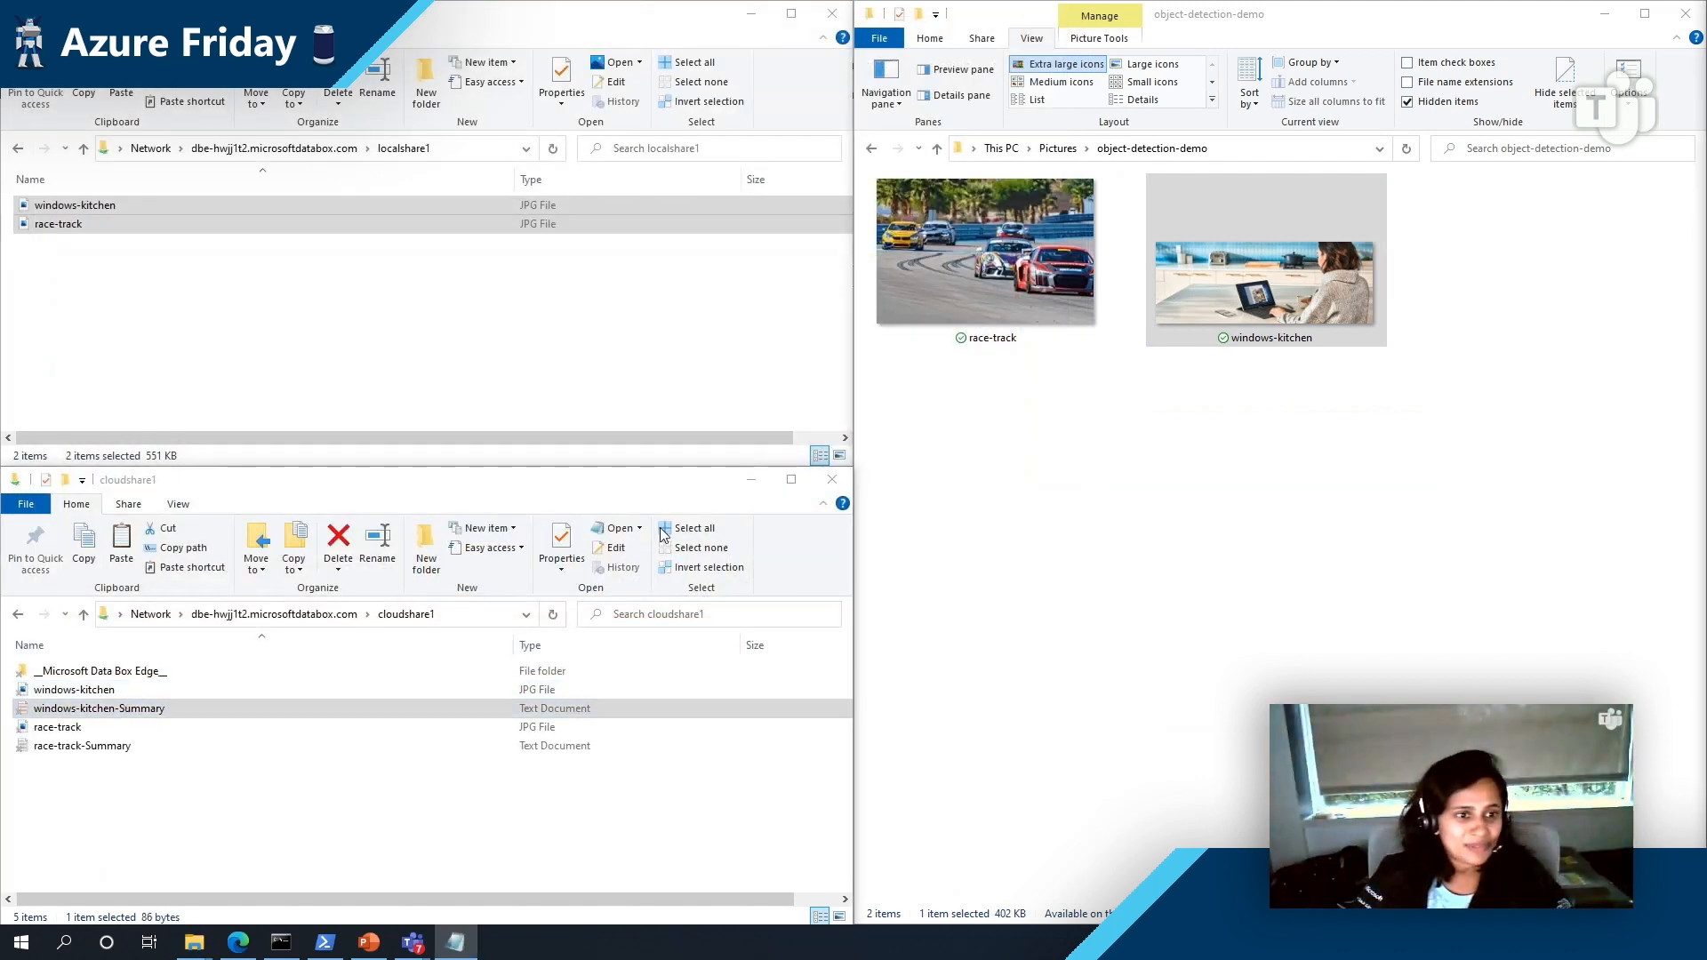
pyautogui.doubleClick(98, 707)
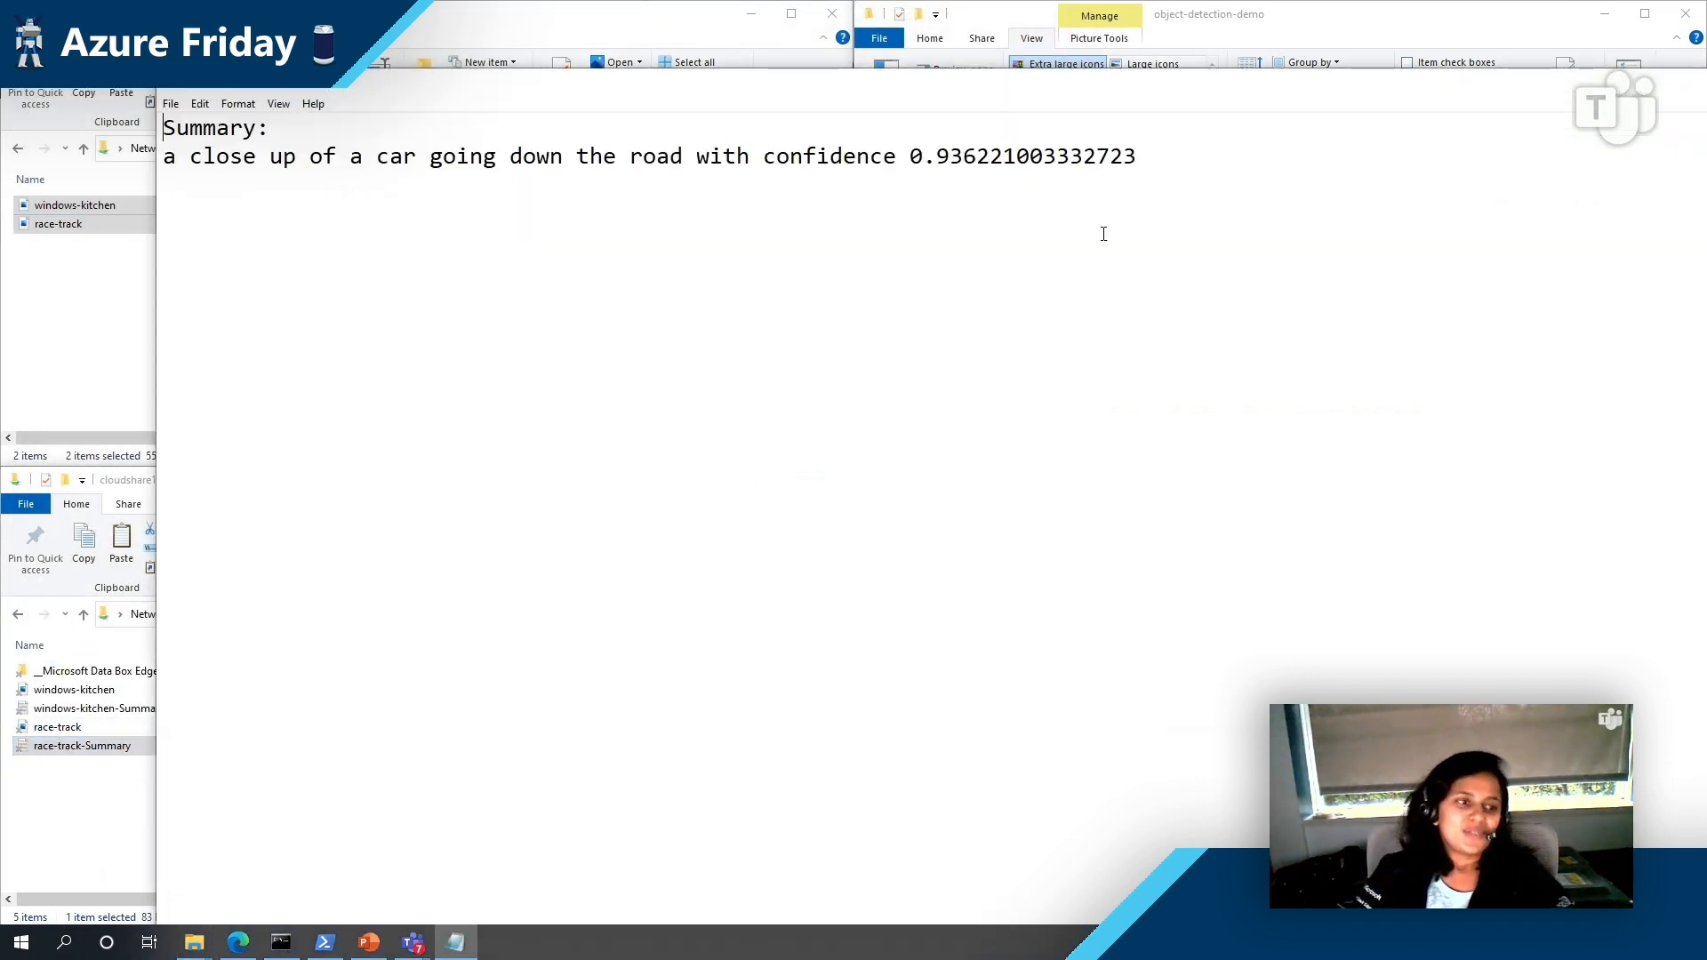
pyautogui.doubleClick(962, 157)
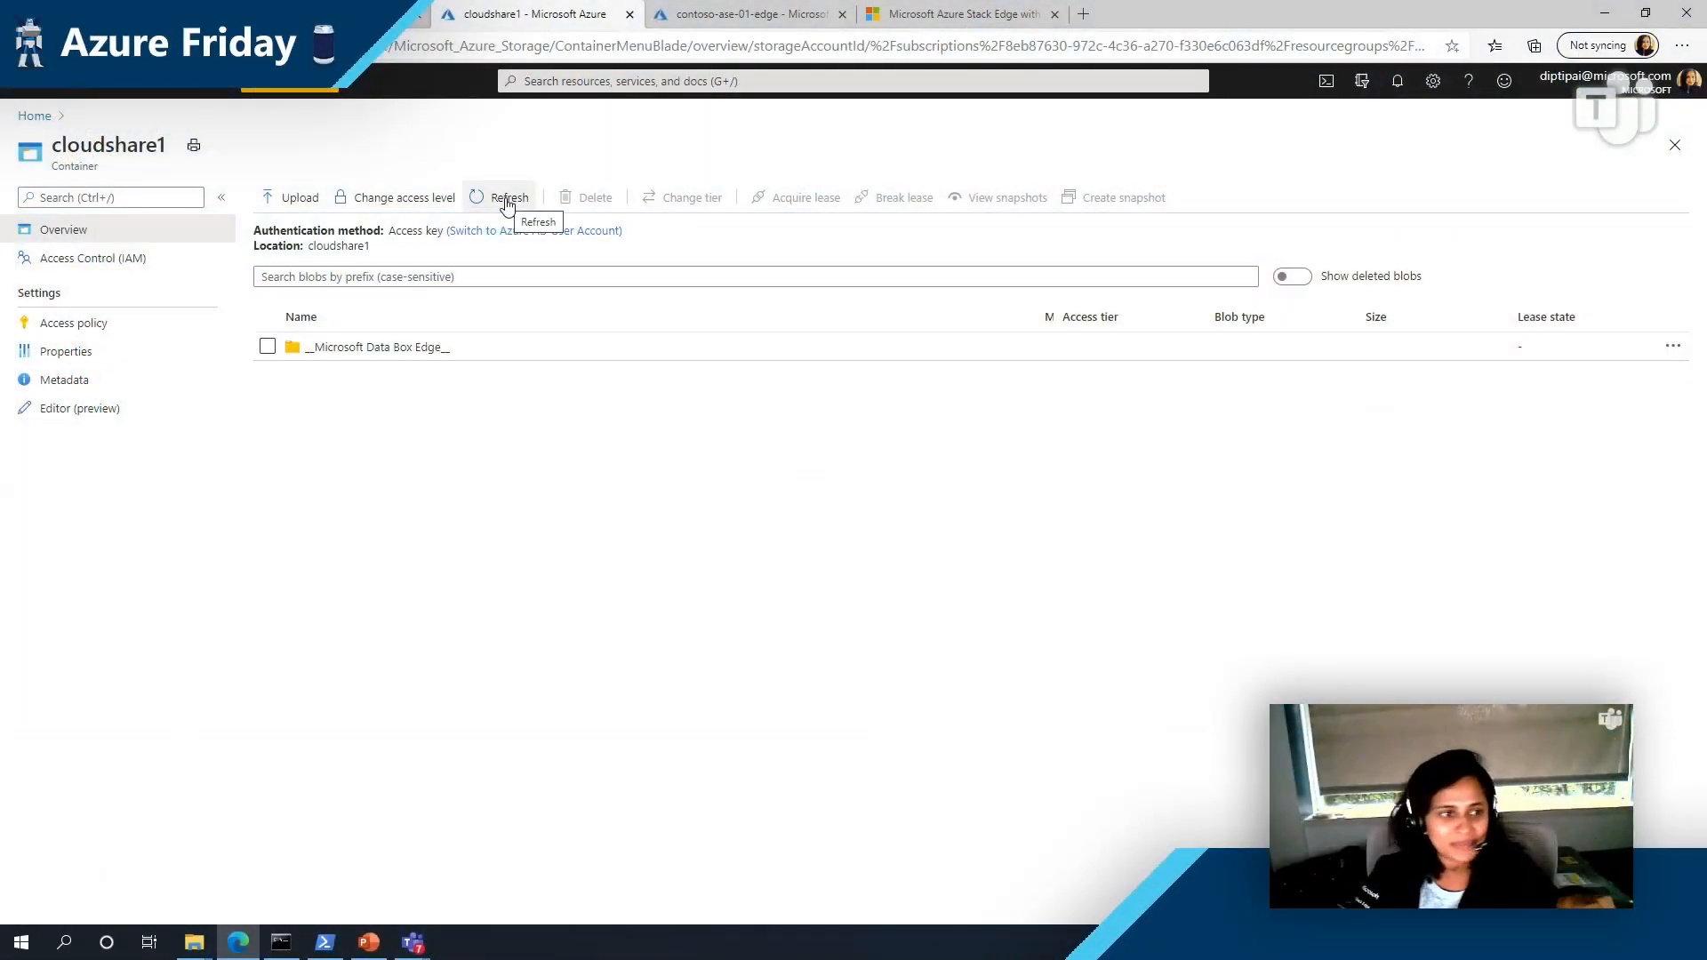
# Step: Refresh cloudshare1 to list the synced race-track and windows-kitchen JPGs and Summary.txt blobs
pyautogui.click(507, 197)
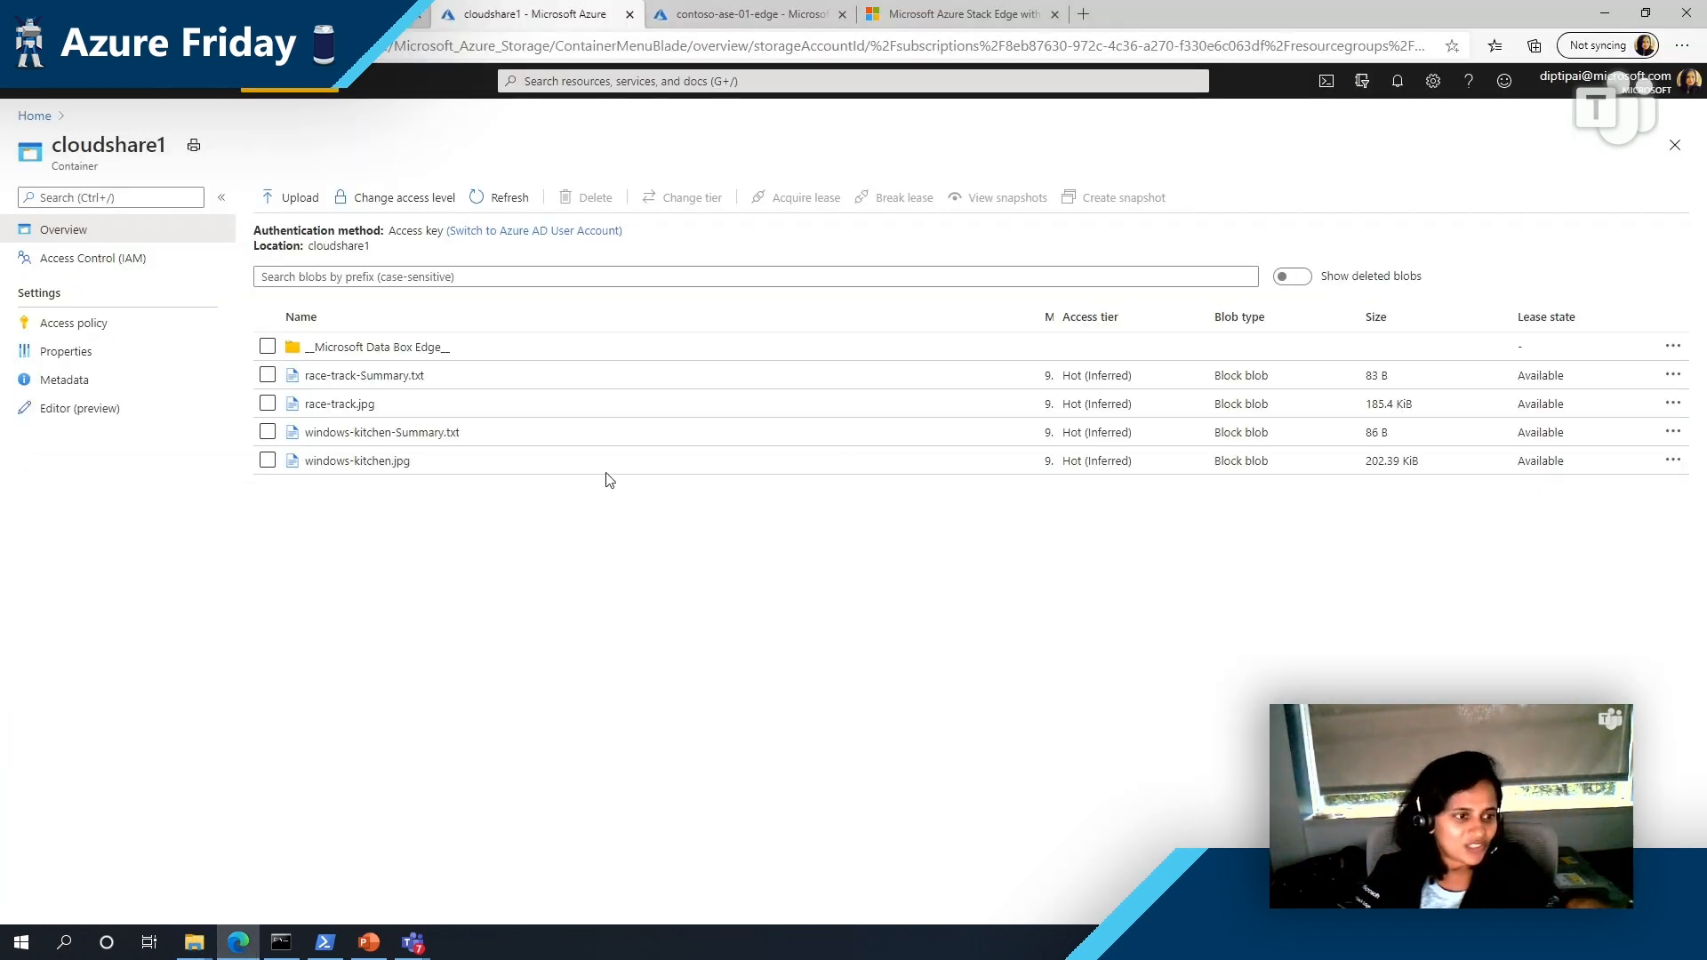
pyautogui.moveTo(444, 631)
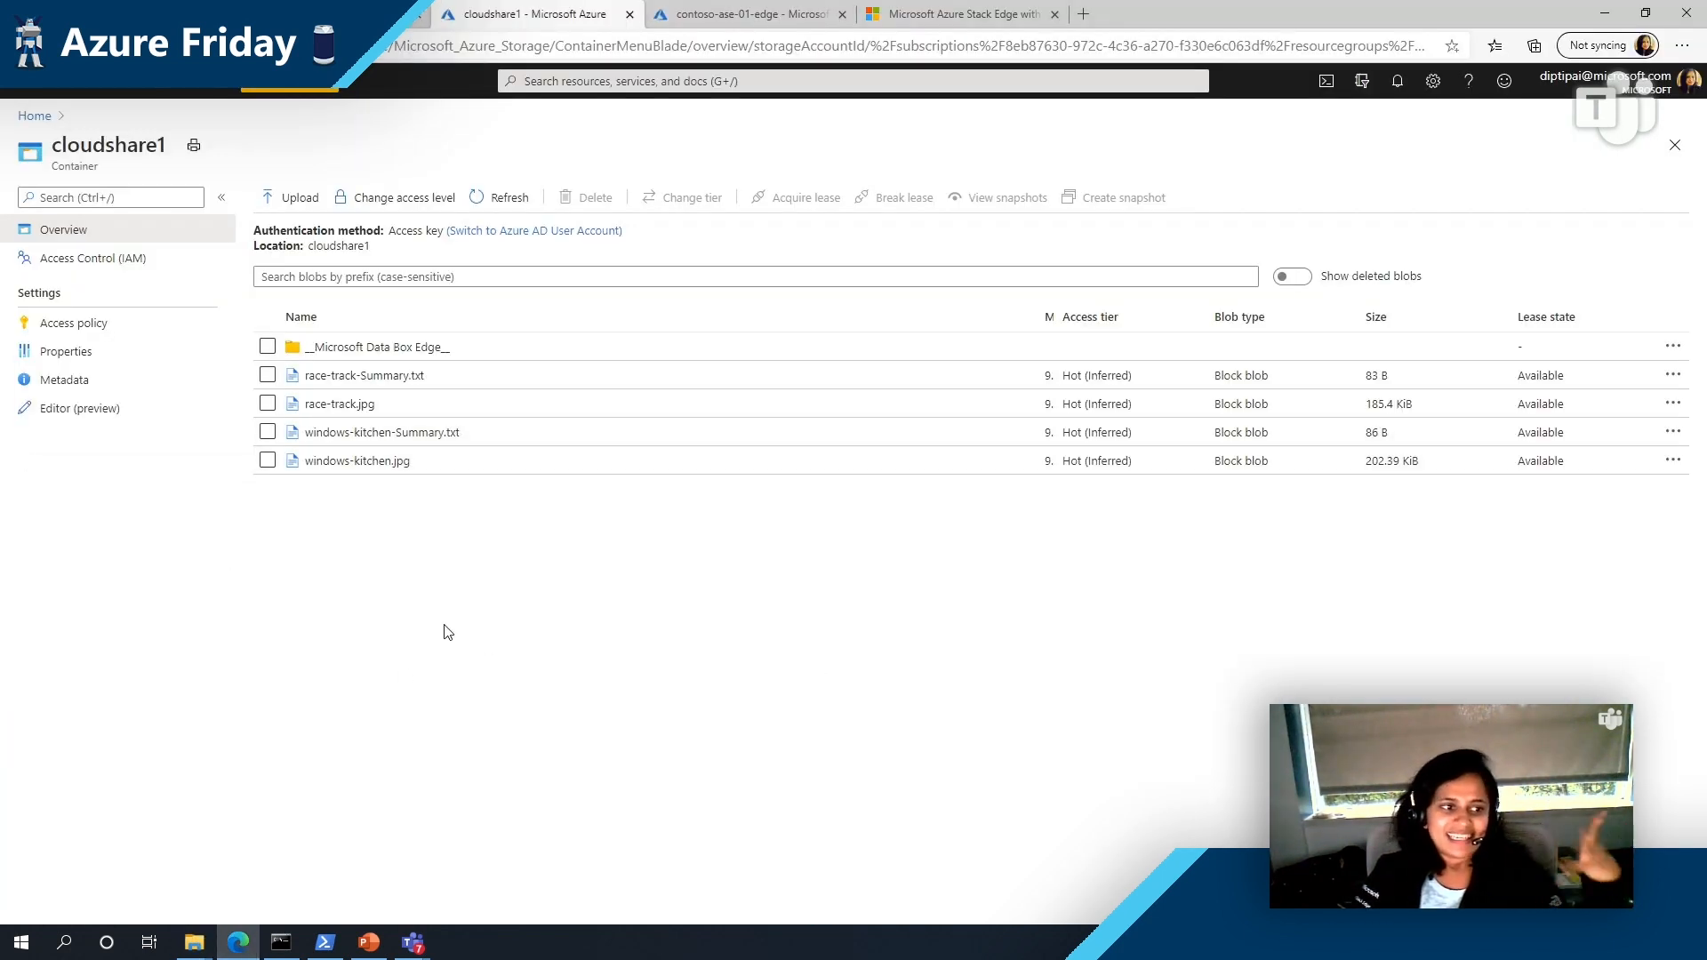
pyautogui.moveTo(585, 717)
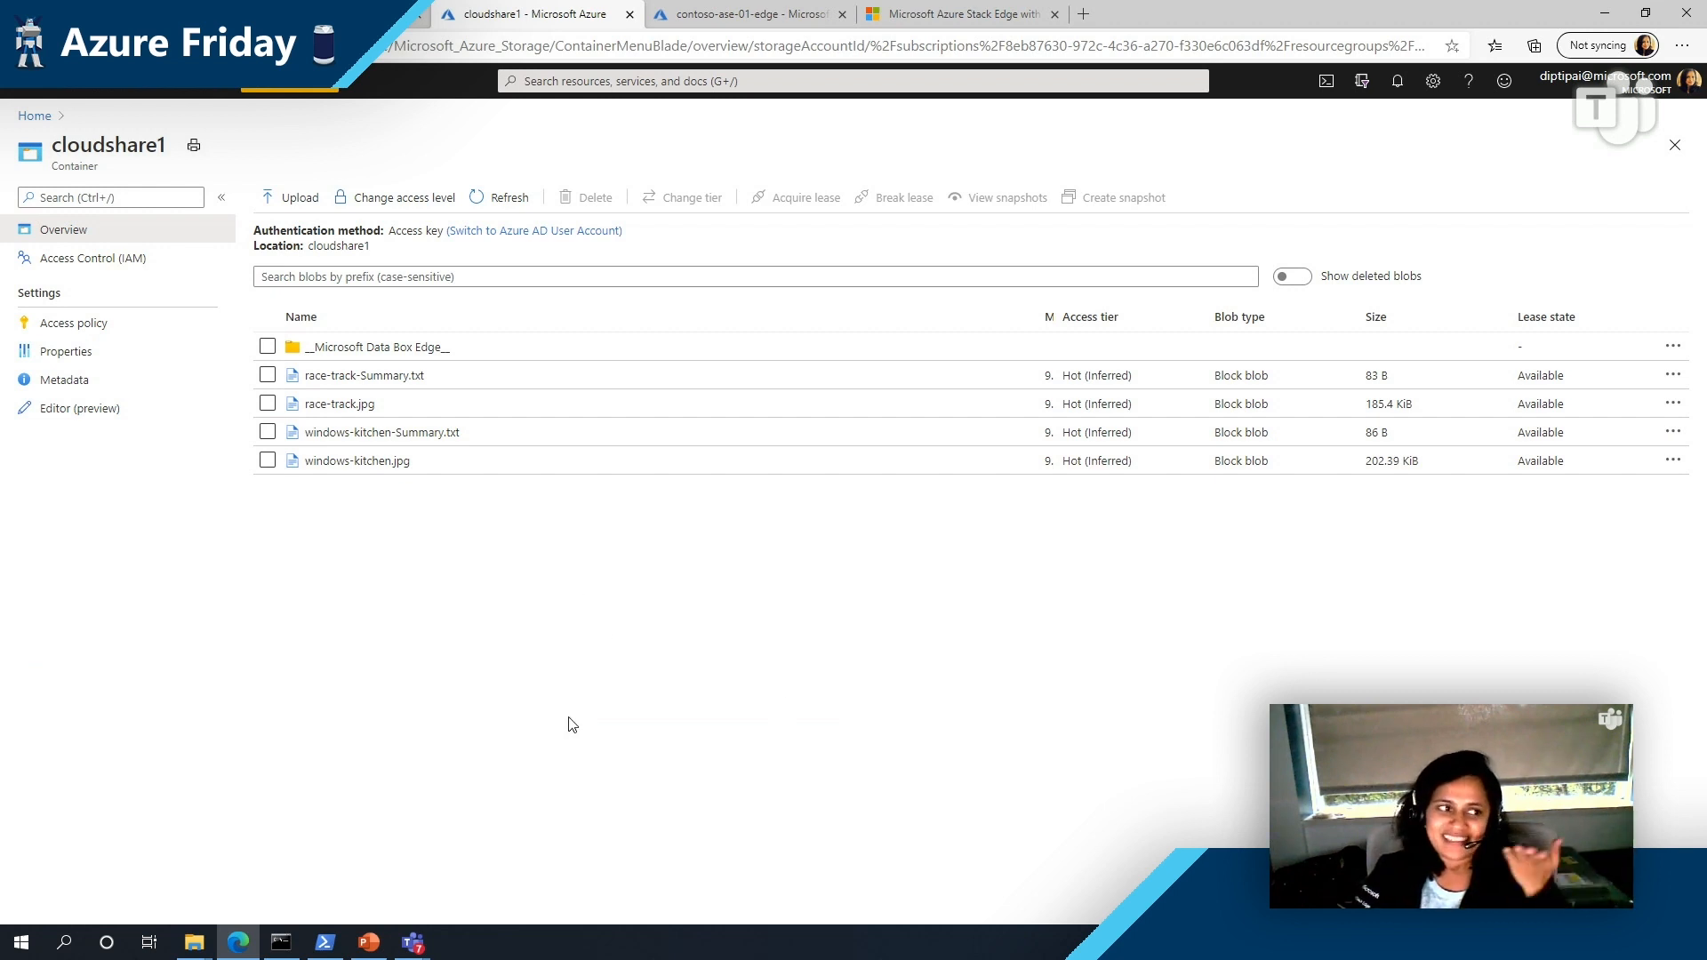
pyautogui.moveTo(704, 656)
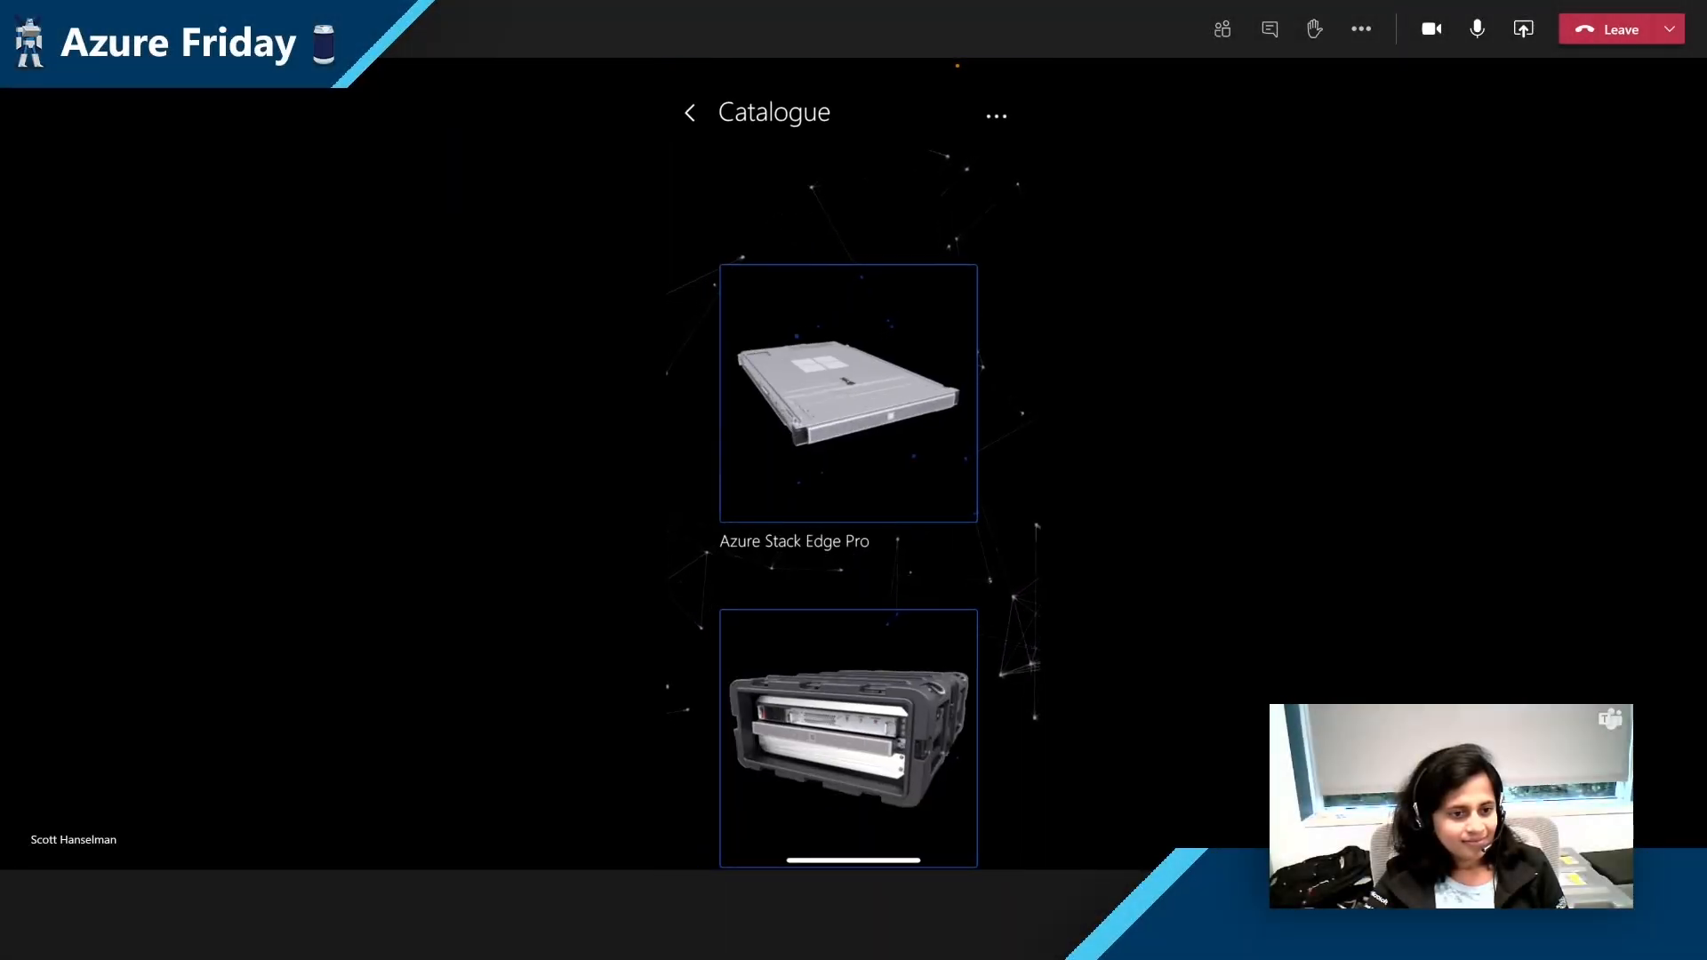
# Step: Browse the Azure Stack catalogue of Edge Pro, Pro R and Mini R devices from Home
pyautogui.click(690, 112)
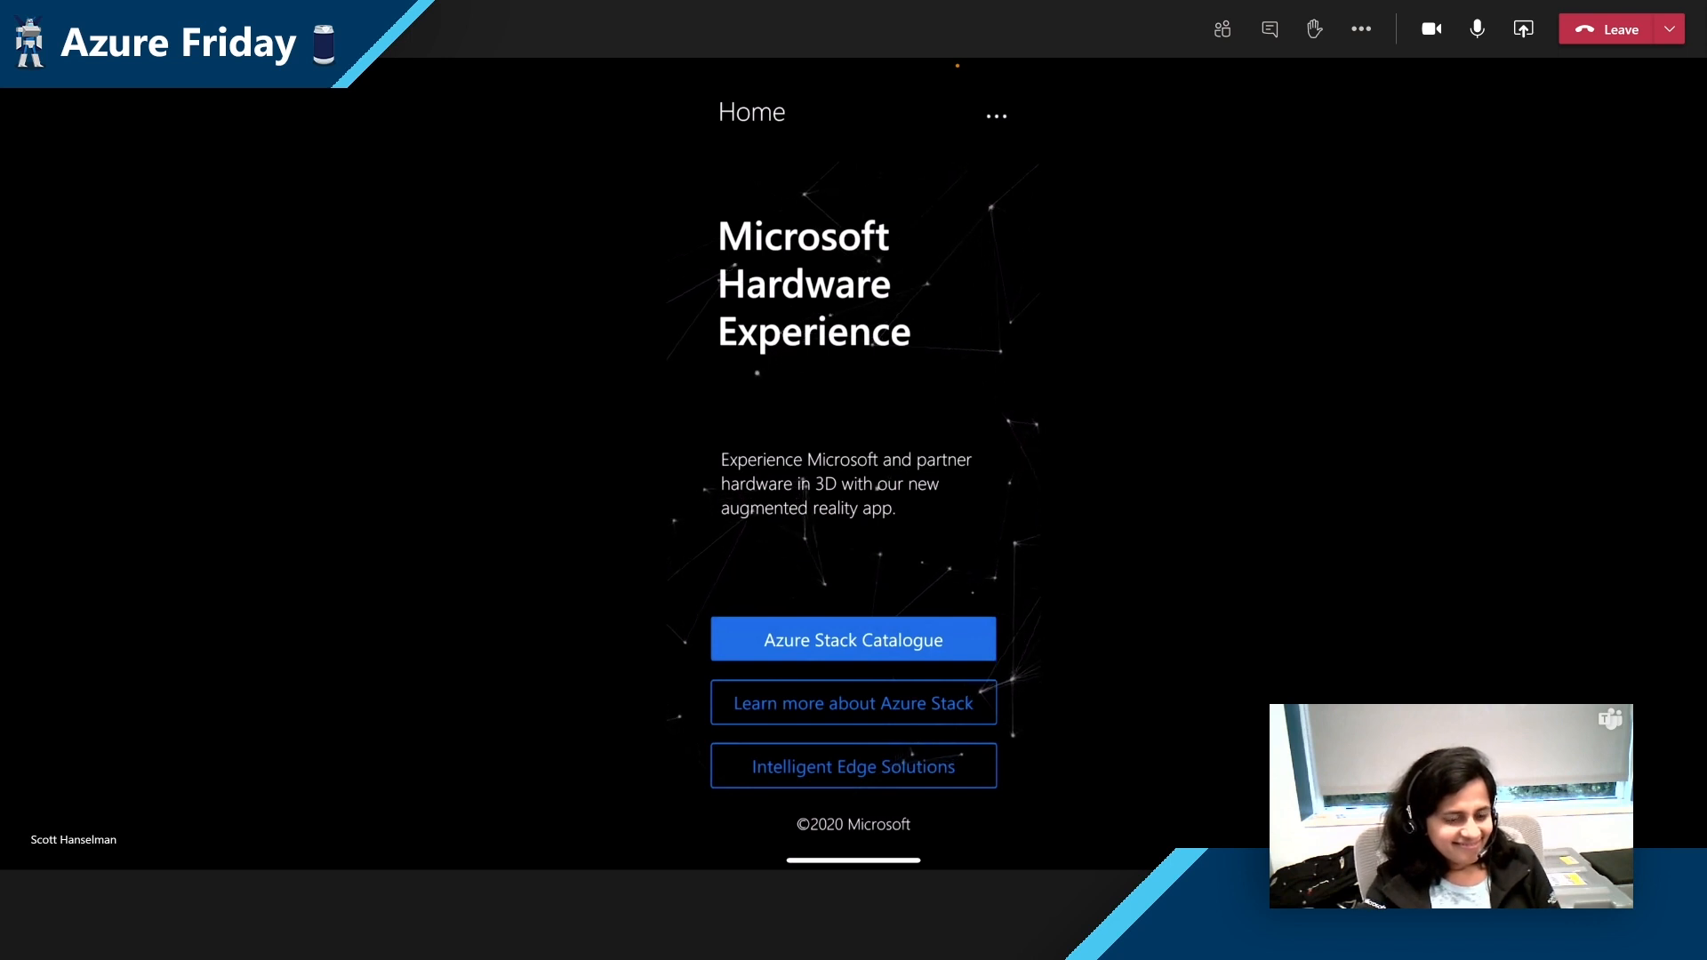
pyautogui.click(852, 638)
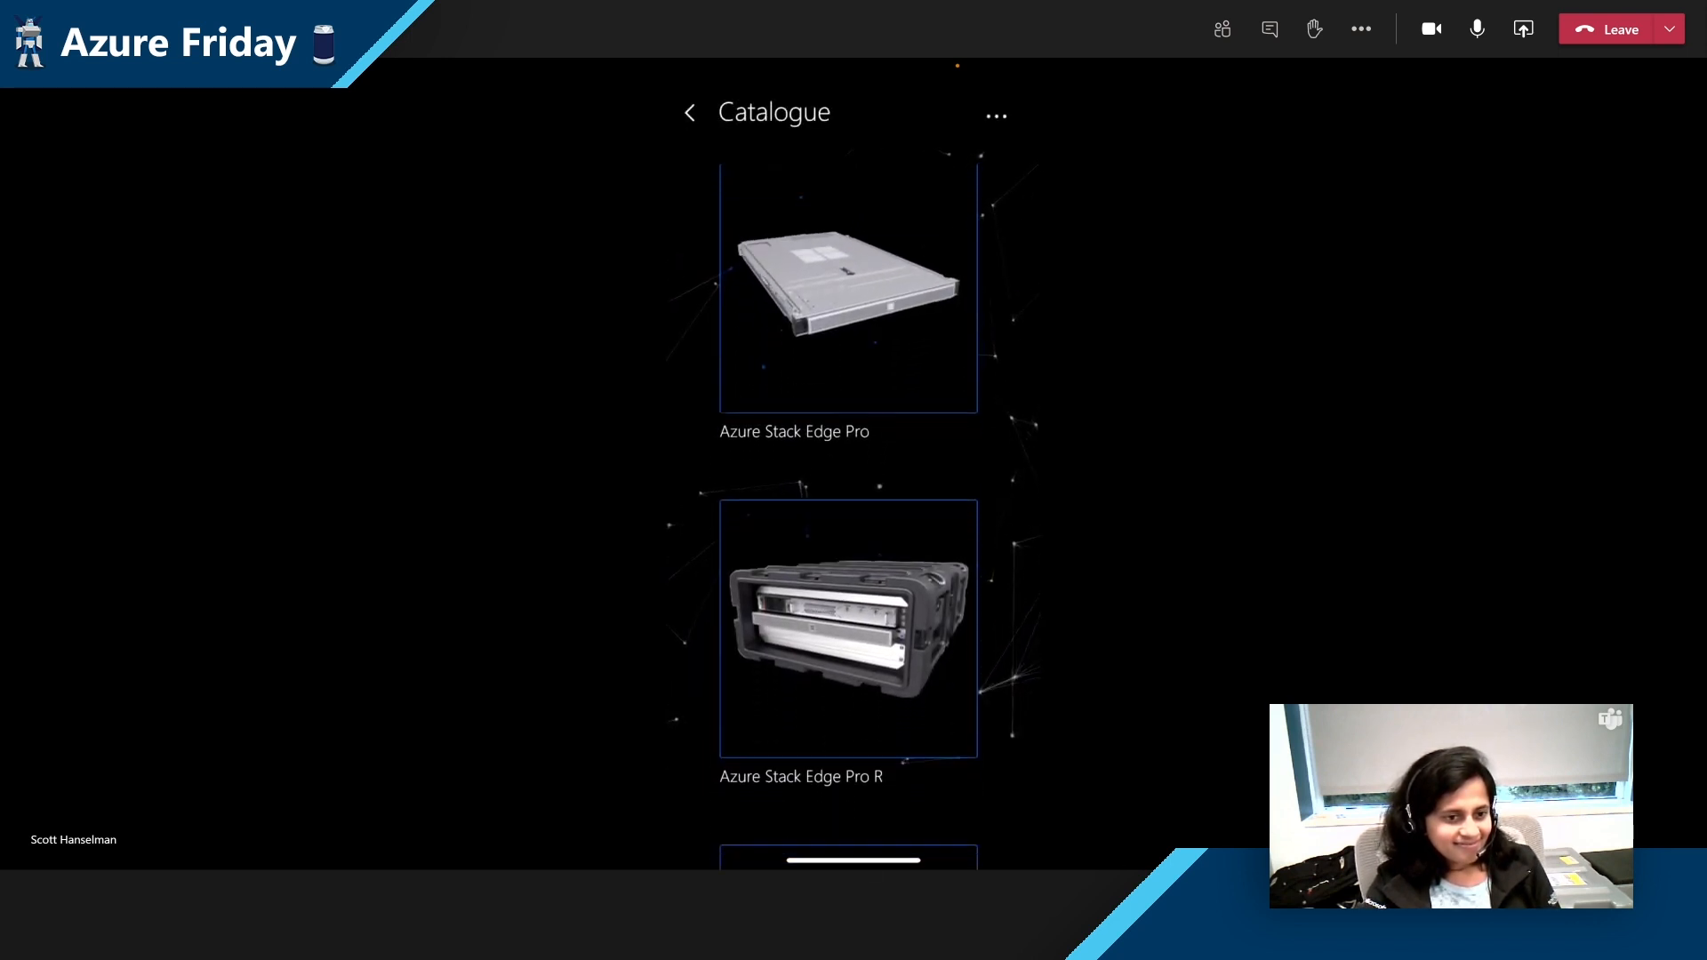
pyautogui.scroll(-3)
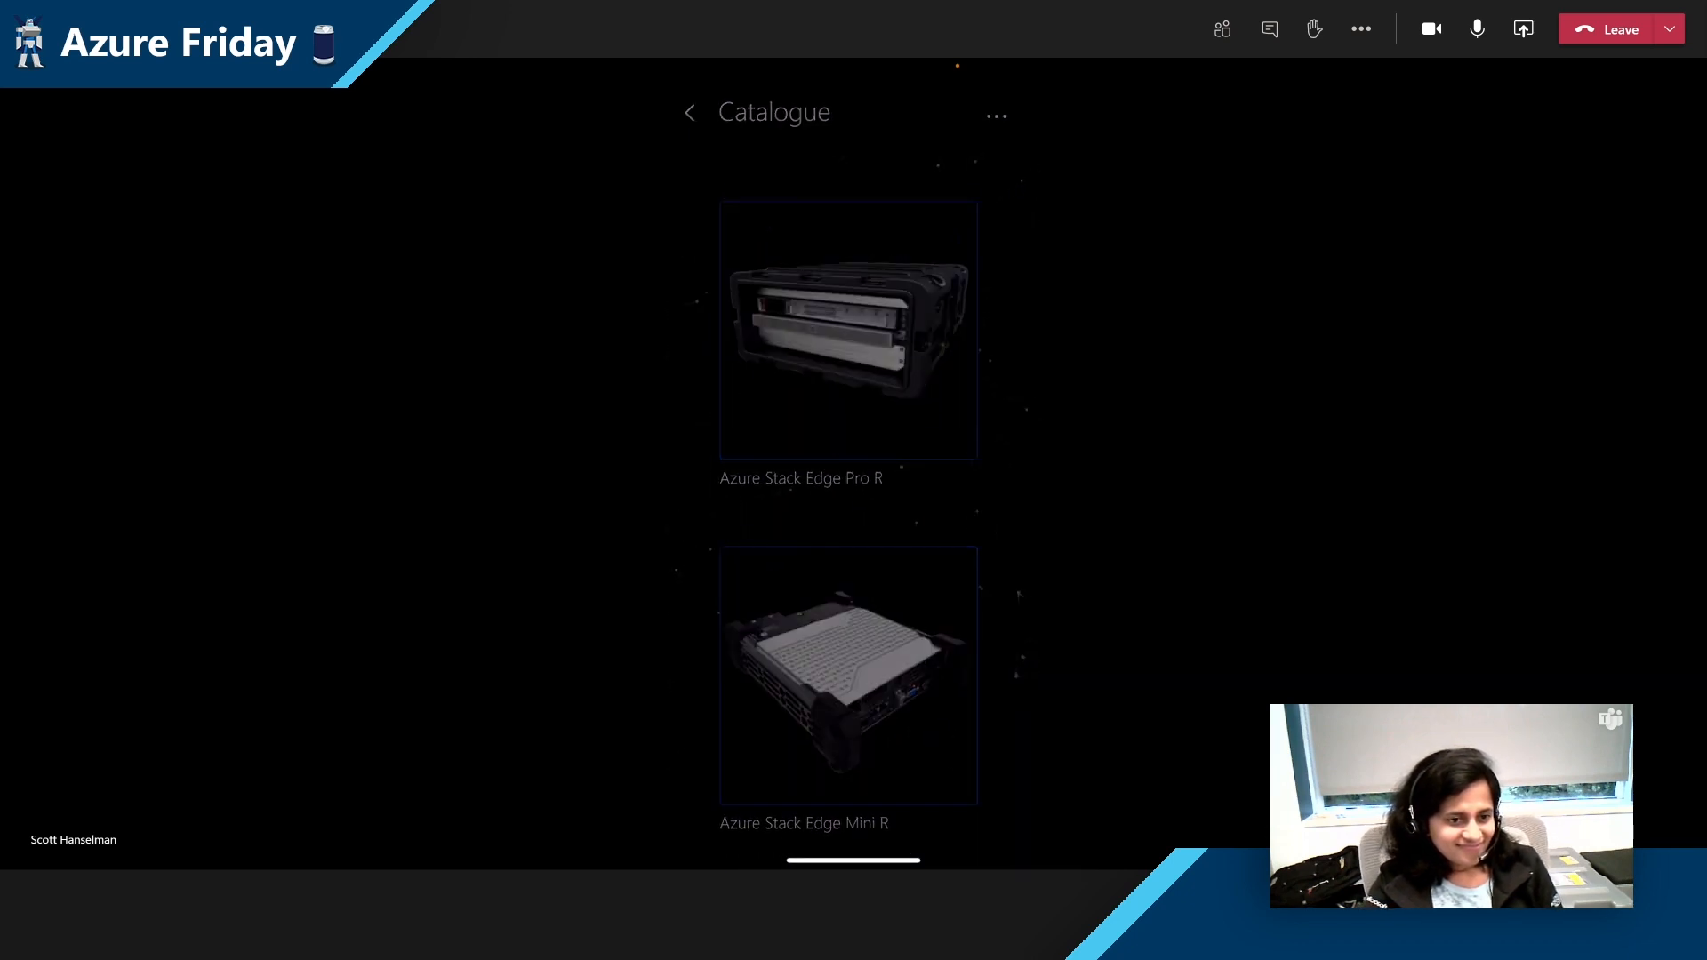
pyautogui.click(848, 331)
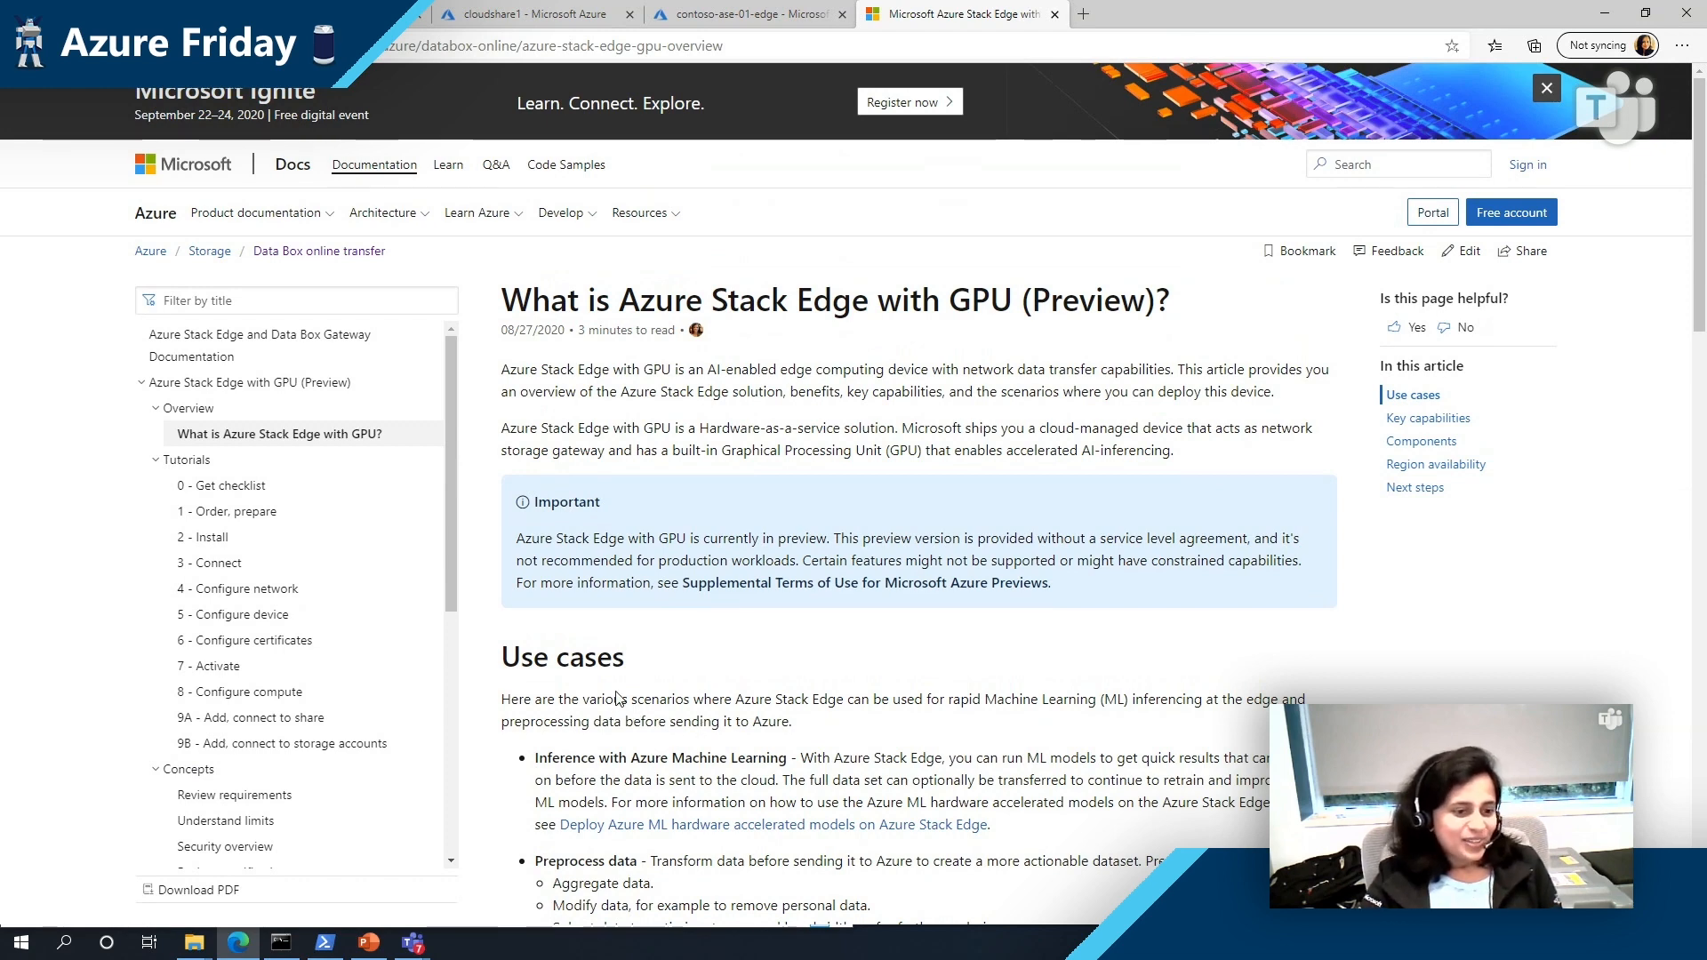
# Step: Scroll the Azure Stack Edge with GPU overview down to its Use cases section
pyautogui.scroll(-3)
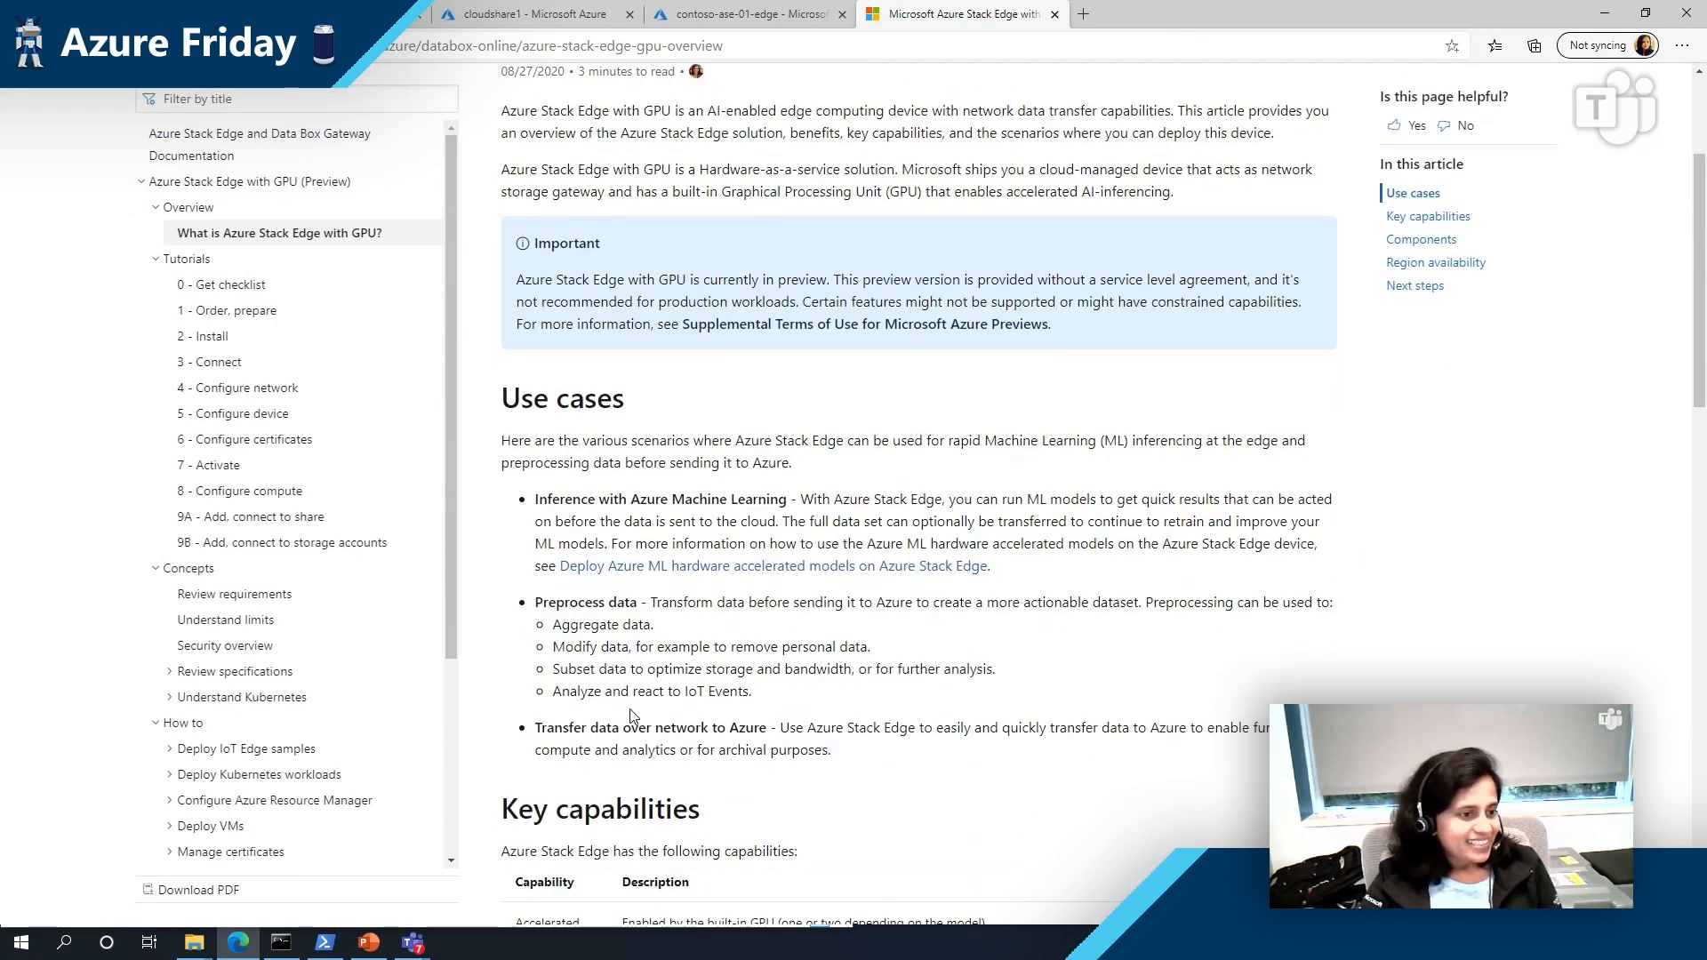
pyautogui.scroll(-3)
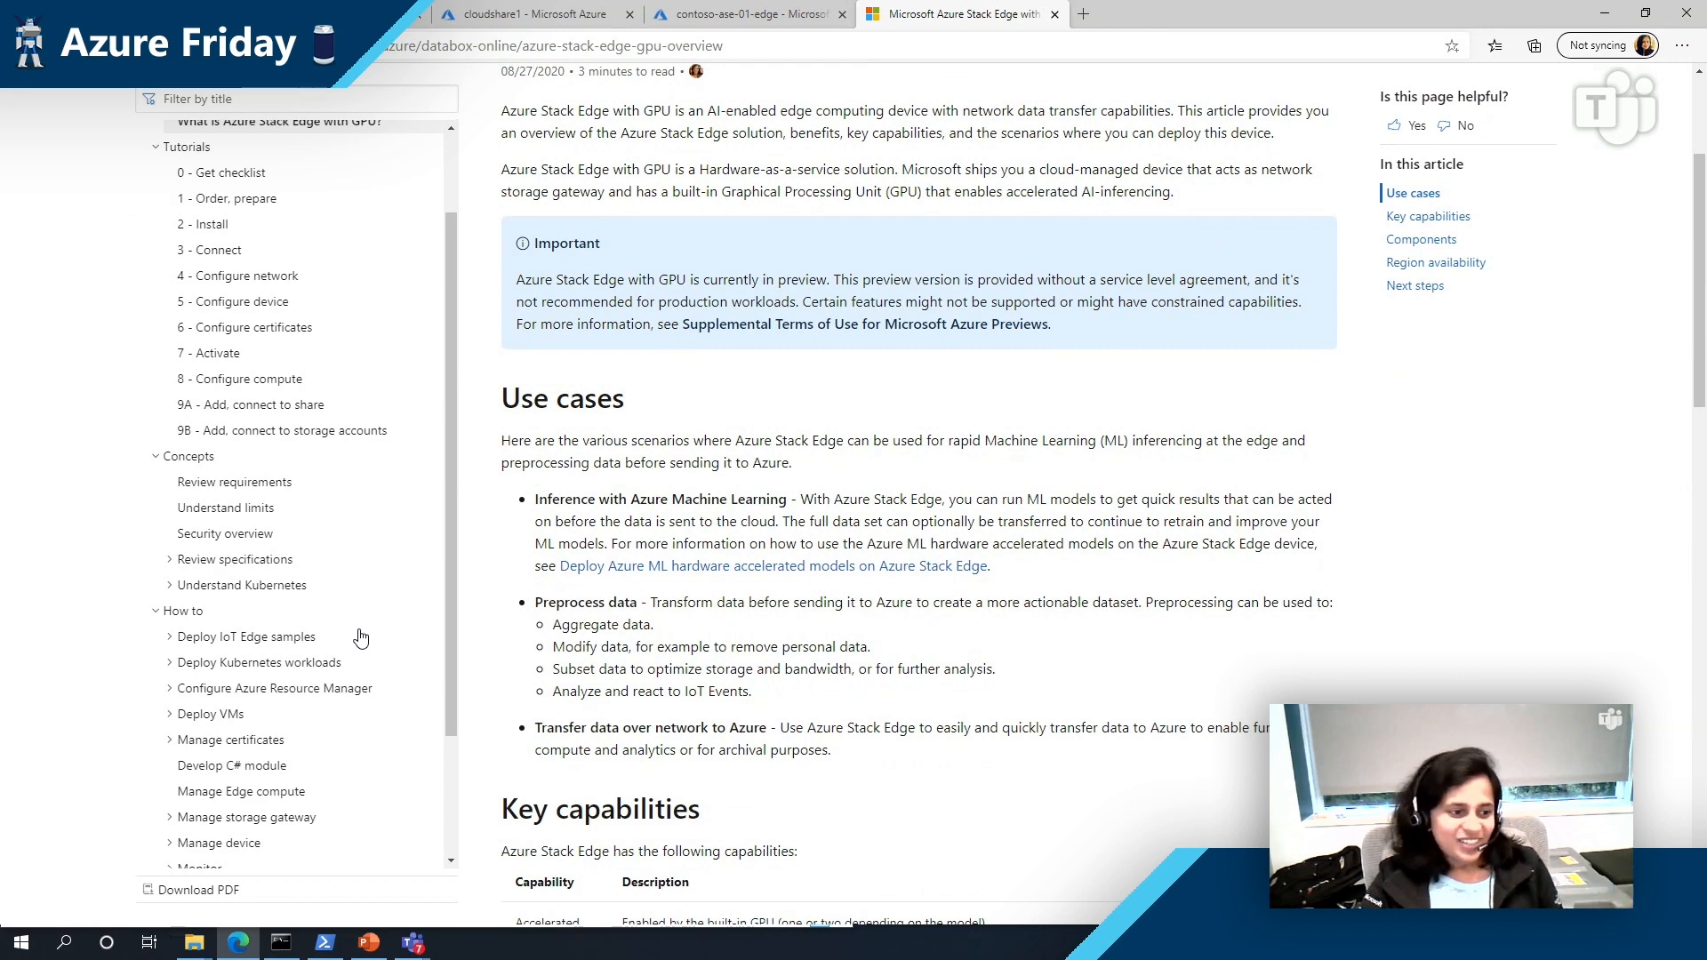
pyautogui.moveTo(943, 649)
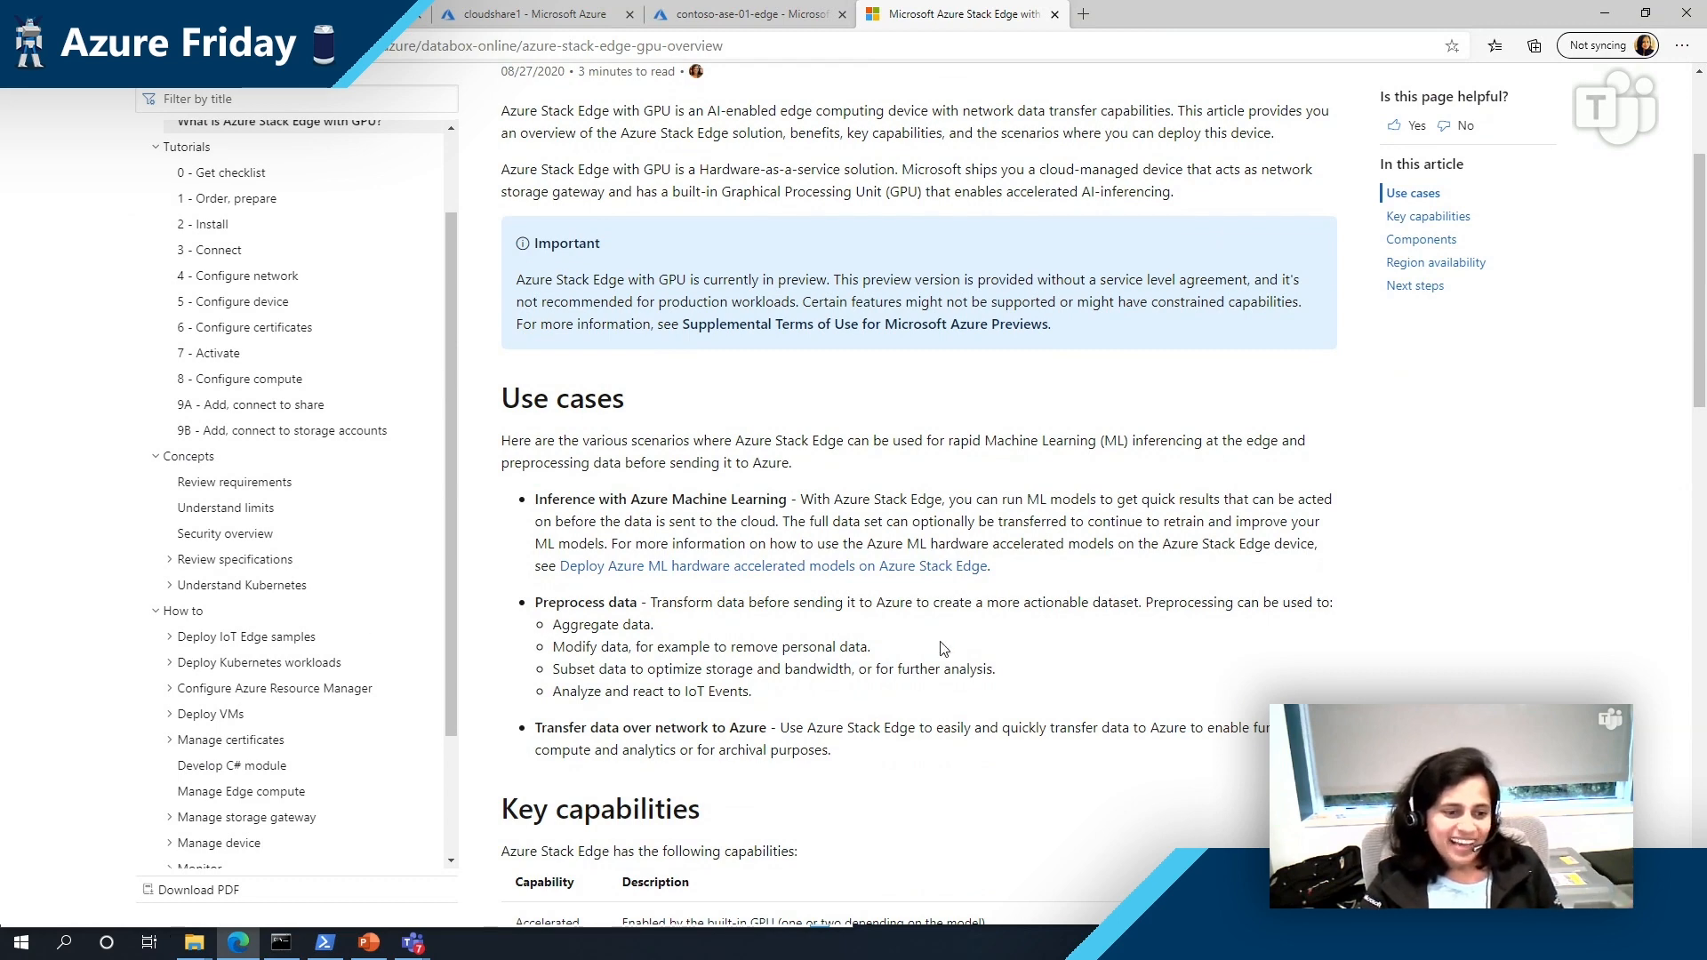